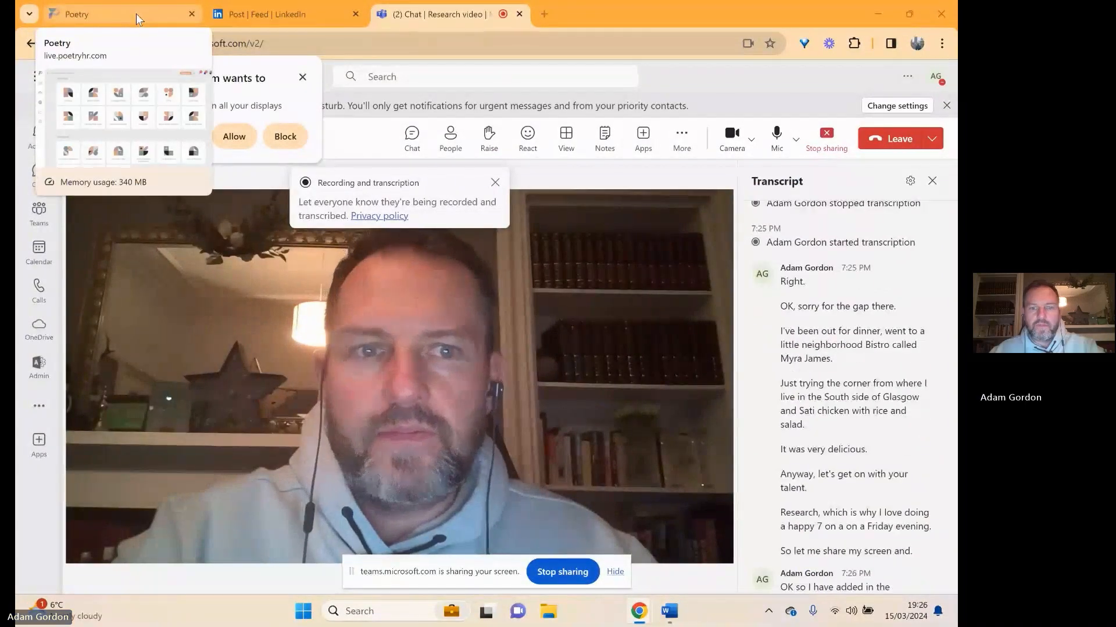
Show the Research list of 462 saved items with its team and tag search filters.
{"action": "left_click", "coordinate": [107, 13]}
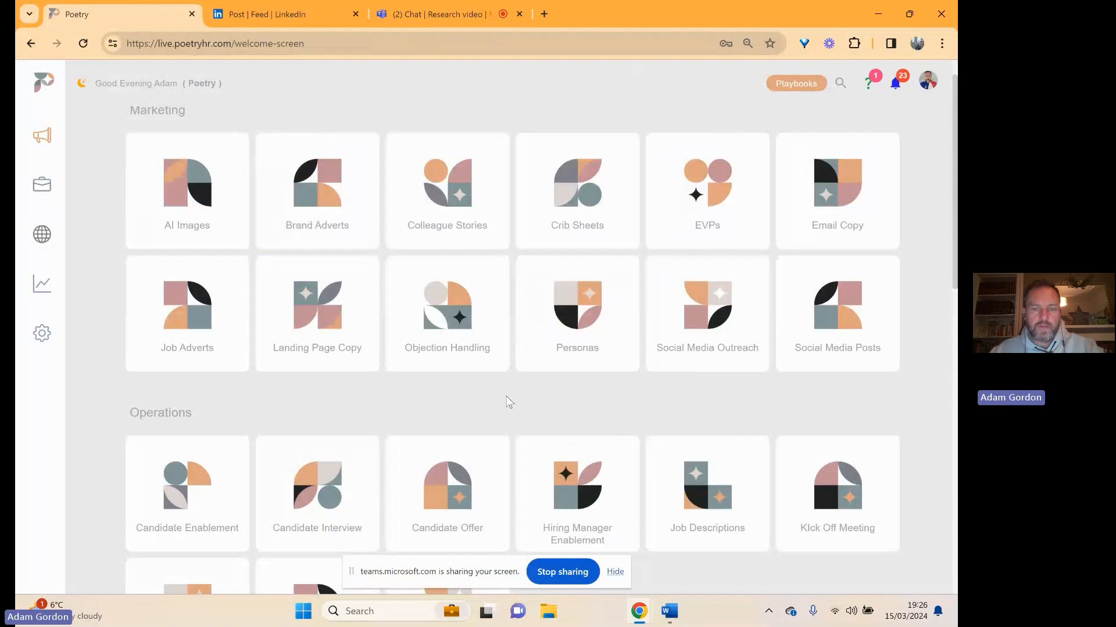
{"action": "mouse_move", "coordinate": [41, 335]}
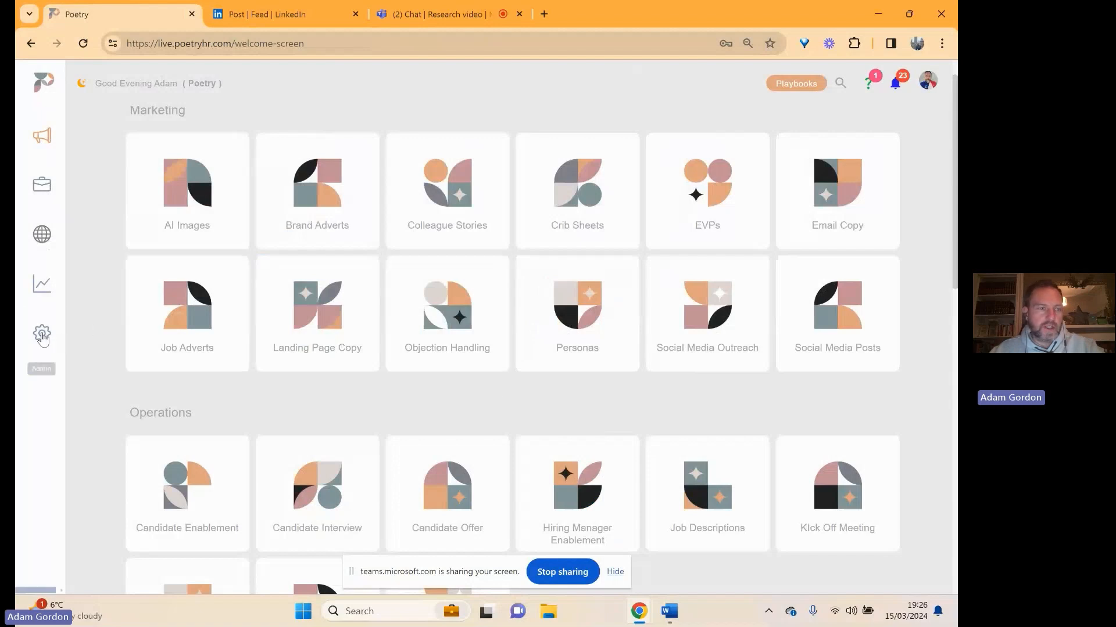
{"action": "scroll", "scroll_direction": "down", "scroll_amount": 3}
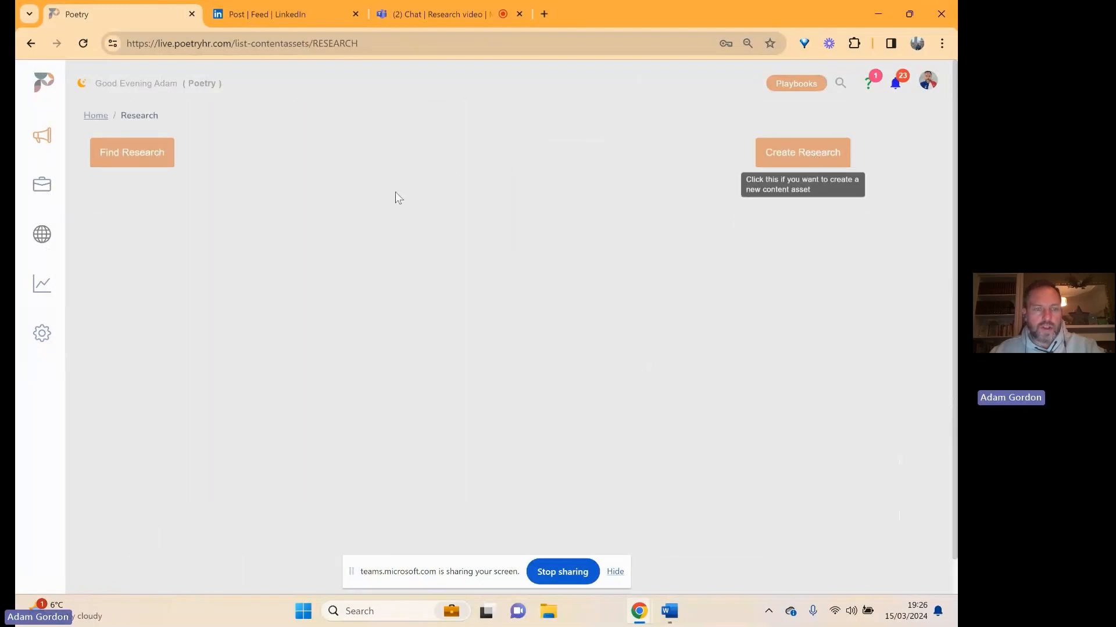
{"action": "left_click", "coordinate": [132, 153]}
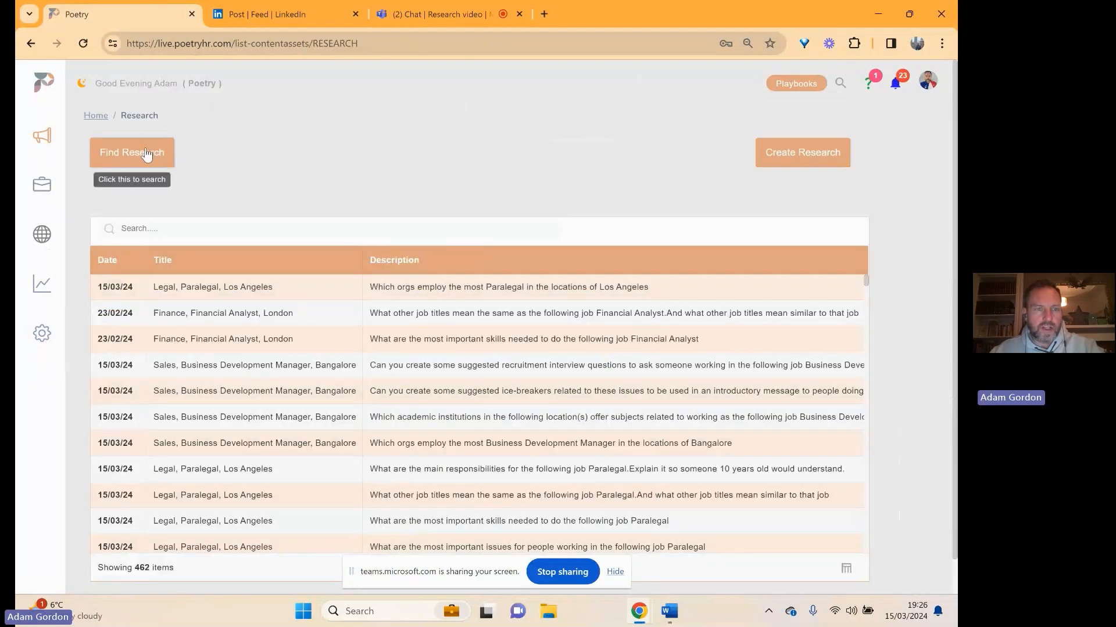
{"action": "left_click", "coordinate": [132, 152]}
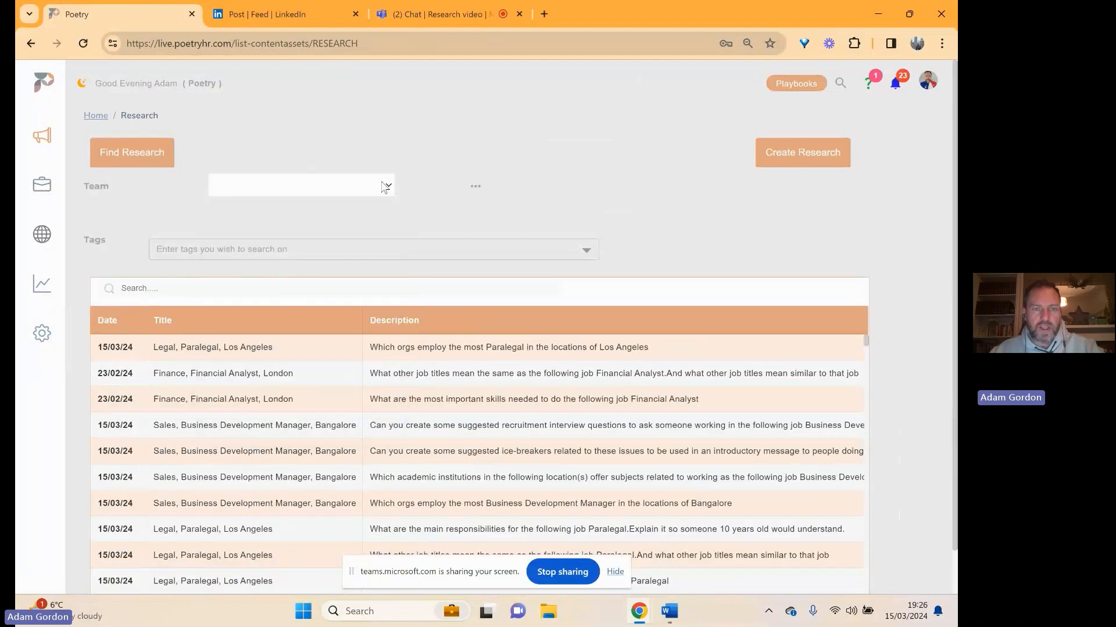
{"action": "mouse_move", "coordinate": [802, 153]}
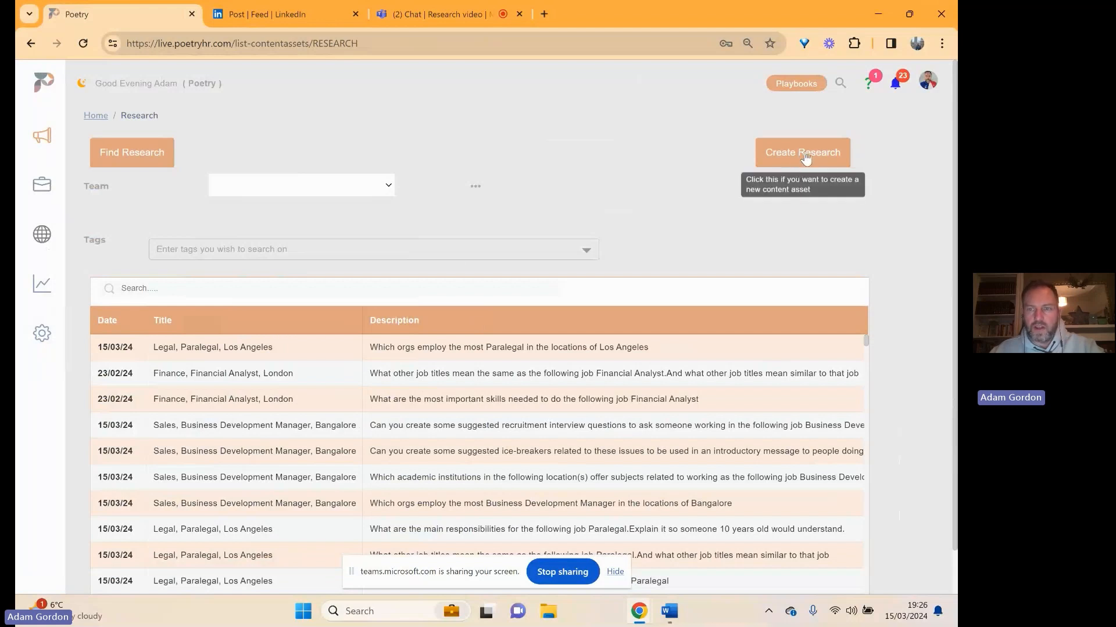
Start a new research: Team Technology, Big Data Engineer, full time on site, located in Madrid.
{"action": "left_click", "coordinate": [802, 152]}
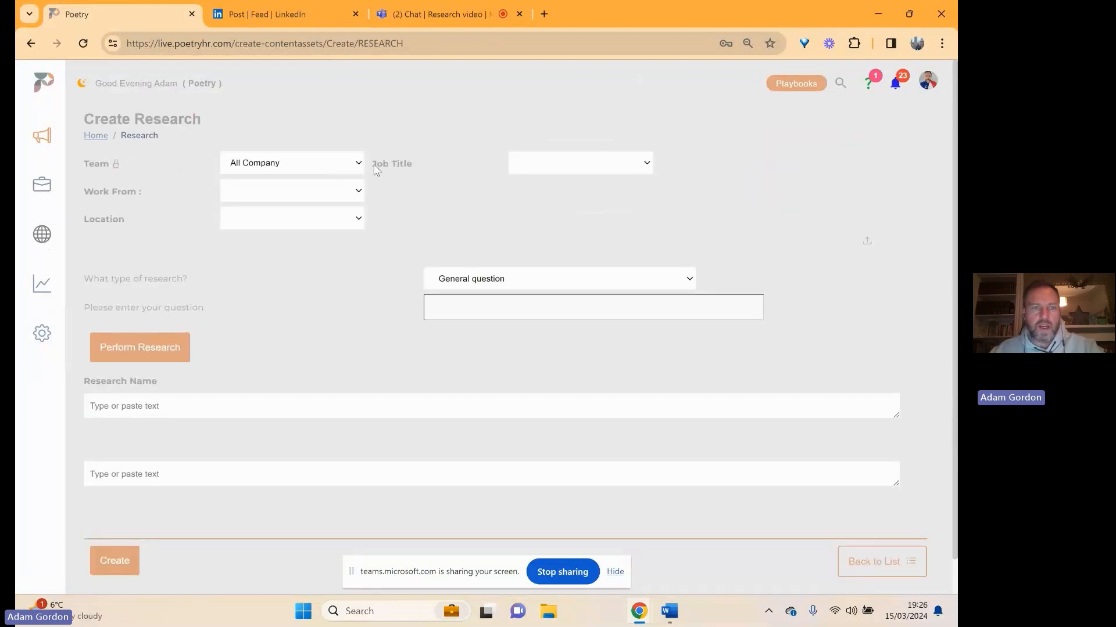
{"action": "left_click", "coordinate": [291, 162]}
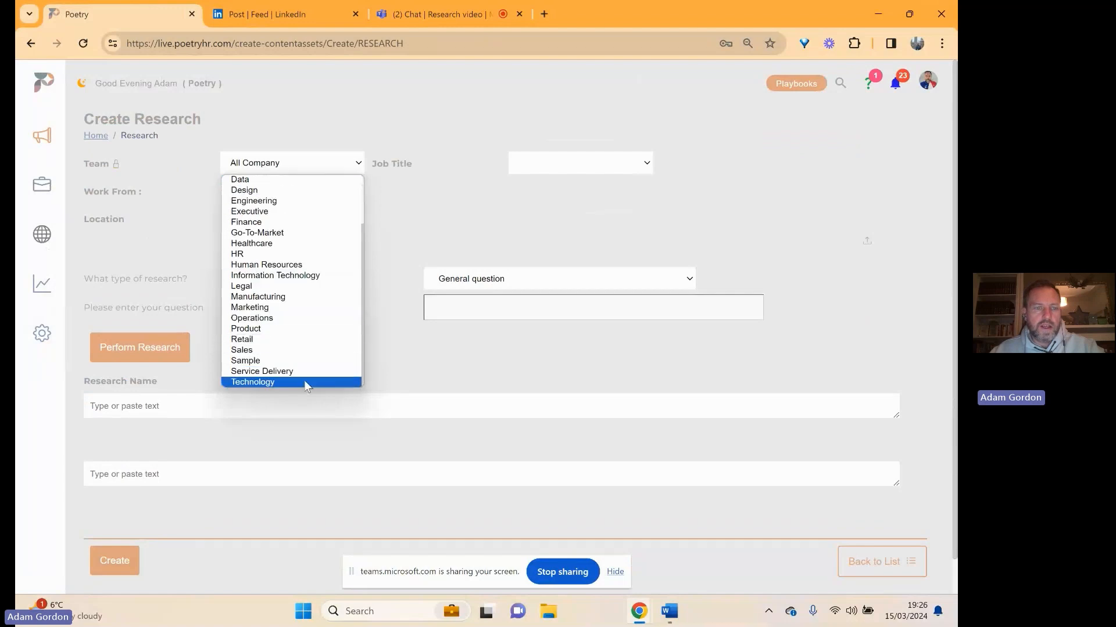
{"action": "left_click", "coordinate": [253, 382]}
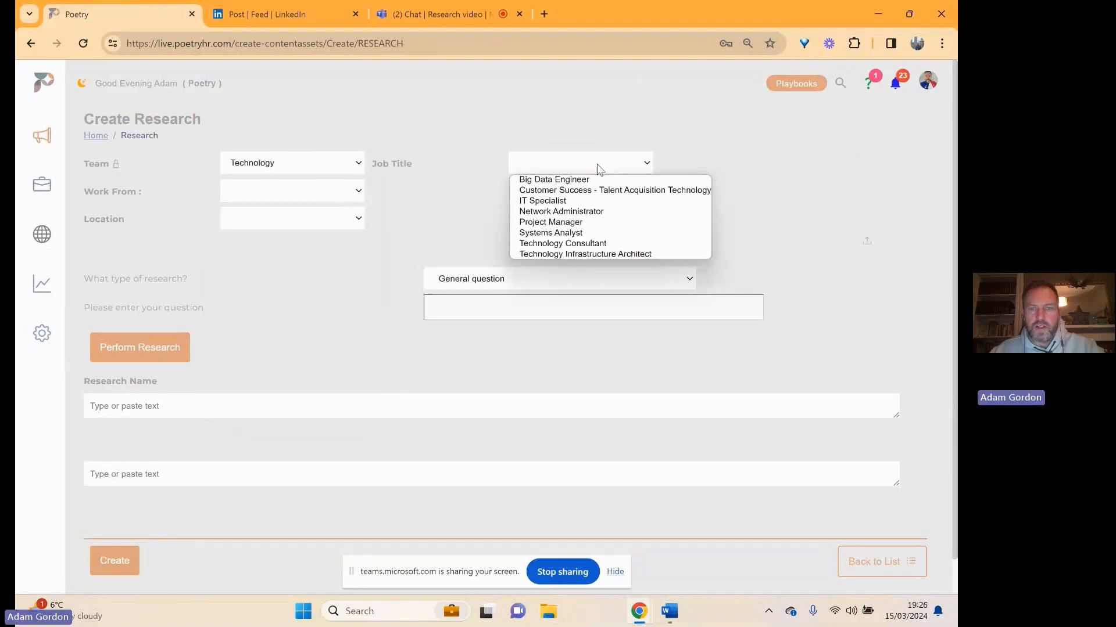
{"action": "left_click", "coordinate": [555, 180]}
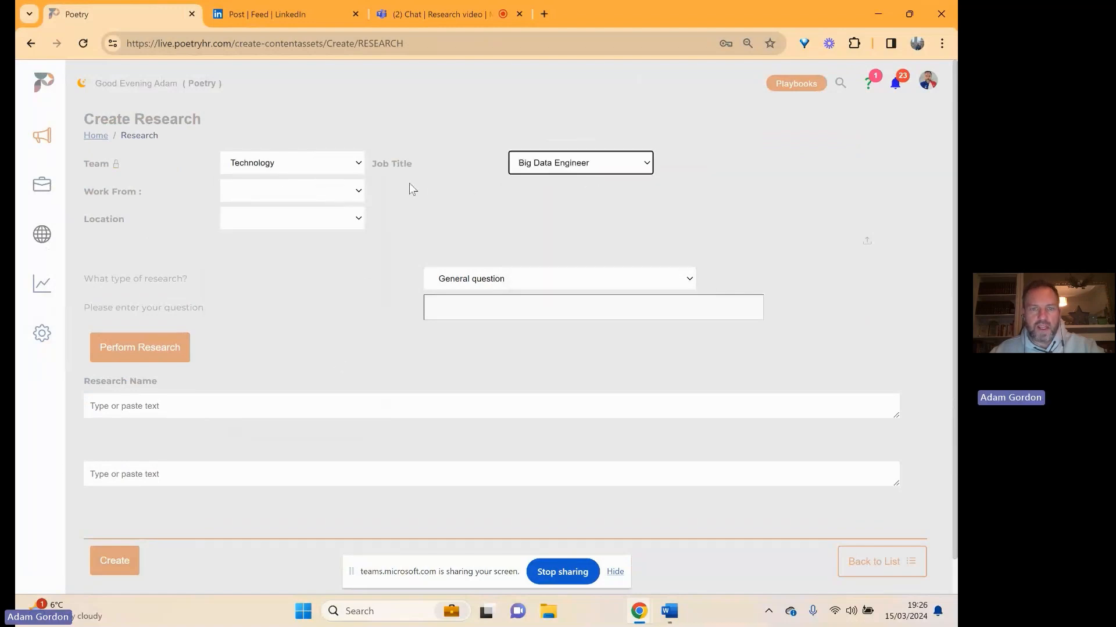
{"action": "left_click", "coordinate": [291, 190]}
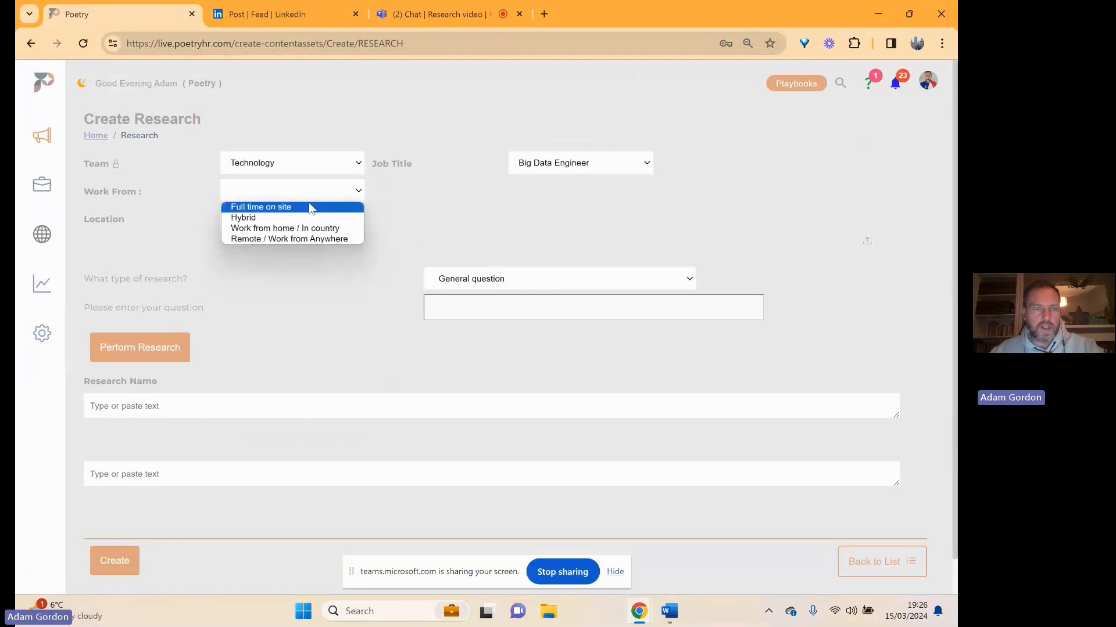
{"action": "left_click", "coordinate": [260, 206]}
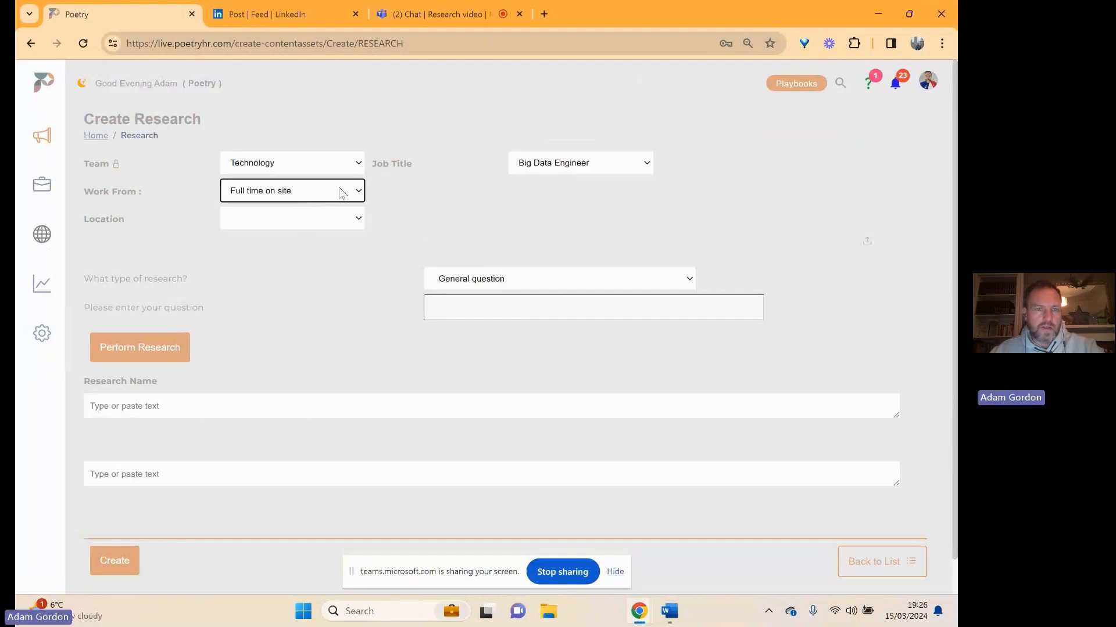
{"action": "left_click", "coordinate": [291, 218]}
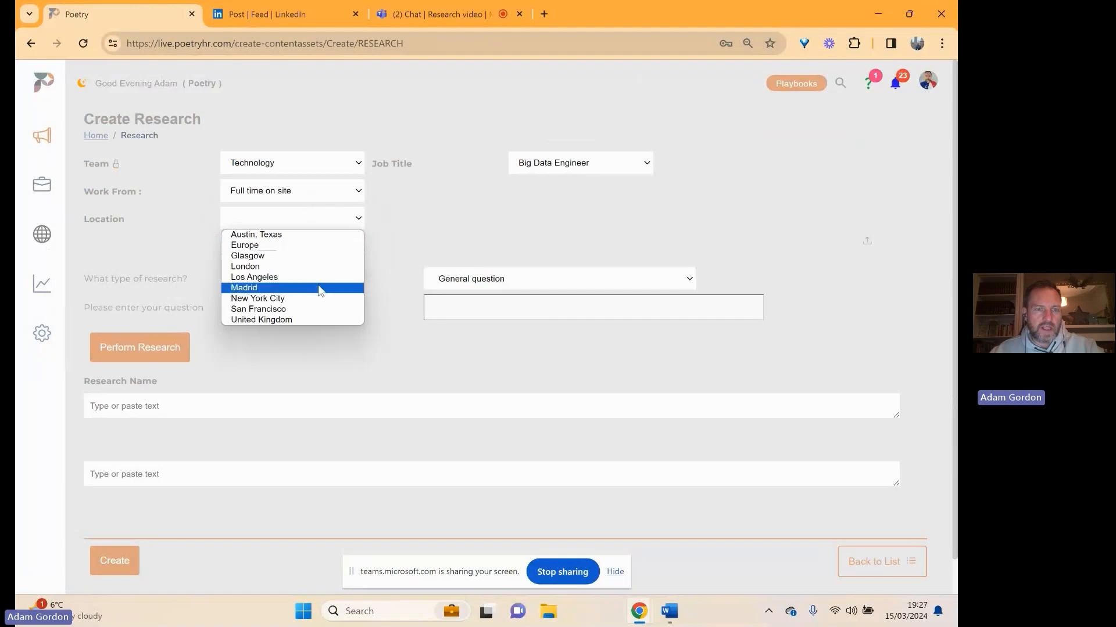
{"action": "left_click", "coordinate": [243, 288]}
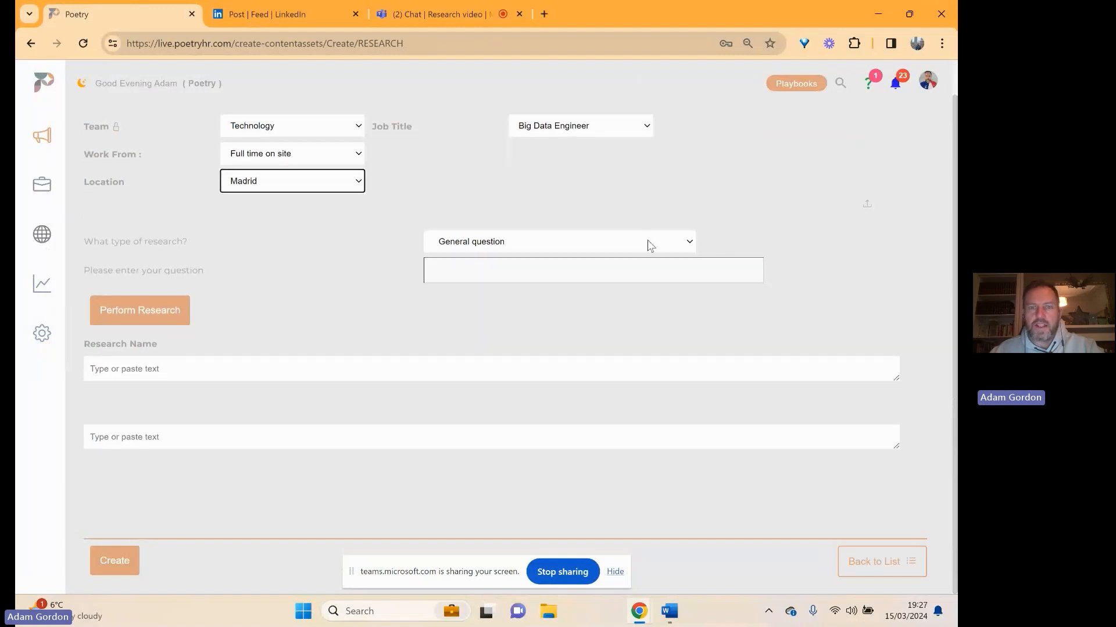
{"action": "left_click", "coordinate": [558, 241]}
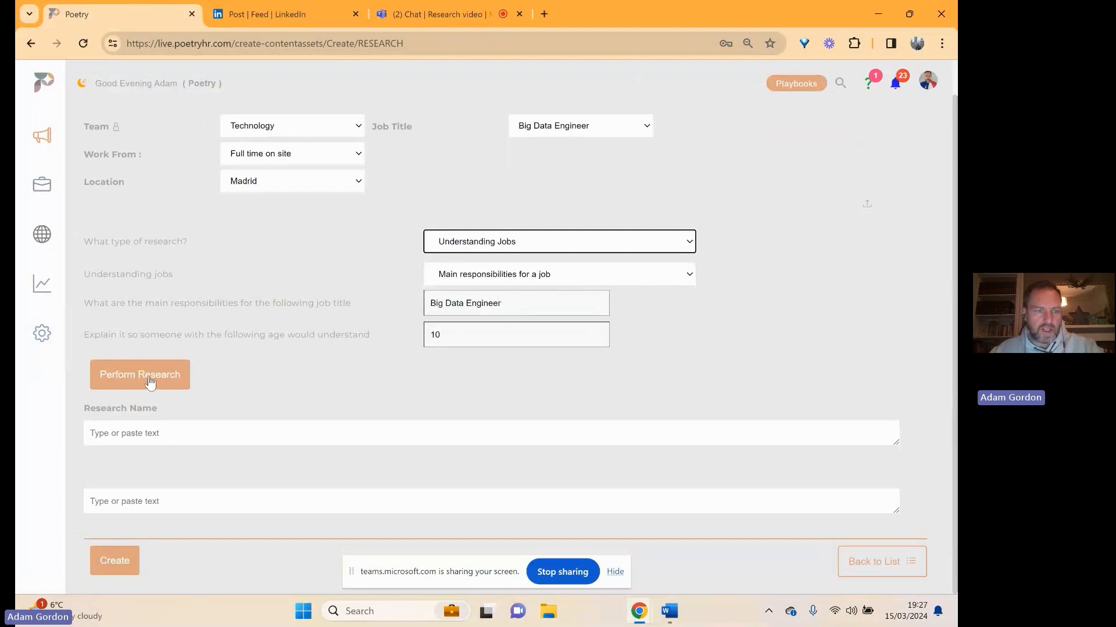
Generate the Big Data Engineer responsibilities answer, then regenerate it for age 16.
{"action": "left_click", "coordinate": [140, 374]}
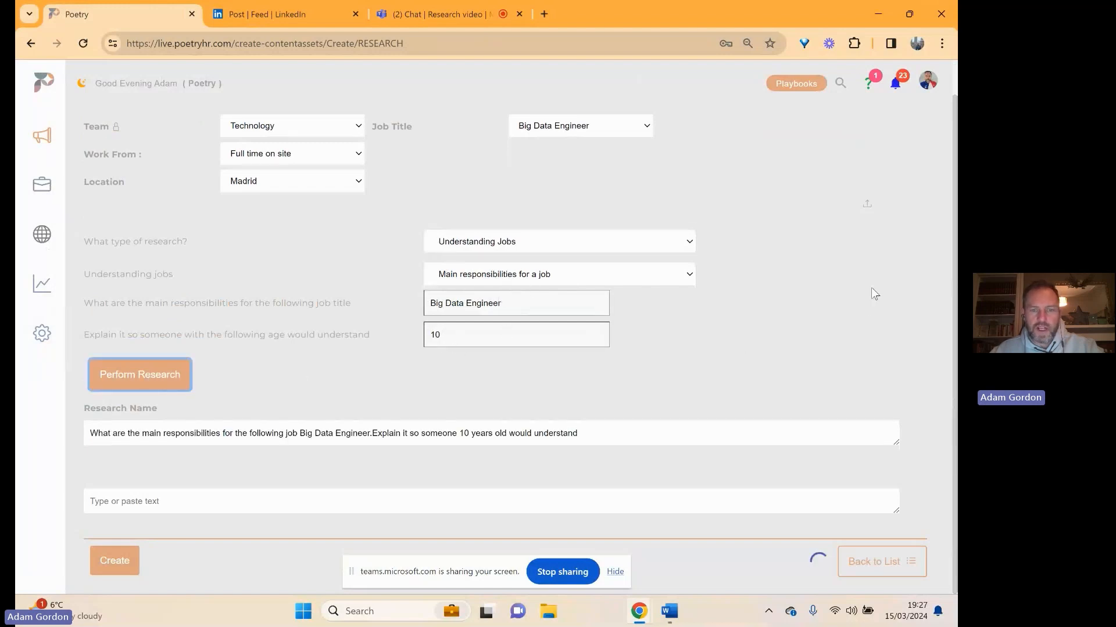
{"action": "left_click", "coordinate": [140, 374]}
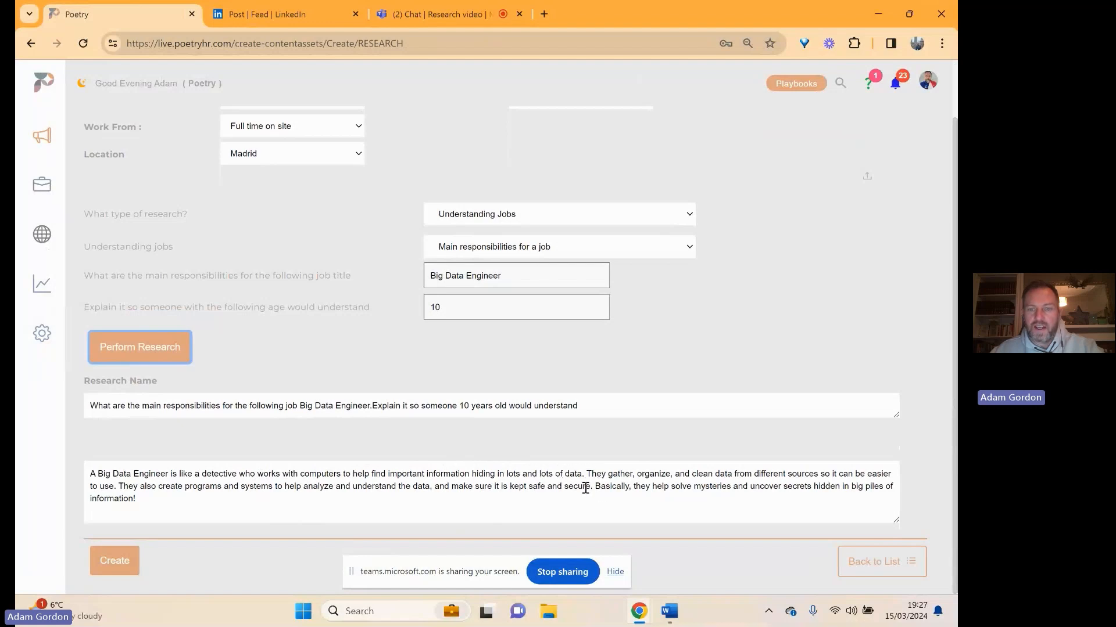
{"action": "left_click_drag", "start_coordinate": [600, 486], "coordinate": [820, 487]}
{"action": "type", "text": "16"}
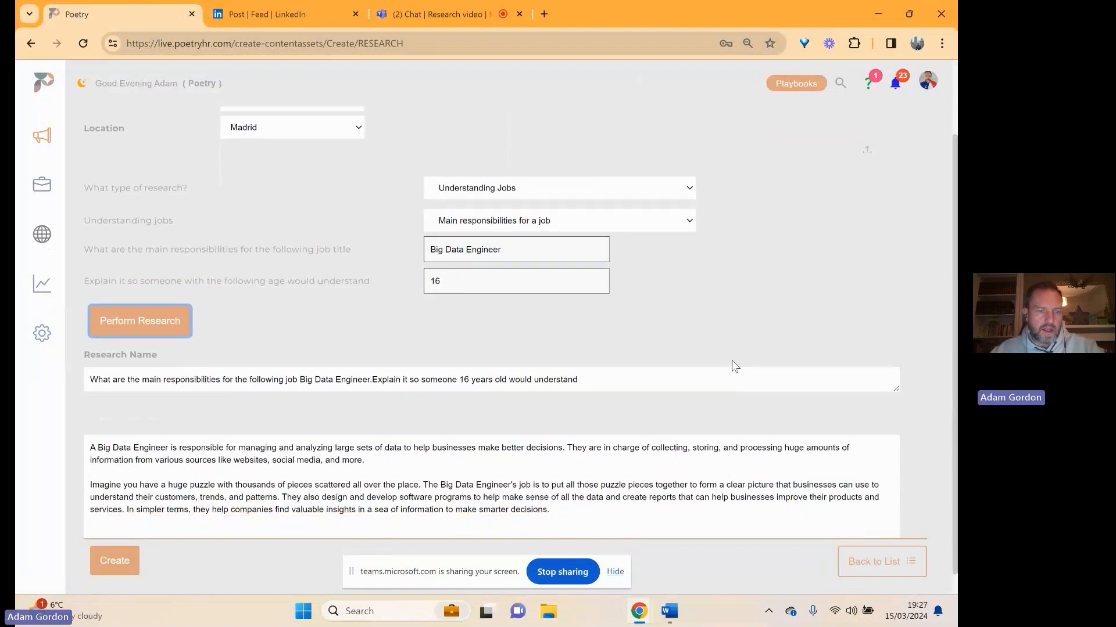
{"action": "scroll", "scroll_direction": "down", "scroll_amount": 3}
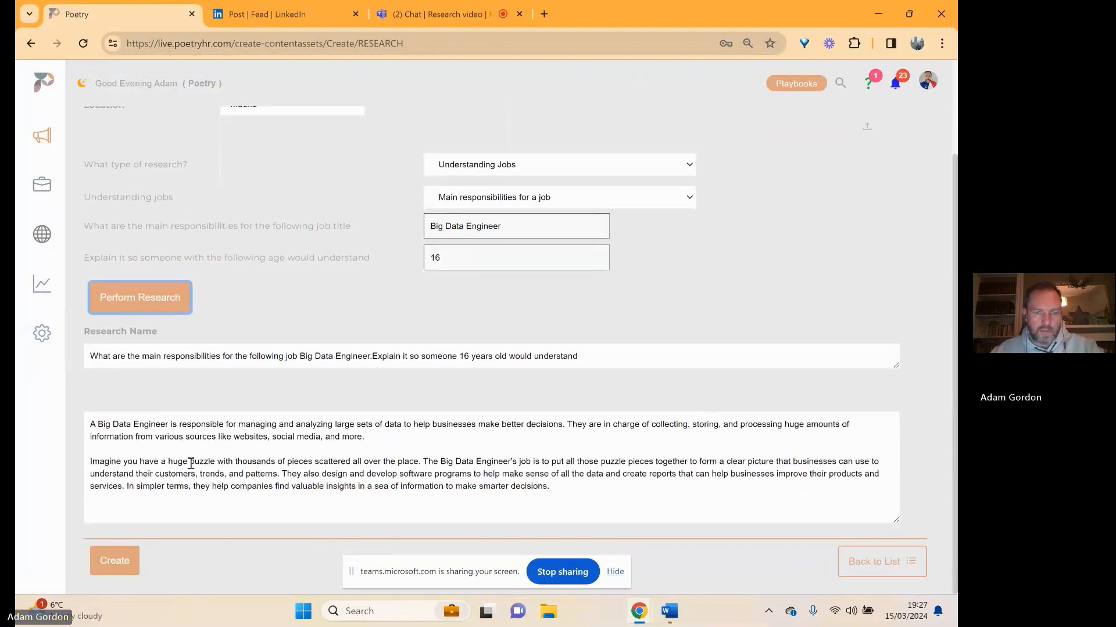
Highlight the puzzle analogy, then the software-programs part through the answer's closing sentences.
{"action": "left_click_drag", "start_coordinate": [190, 461], "coordinate": [440, 461]}
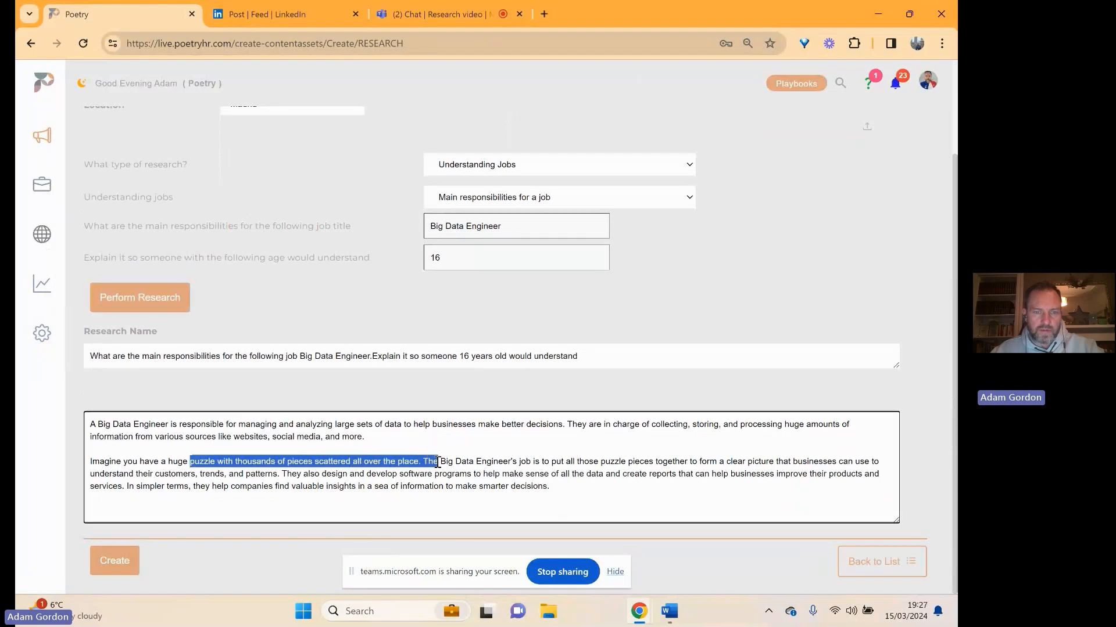
{"action": "left_click", "coordinate": [676, 485]}
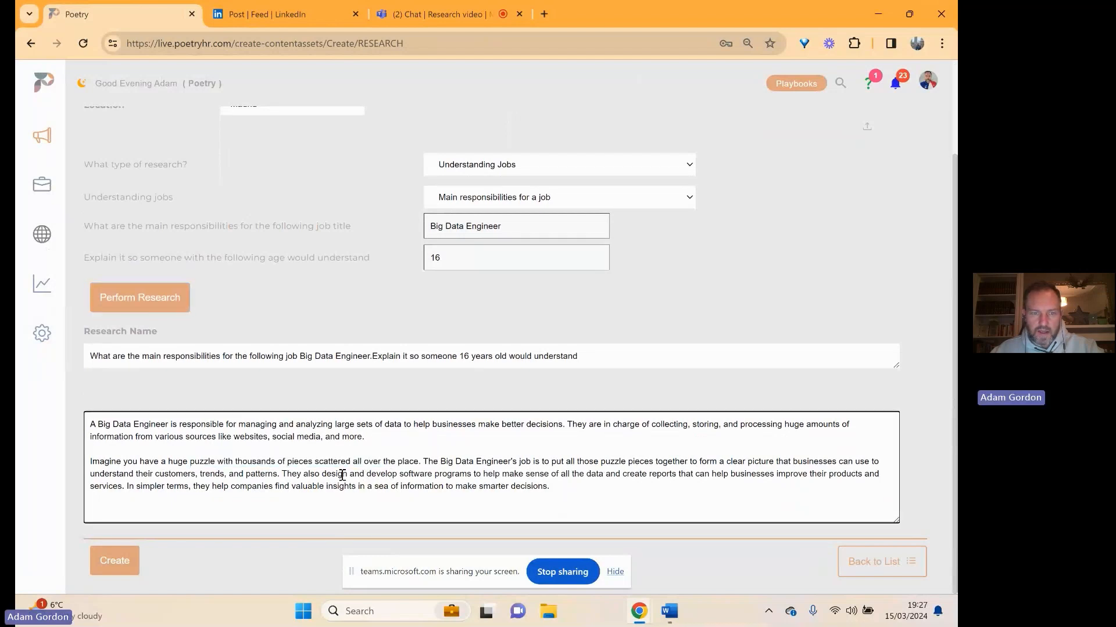
{"action": "left_click_drag", "start_coordinate": [325, 474], "coordinate": [536, 474]}
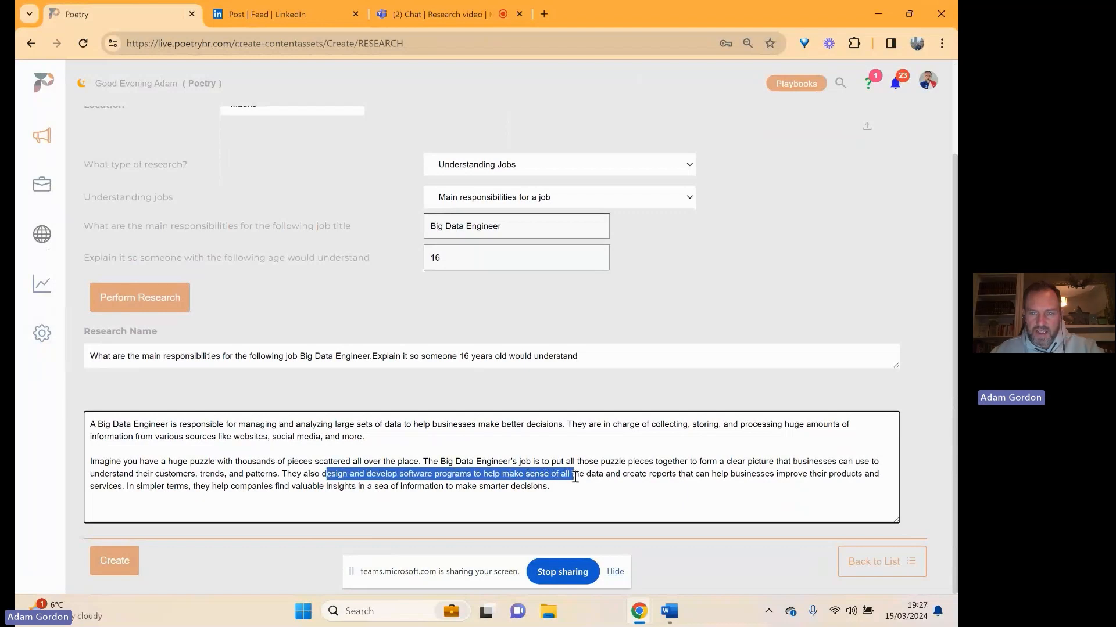
{"action": "left_click_drag", "start_coordinate": [570, 474], "coordinate": [548, 486]}
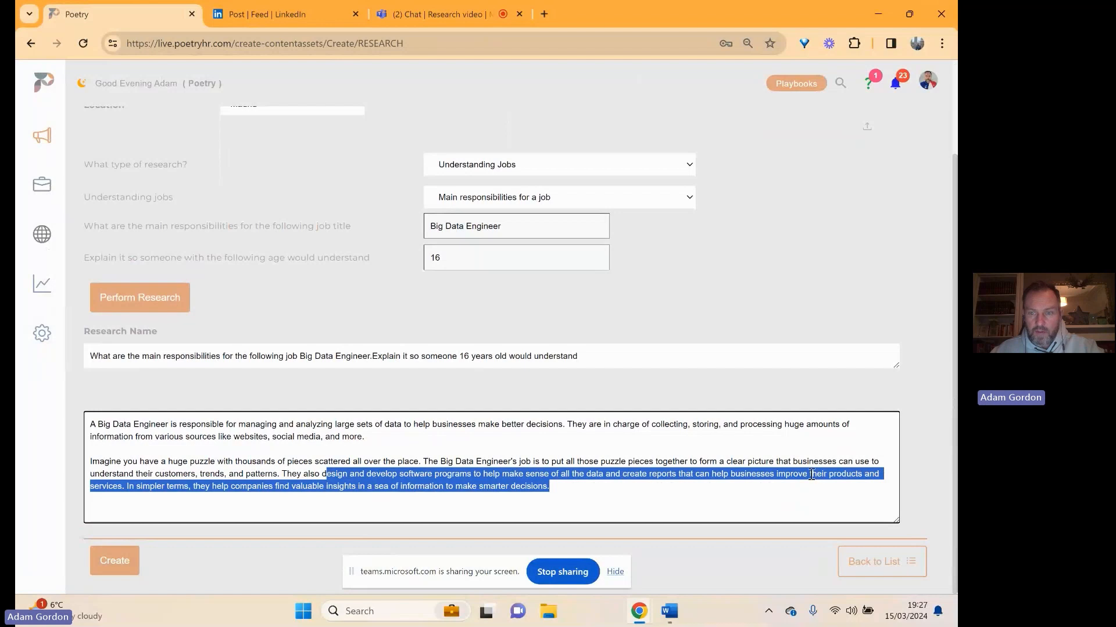
{"action": "mouse_move", "coordinate": [602, 486]}
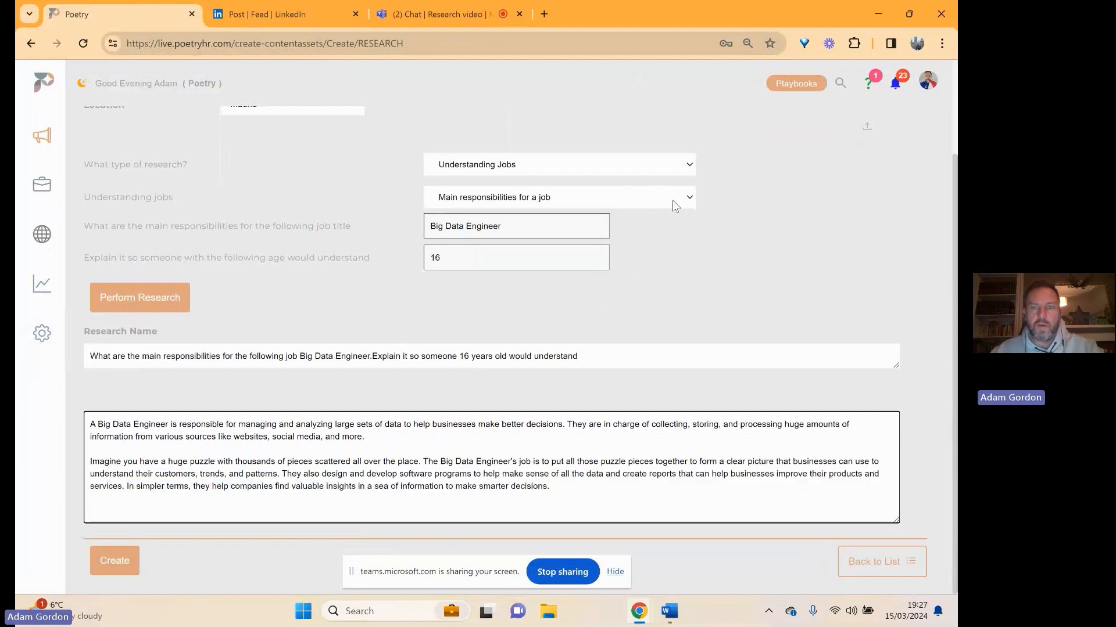
{"action": "mouse_move", "coordinate": [682, 202]}
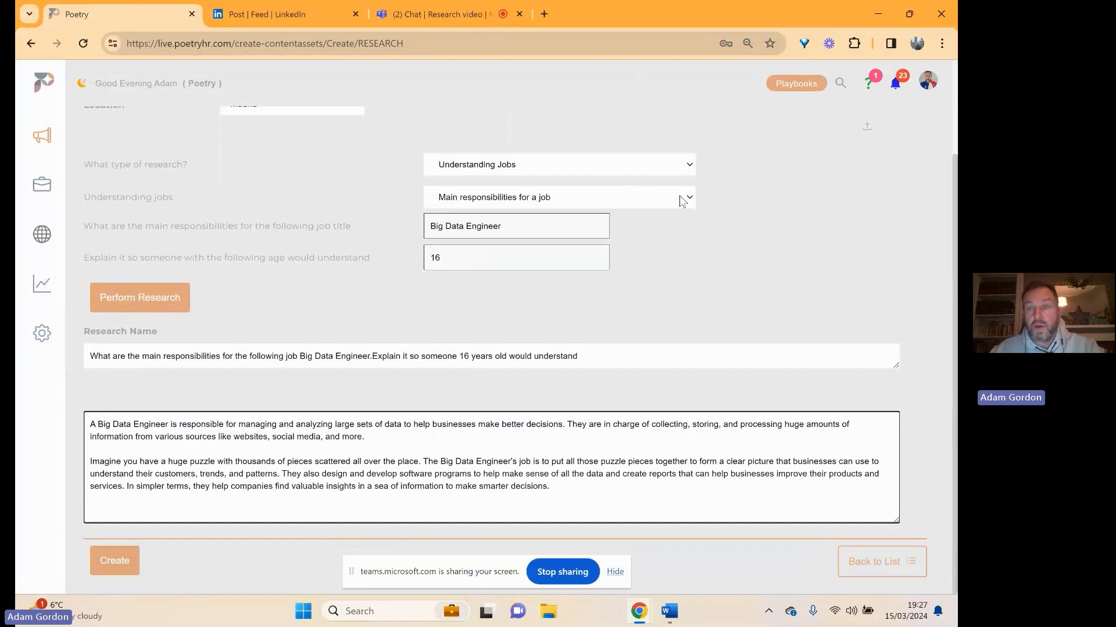
Run the research on which other job titles mean the same as Big Data Engineer.
{"action": "left_click", "coordinate": [559, 197]}
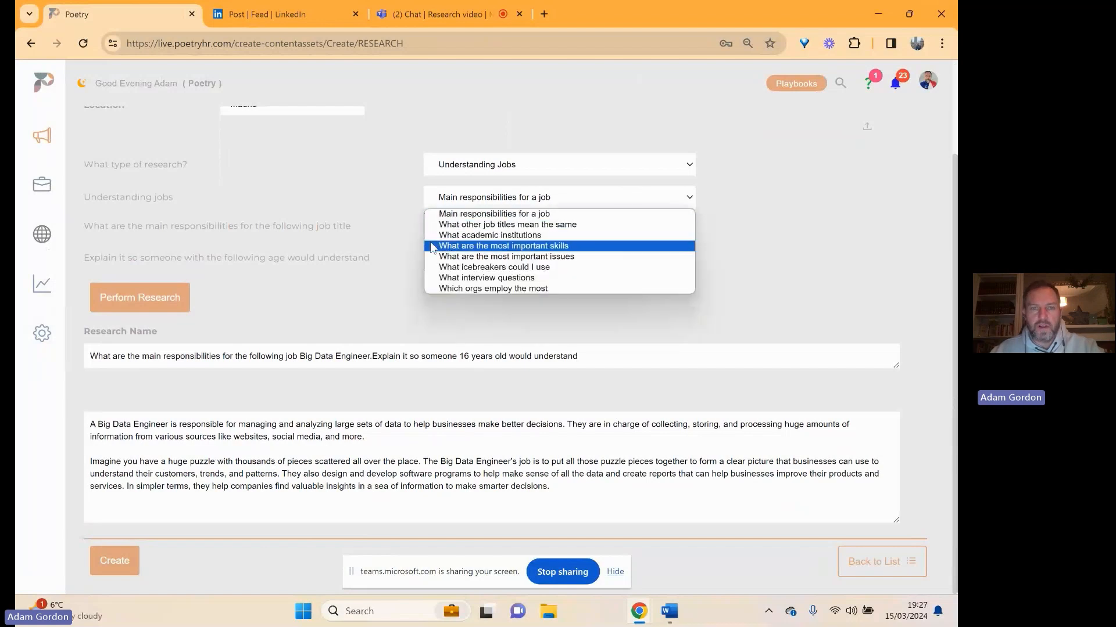
{"action": "left_click", "coordinate": [507, 224]}
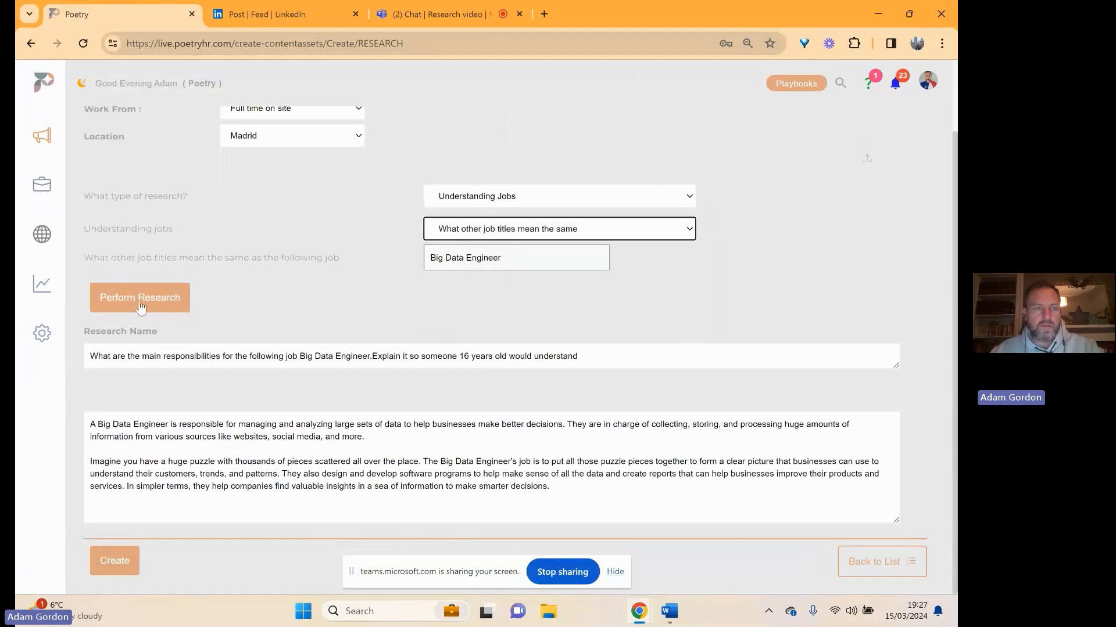
{"action": "left_click", "coordinate": [140, 297]}
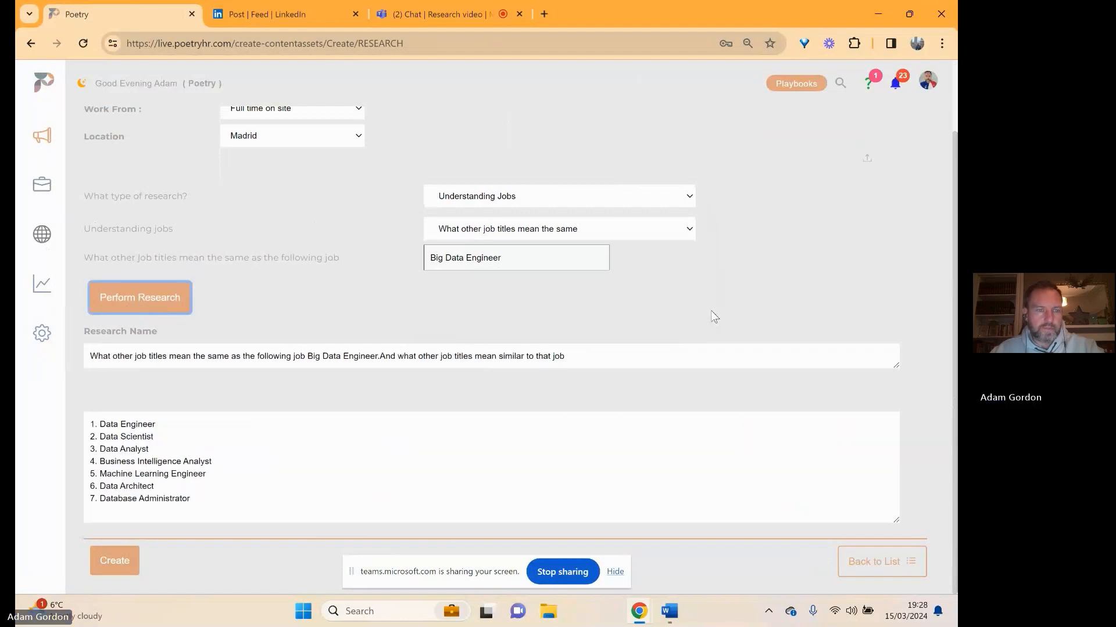
{"action": "mouse_move", "coordinate": [387, 481]}
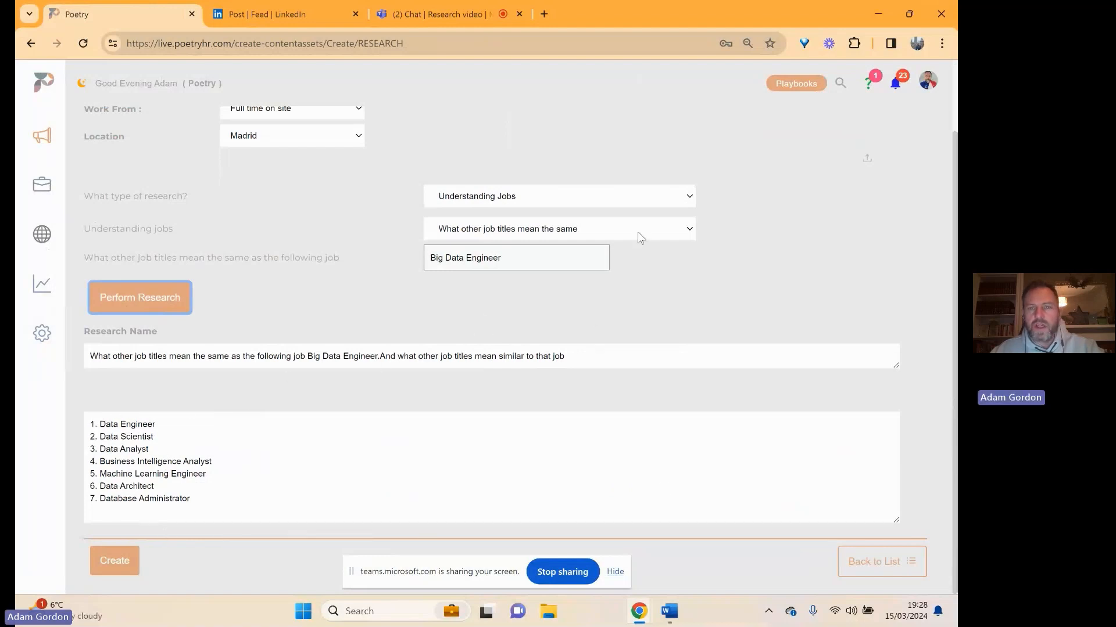
Run the research on Madrid academic institutions offering Big Data Engineer subjects.
{"action": "left_click", "coordinate": [558, 228]}
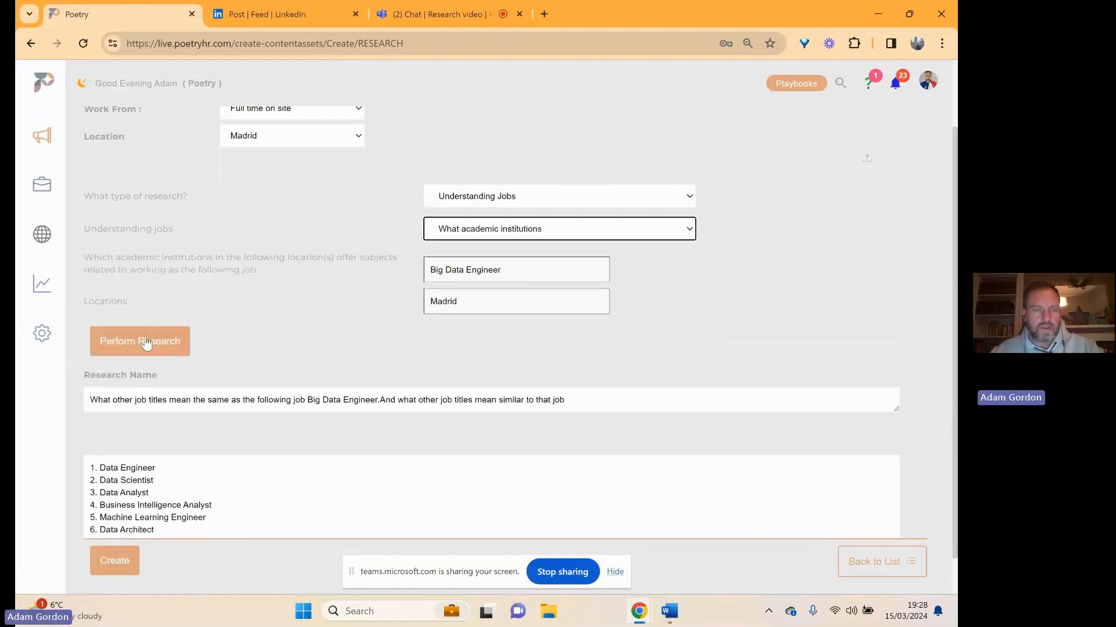
{"action": "left_click", "coordinate": [140, 341]}
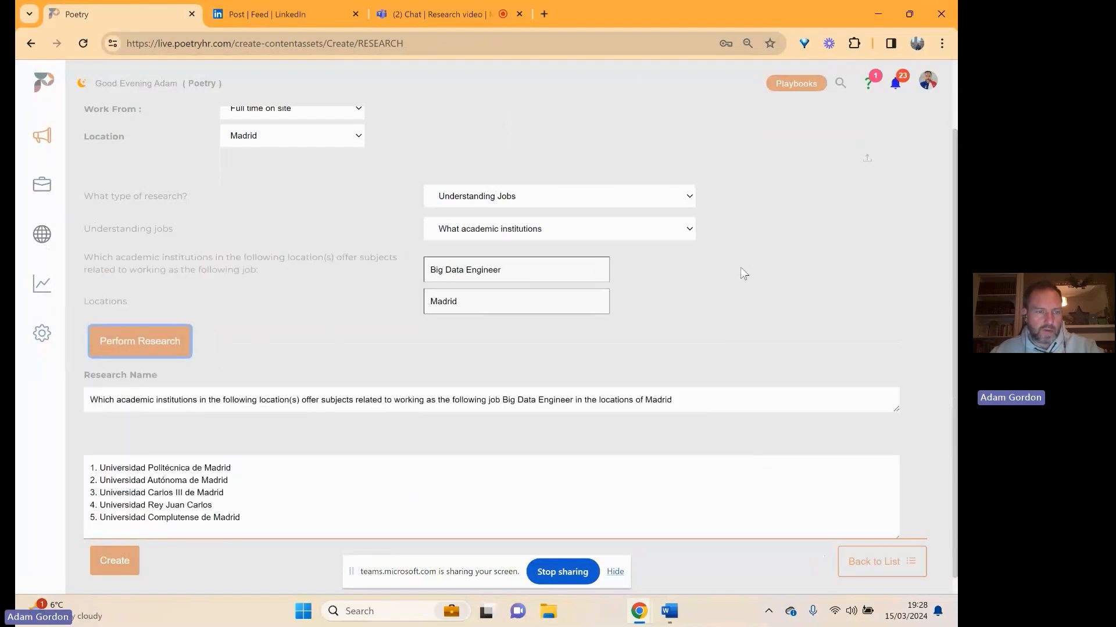
{"action": "scroll", "scroll_direction": "down", "scroll_amount": 3}
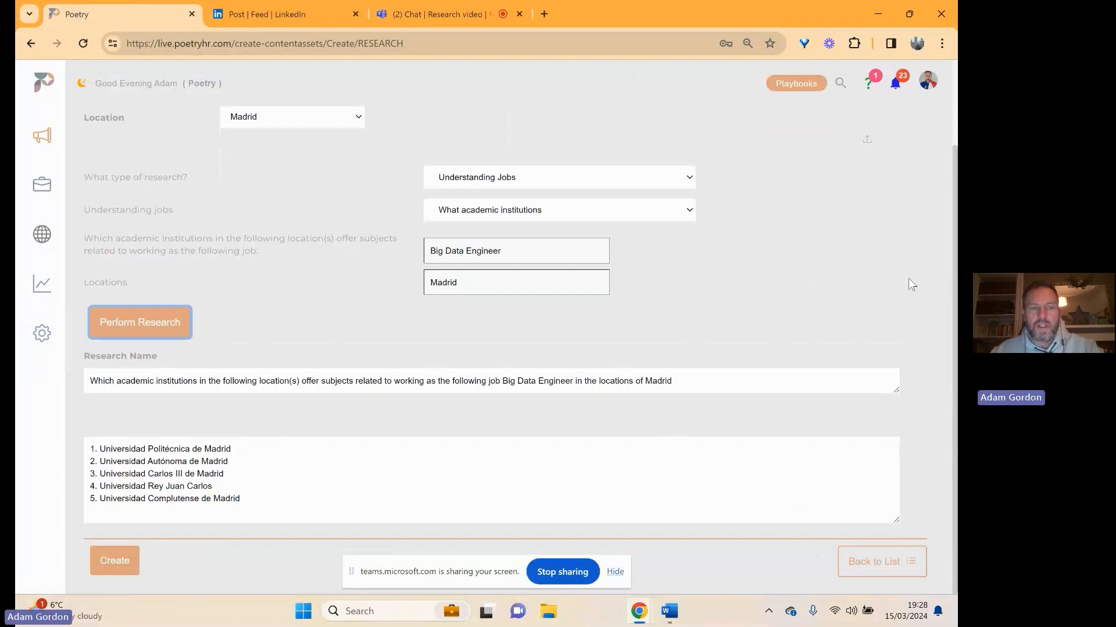
{"action": "mouse_move", "coordinate": [643, 219]}
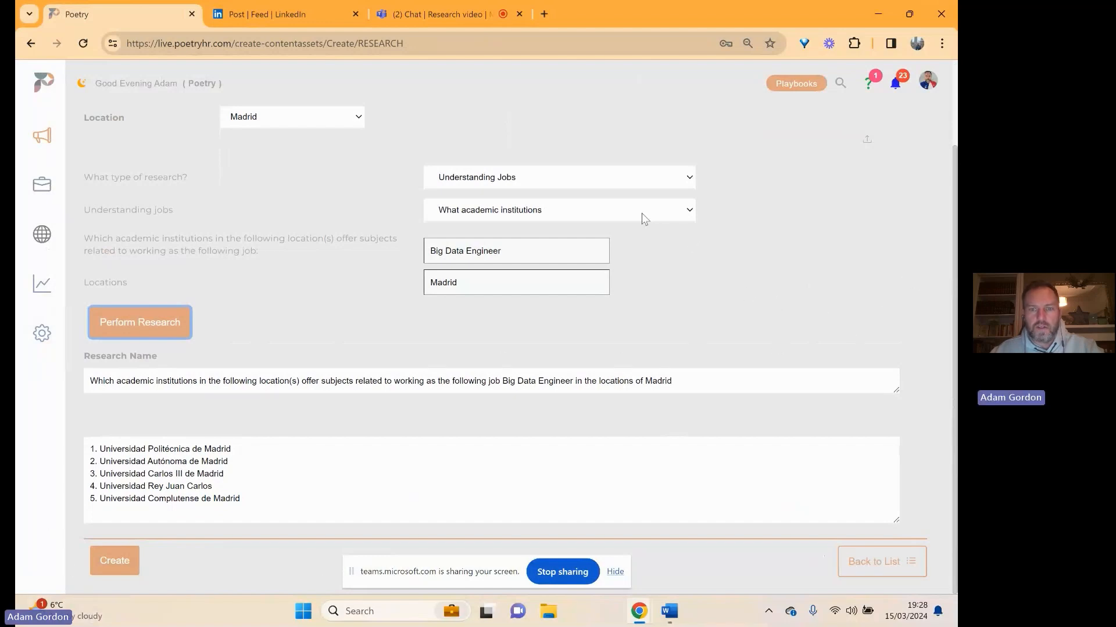
{"action": "left_click", "coordinate": [558, 209]}
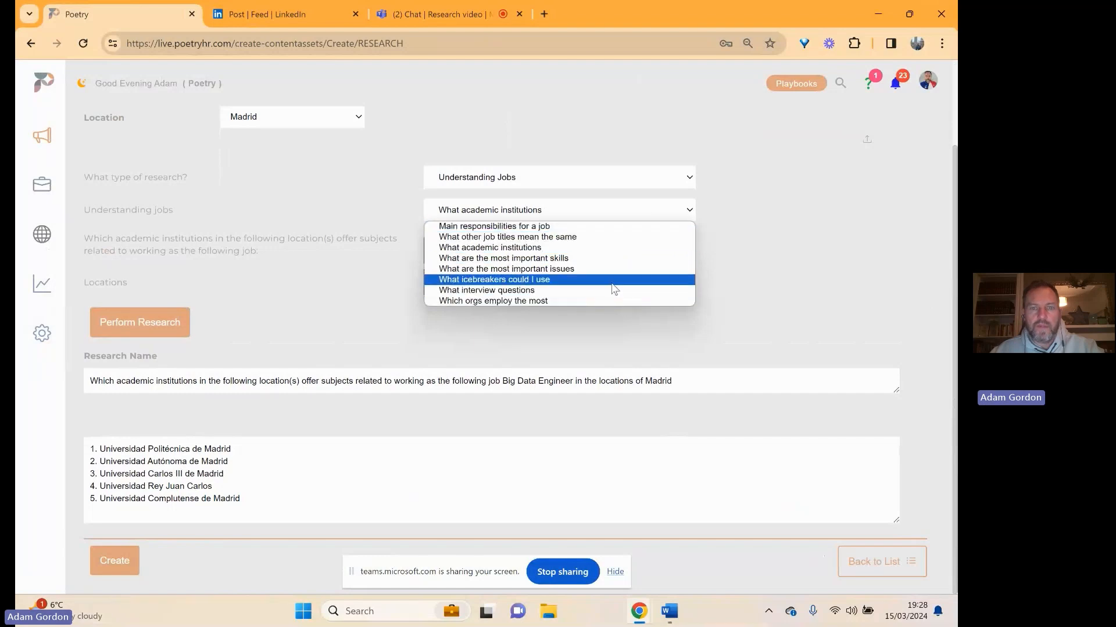
Generate the organisations employing the most Big Data Engineers in Madrid.
{"action": "left_click", "coordinate": [493, 300]}
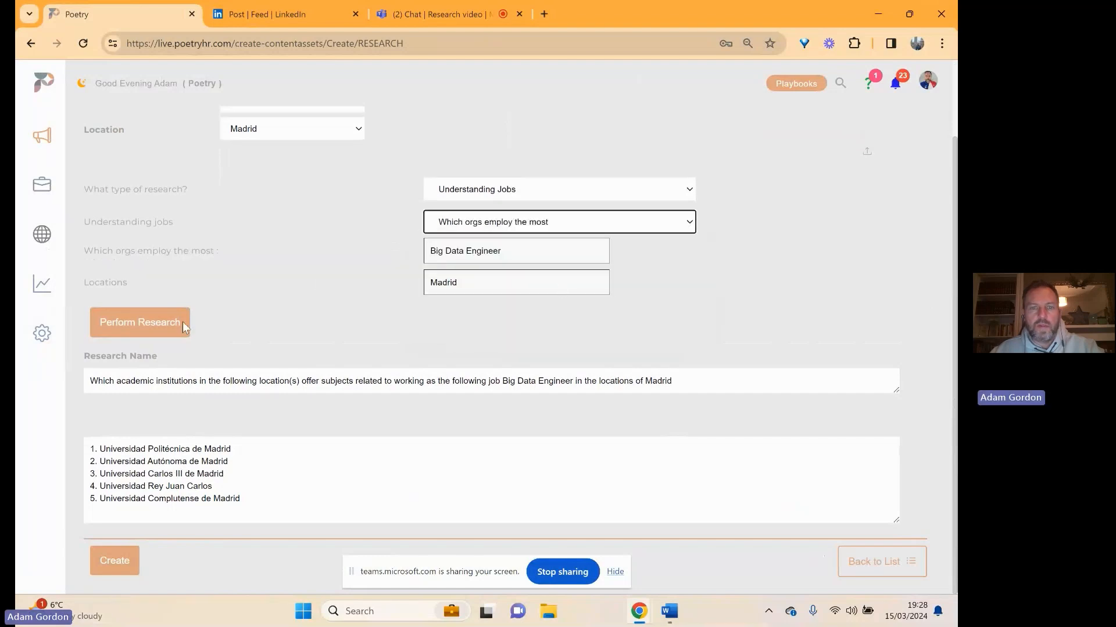
{"action": "left_click", "coordinate": [140, 322]}
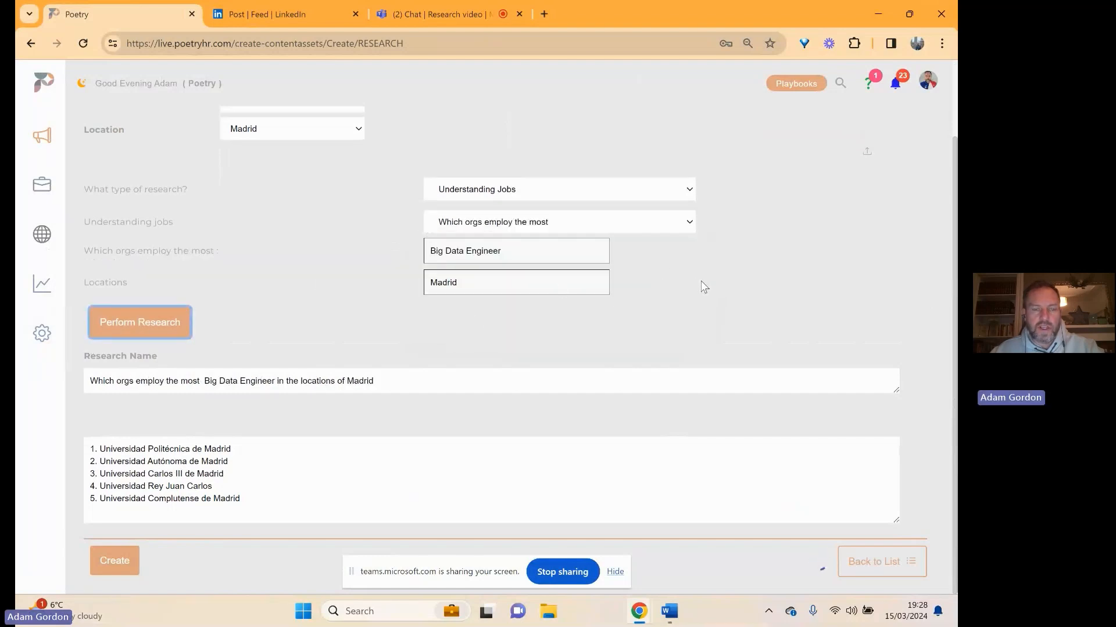
{"action": "left_click", "coordinate": [139, 322]}
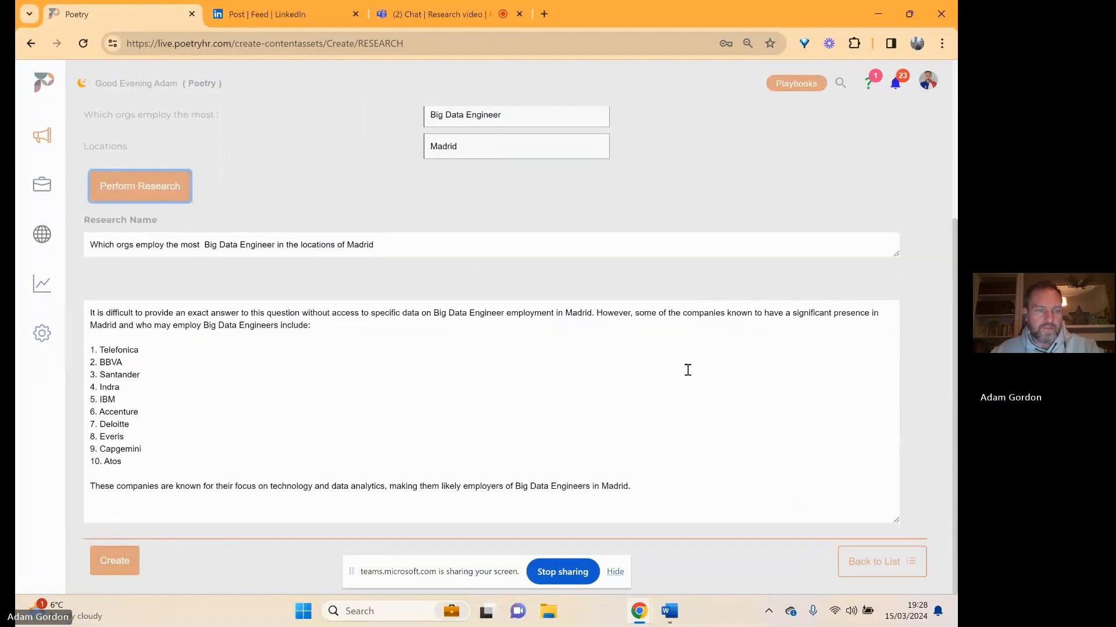
{"action": "mouse_move", "coordinate": [167, 363]}
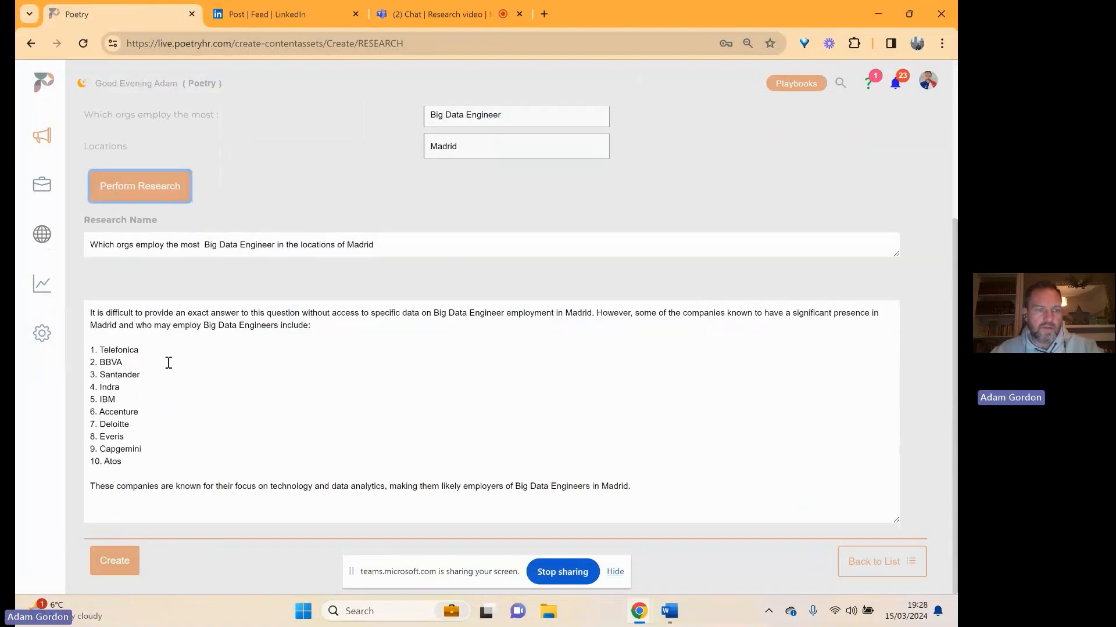
{"action": "mouse_move", "coordinate": [779, 387]}
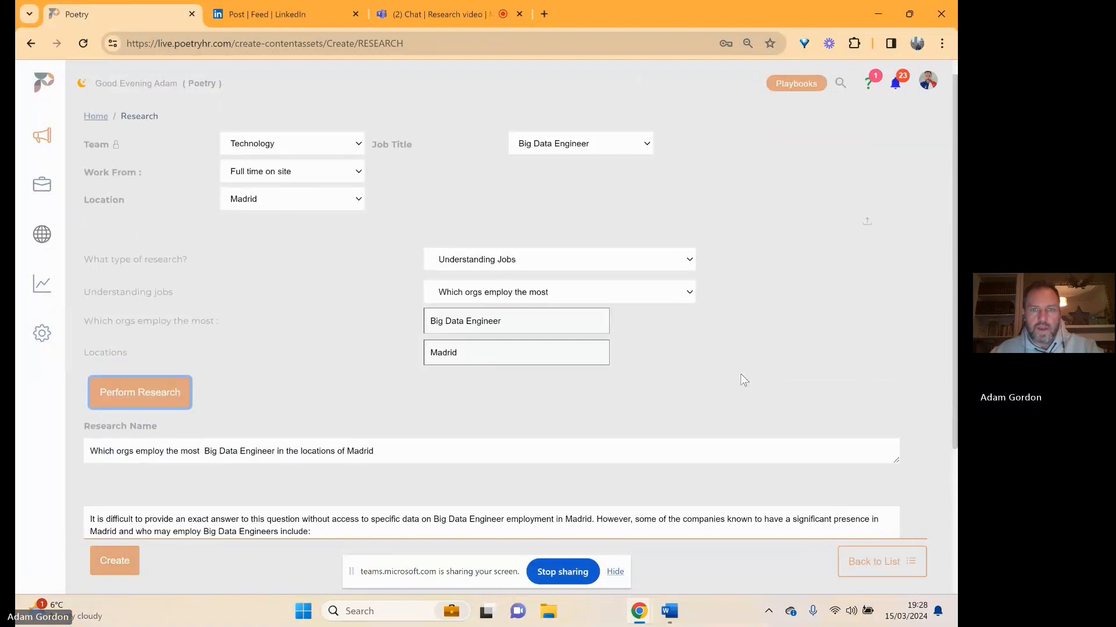
Generate suggested interview questions for the Big Data Engineer role.
{"action": "left_click", "coordinate": [558, 292]}
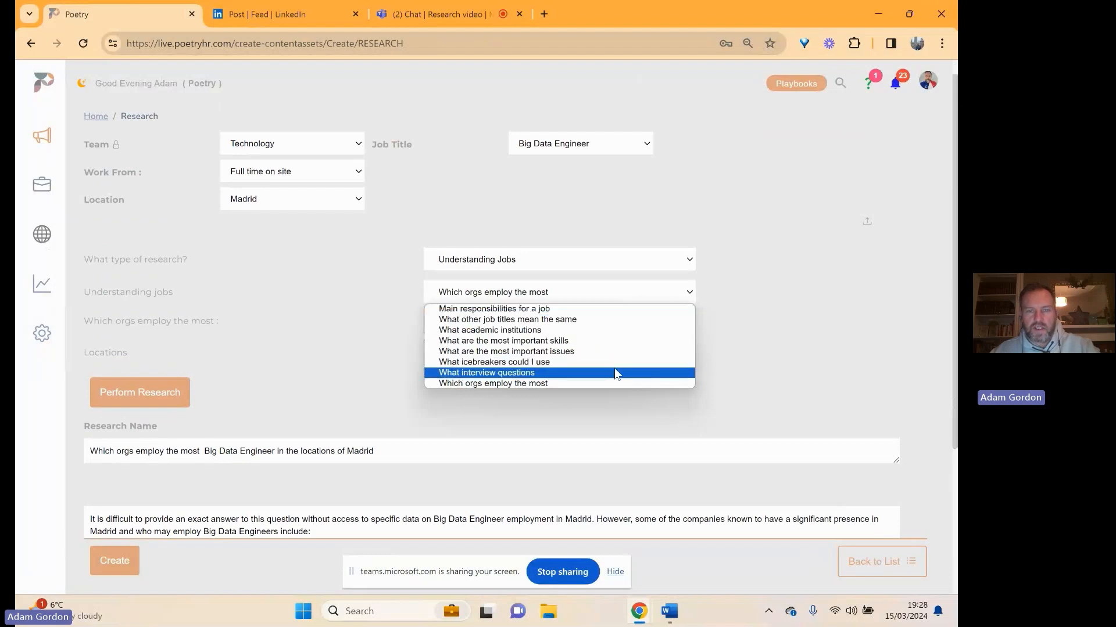
{"action": "left_click", "coordinate": [487, 372]}
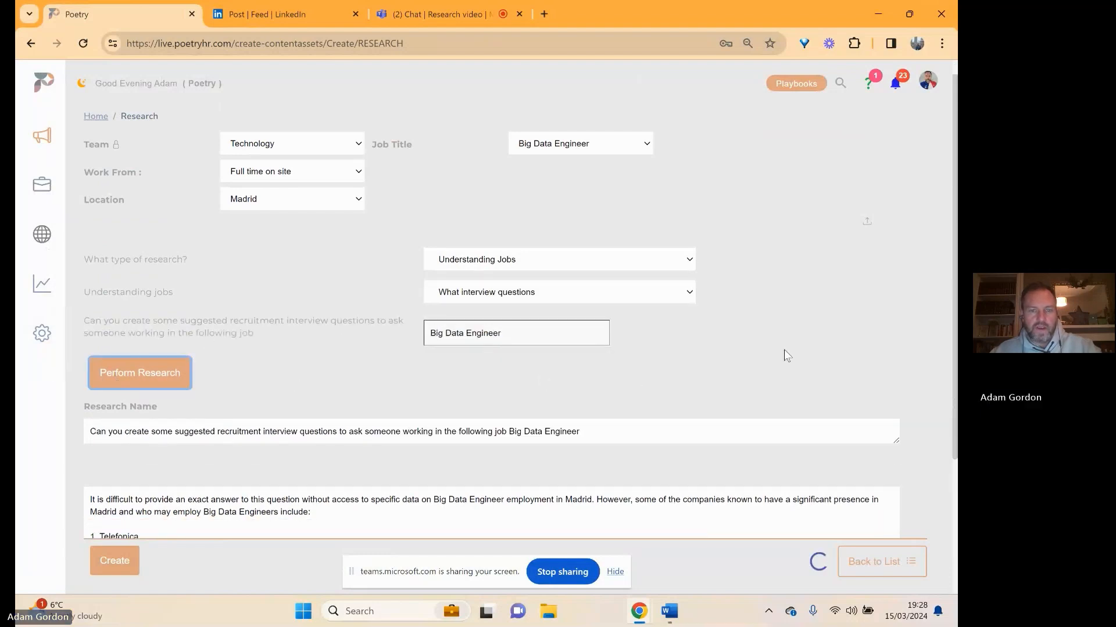
{"action": "scroll", "scroll_direction": "down", "scroll_amount": 3}
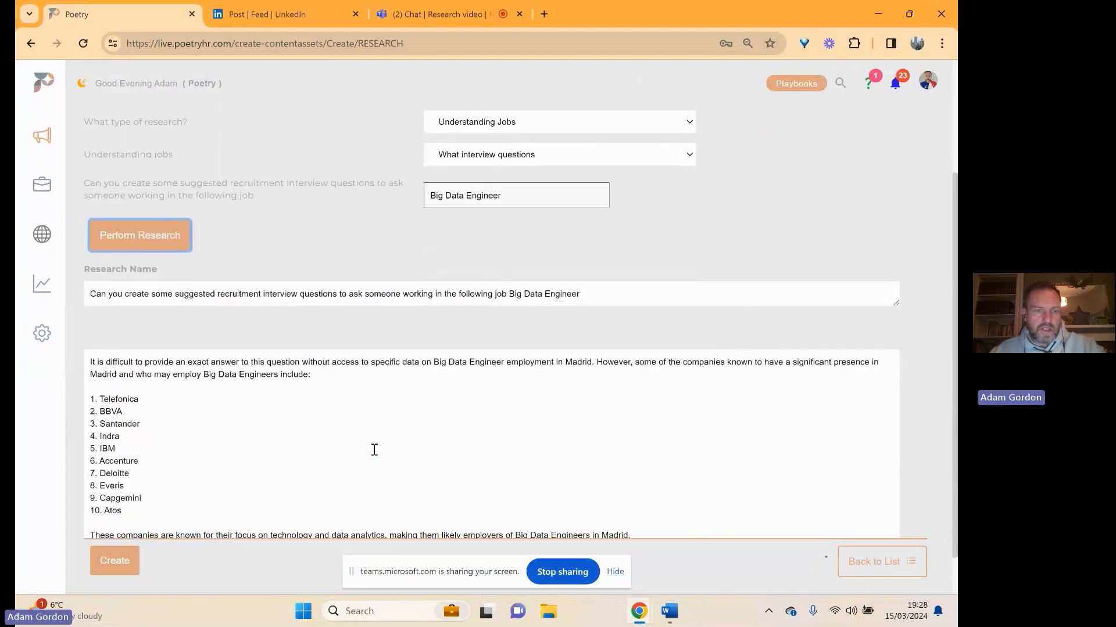
{"action": "left_click", "coordinate": [139, 235]}
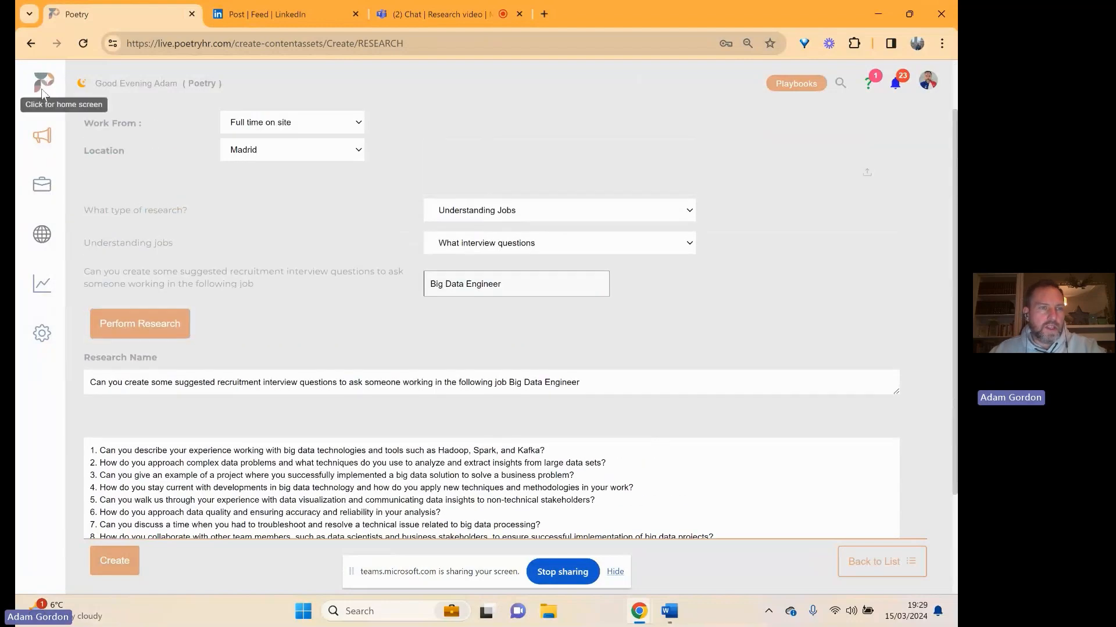
Return to Poetry home and switch to the LinkedIn post's comment thread.
{"action": "left_click", "coordinate": [41, 83]}
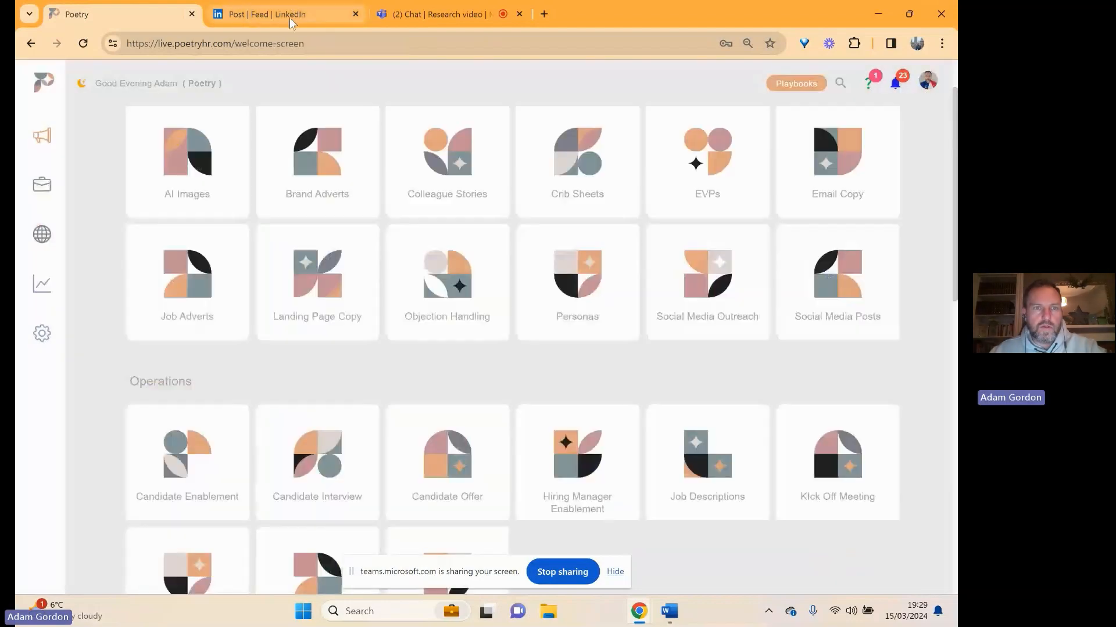
{"action": "left_click", "coordinate": [278, 14]}
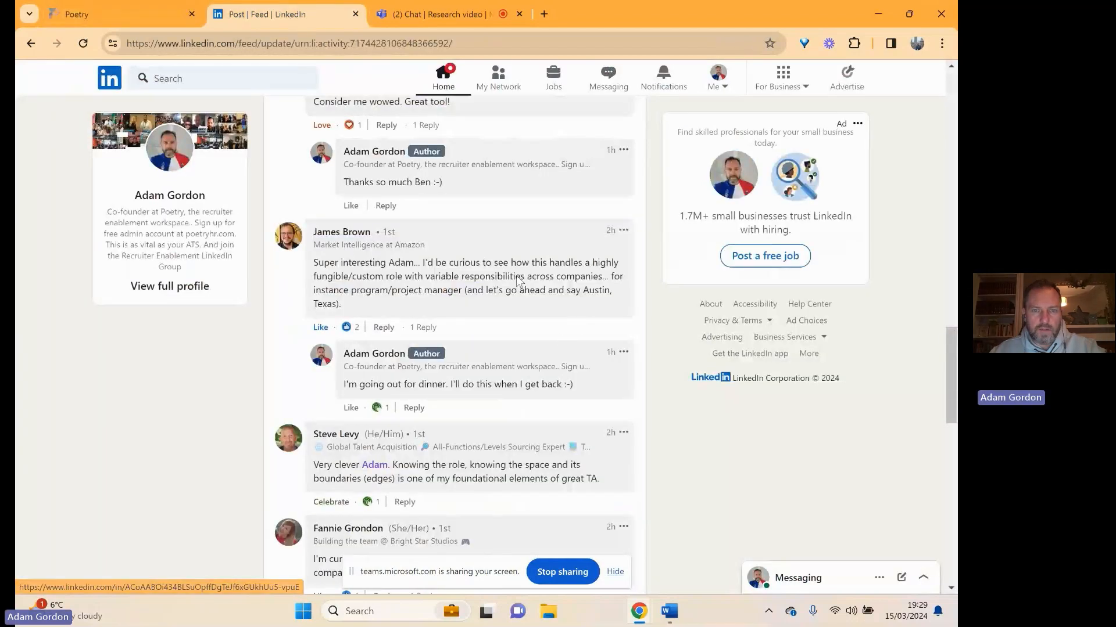
{"action": "mouse_move", "coordinate": [324, 283]}
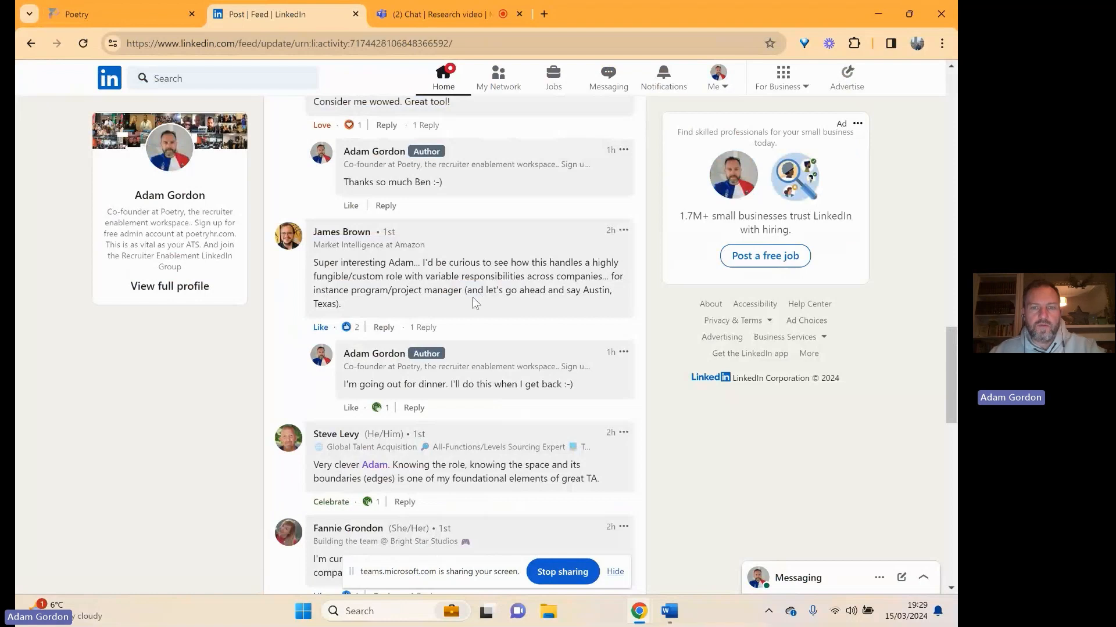
{"action": "mouse_move", "coordinate": [444, 299]}
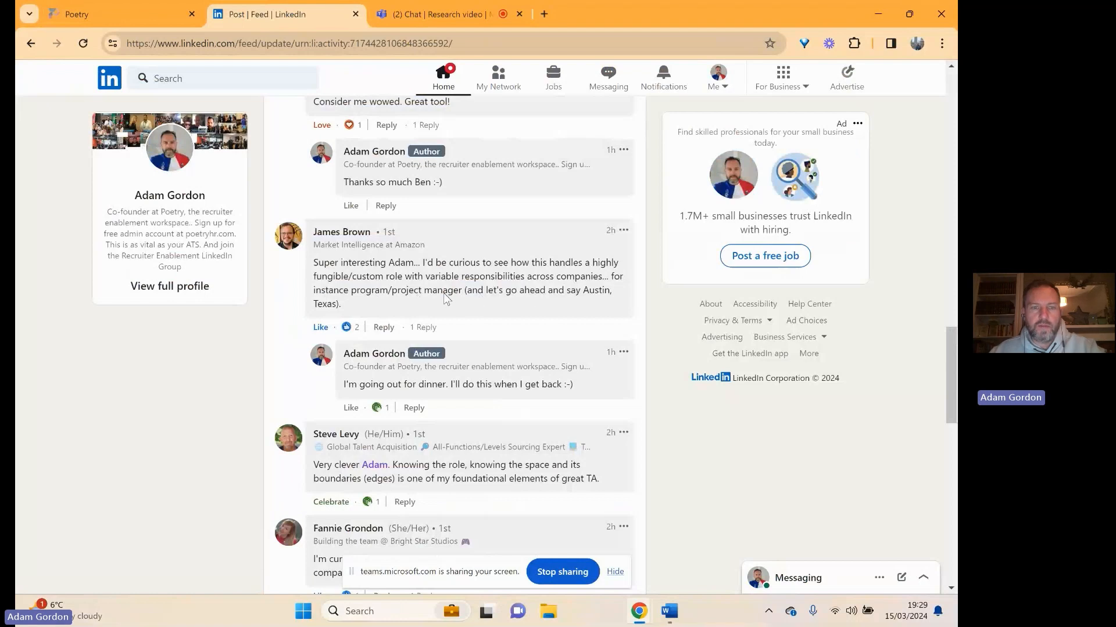
{"action": "mouse_move", "coordinate": [438, 298]}
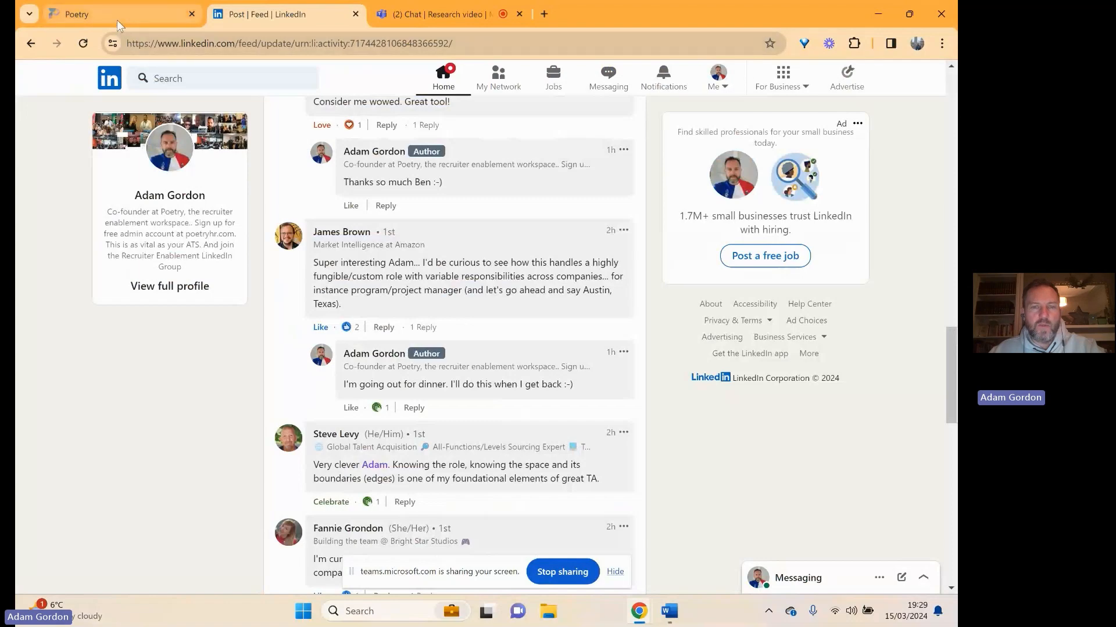
{"action": "mouse_move", "coordinate": [92, 14]}
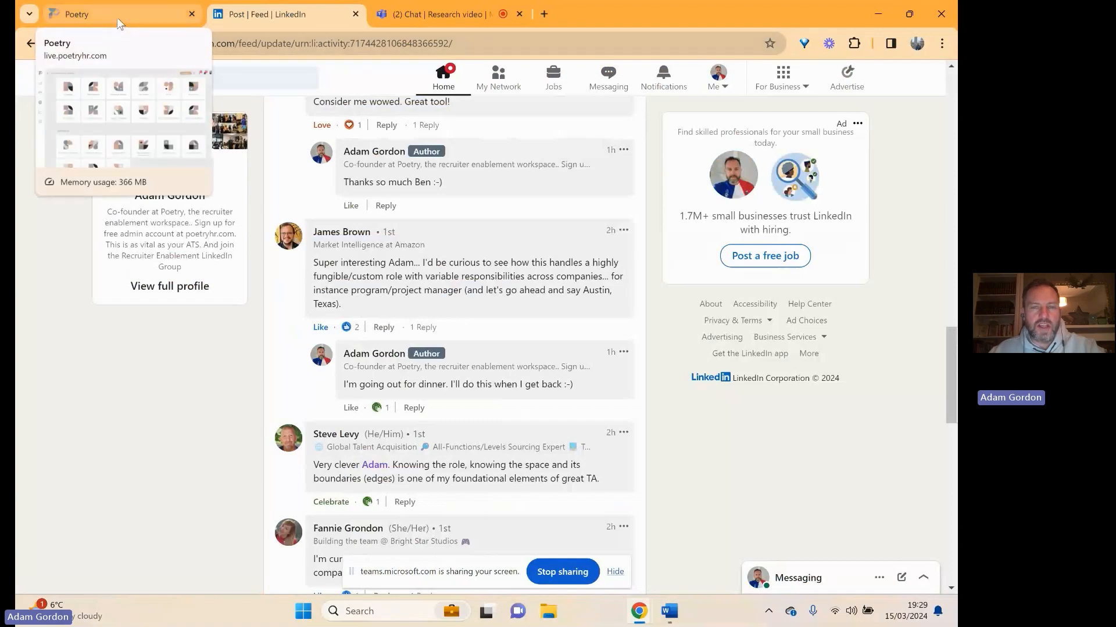
Research Project Manager responsibilities in Austin, Texas as an Understanding Jobs question for age 10.
{"action": "left_click", "coordinate": [106, 14]}
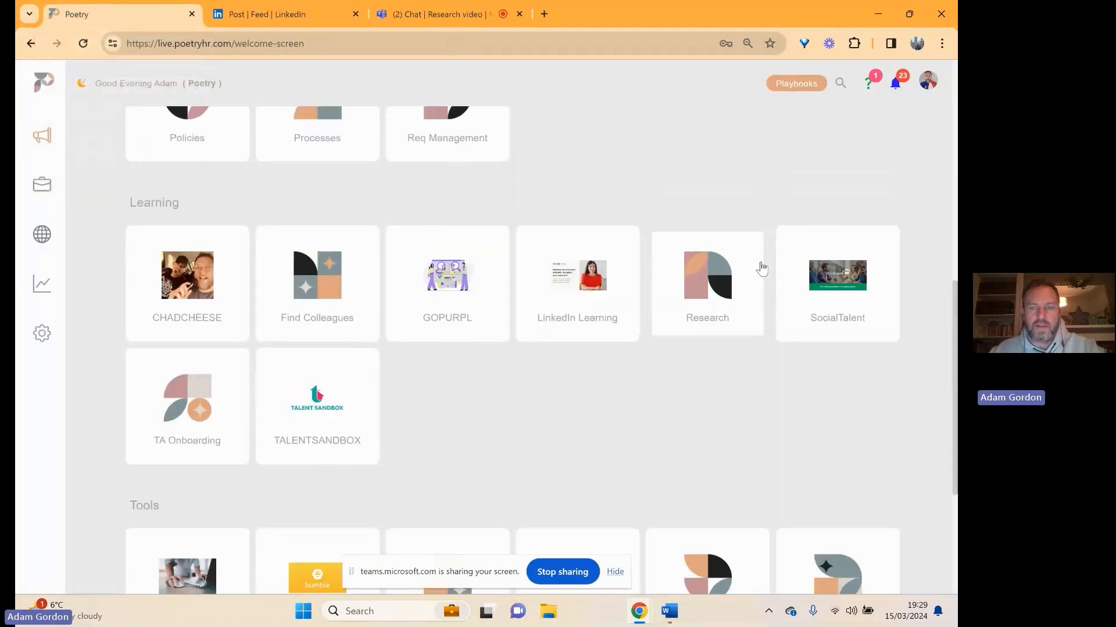
{"action": "left_click", "coordinate": [707, 283]}
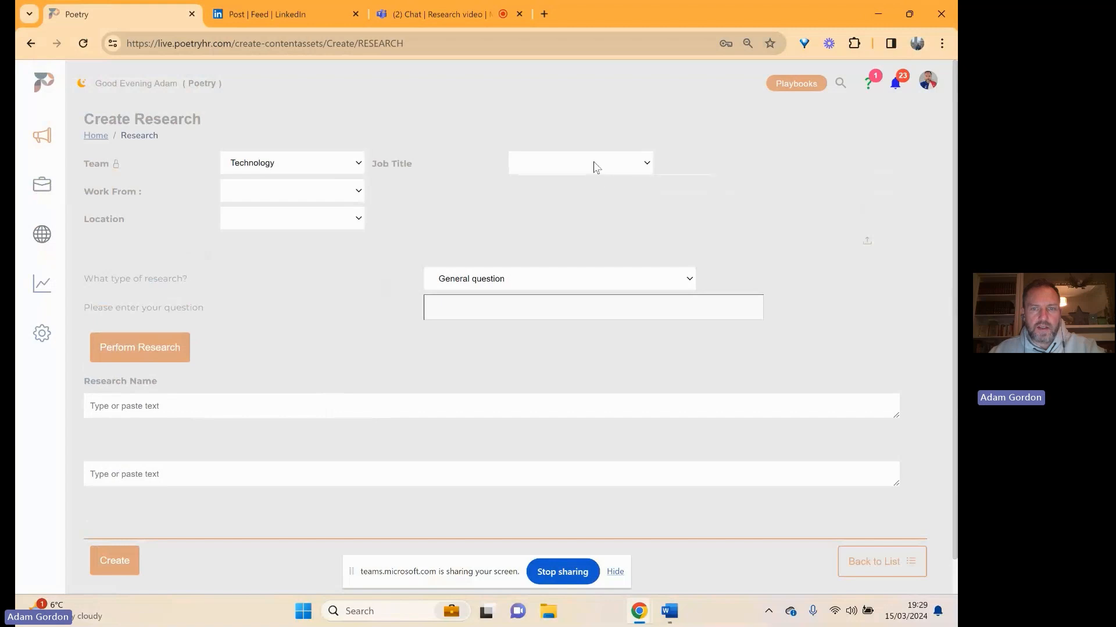
{"action": "left_click", "coordinate": [579, 162]}
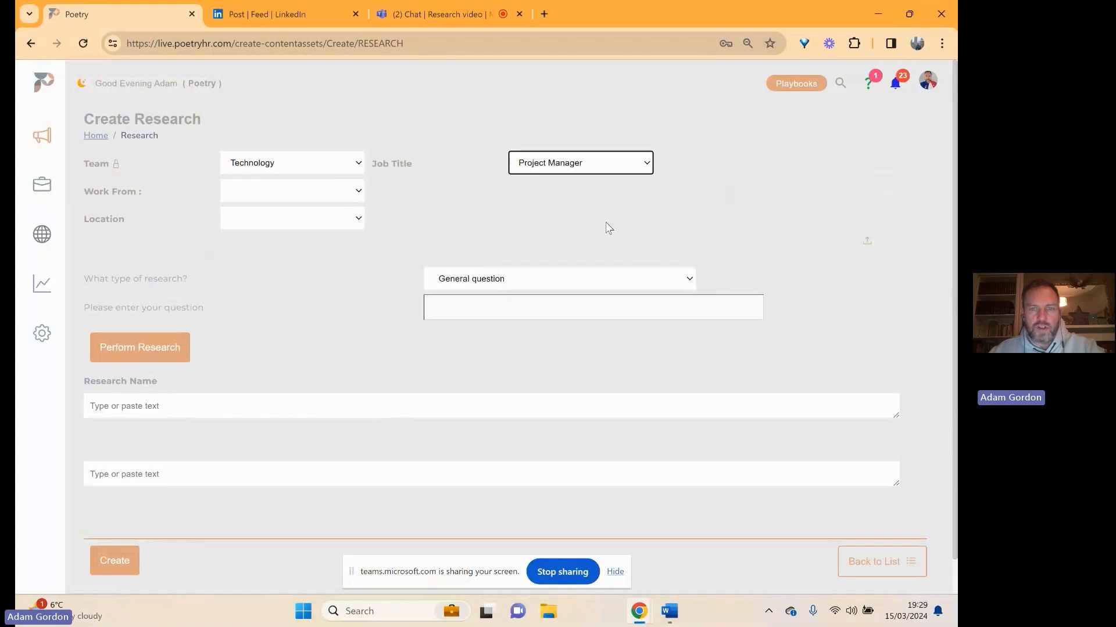
{"action": "left_click", "coordinate": [291, 218]}
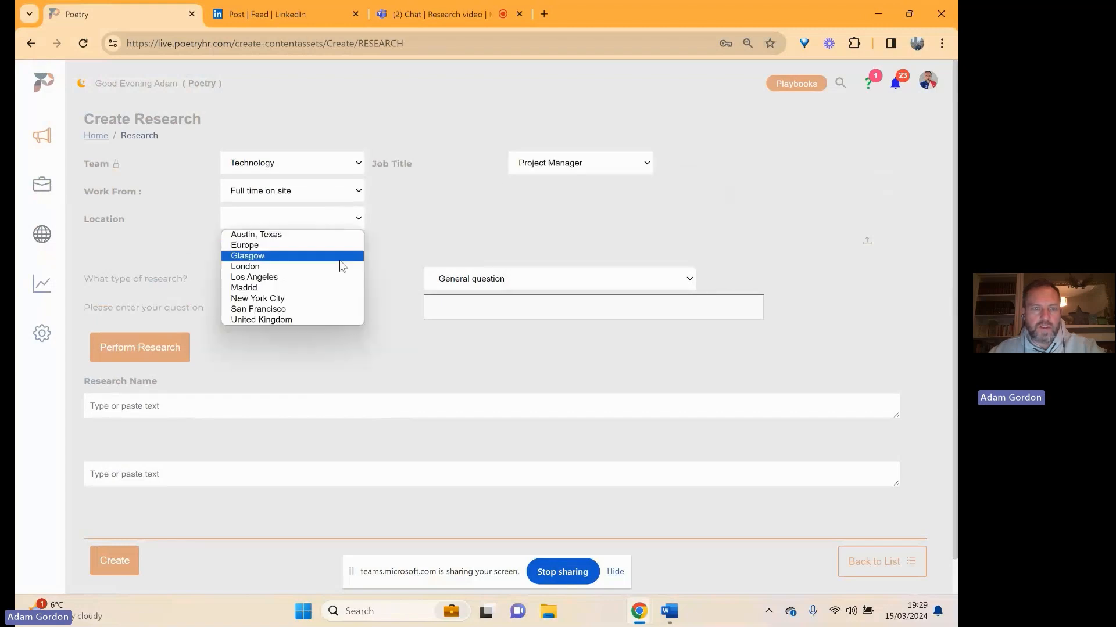
{"action": "left_click", "coordinate": [559, 278]}
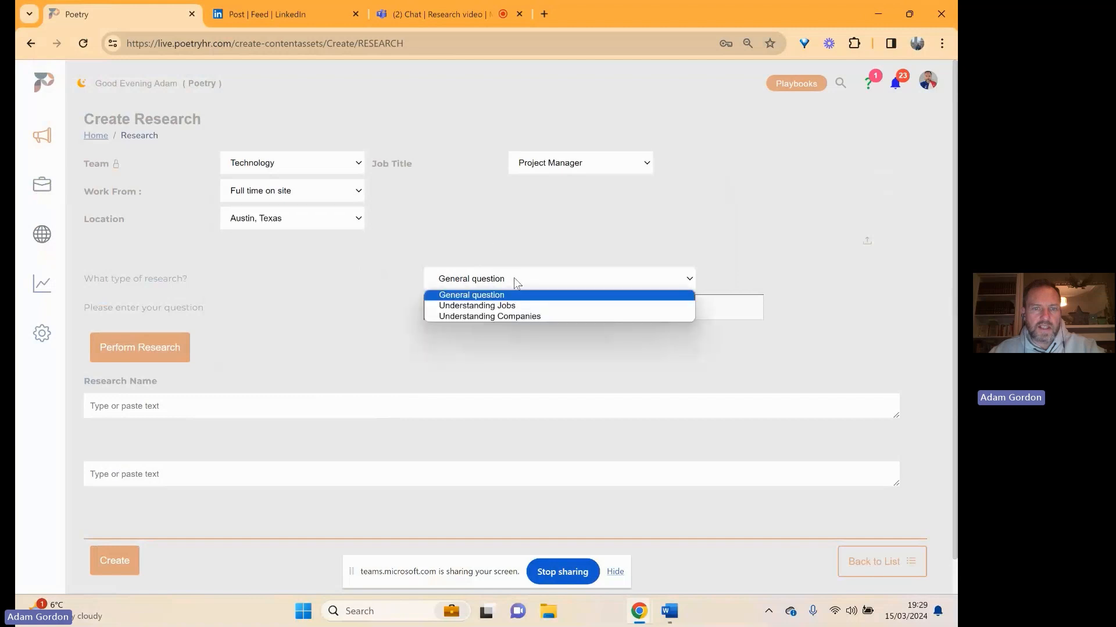
{"action": "left_click", "coordinate": [477, 305]}
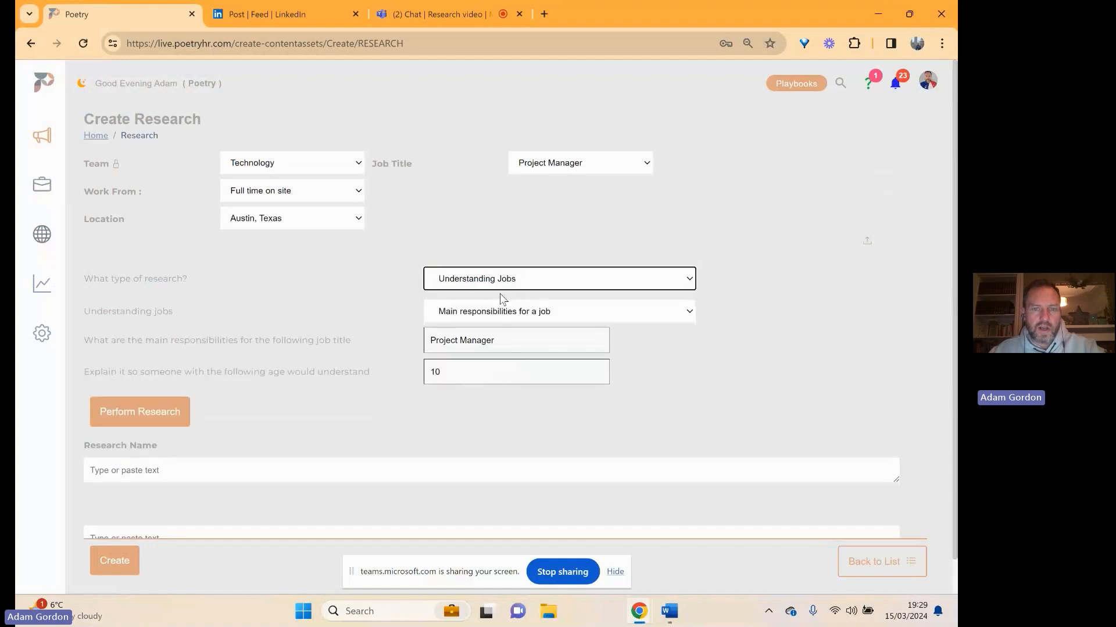
{"action": "left_click", "coordinate": [140, 412]}
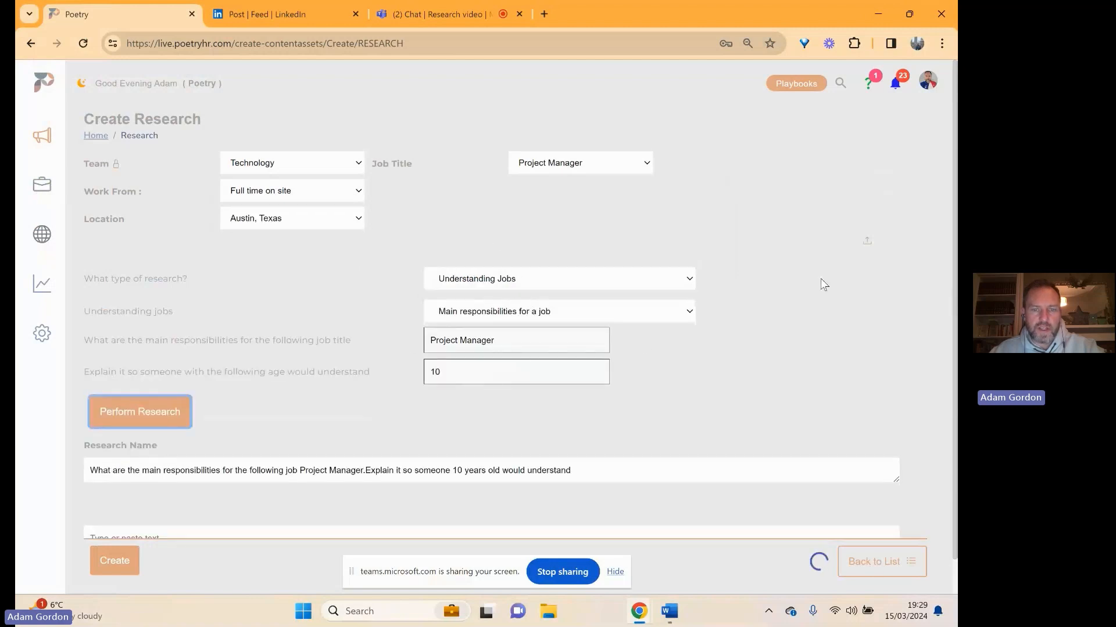
{"action": "left_click", "coordinate": [140, 411]}
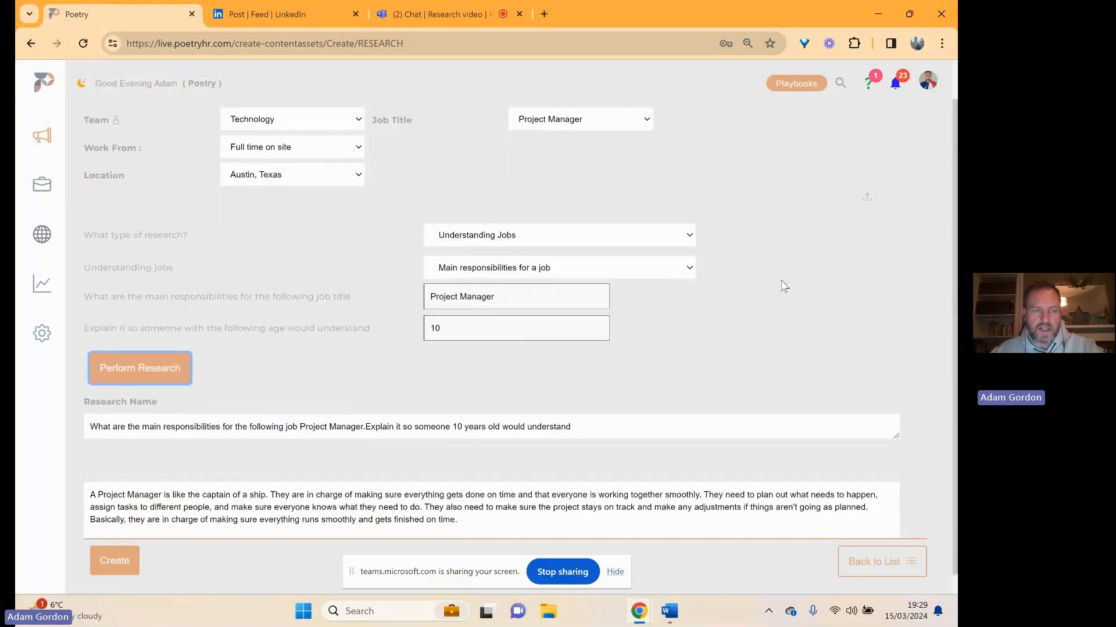
Regenerate the Project Manager responsibilities answer for an 18-year-old and review other research types.
{"action": "scroll", "scroll_direction": "down", "scroll_amount": 3}
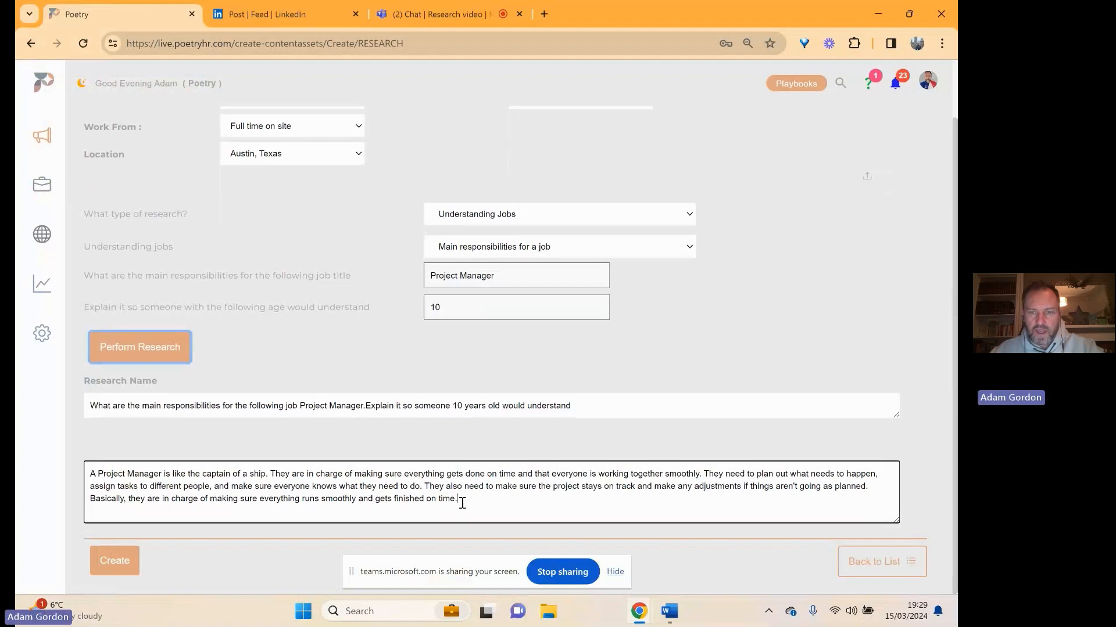
{"action": "left_click_drag", "start_coordinate": [449, 487], "coordinate": [457, 498]}
{"action": "type", "text": "18"}
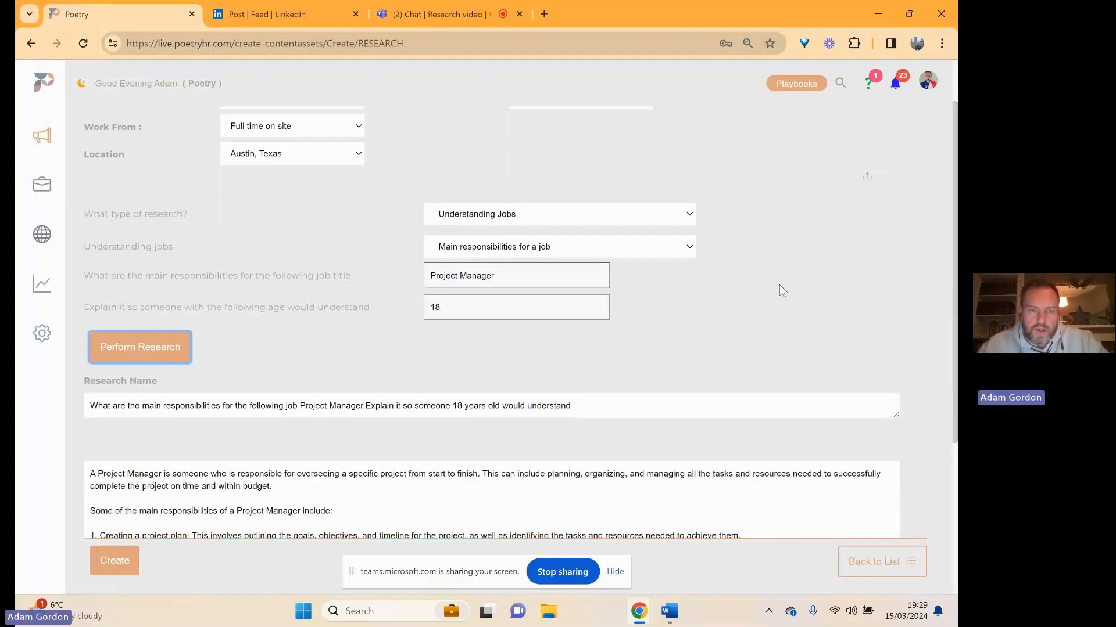
{"action": "scroll", "scroll_direction": "down", "scroll_amount": 3}
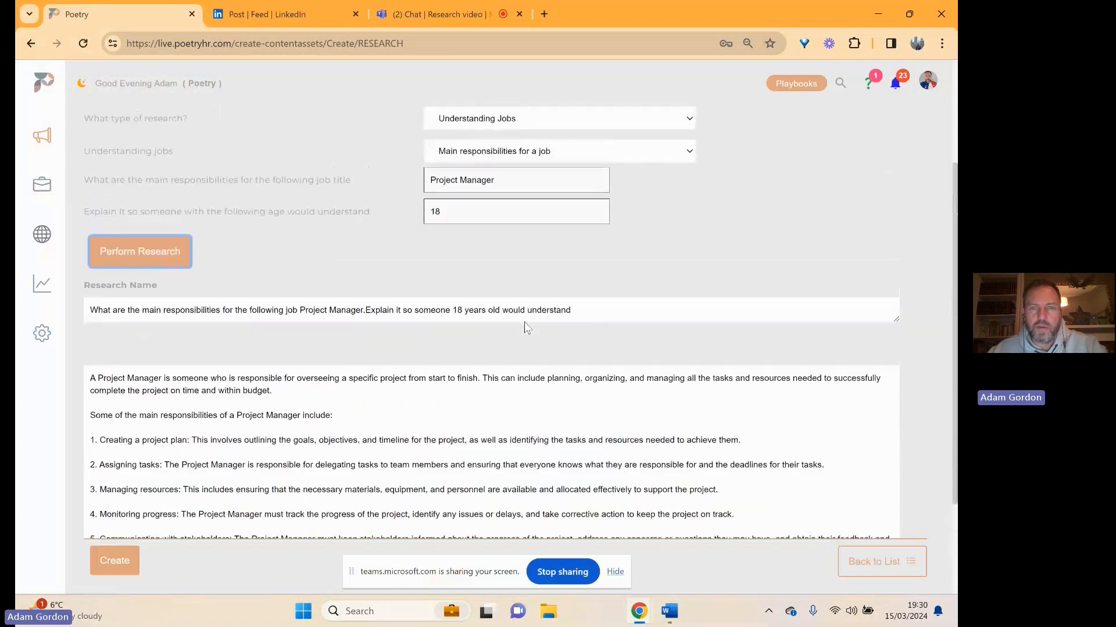
{"action": "scroll", "scroll_direction": "down", "scroll_amount": 3}
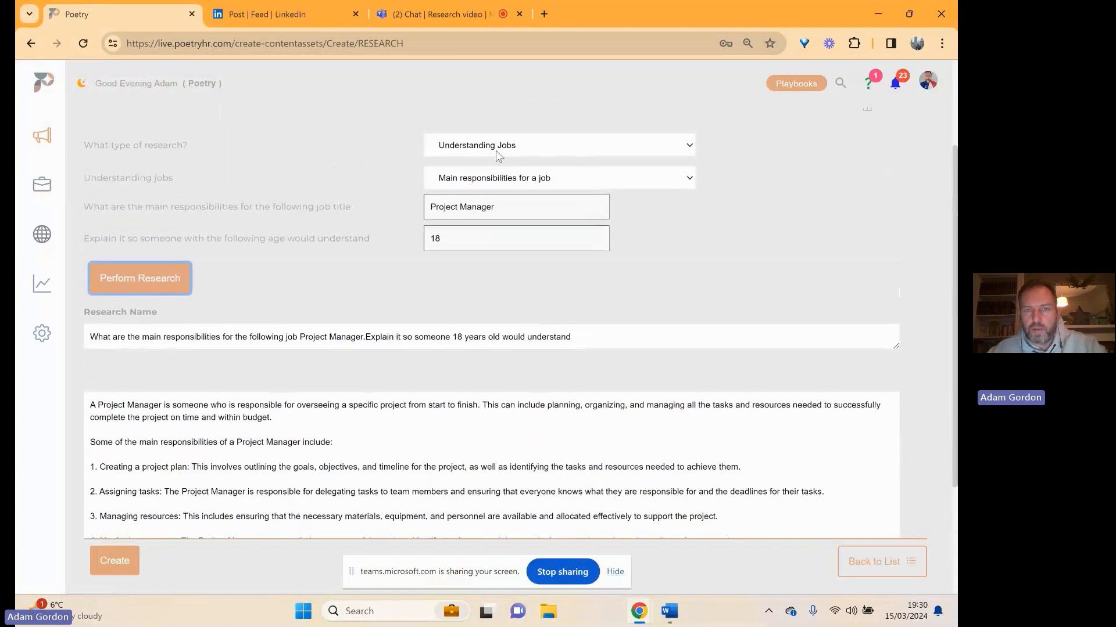
{"action": "left_click", "coordinate": [558, 146]}
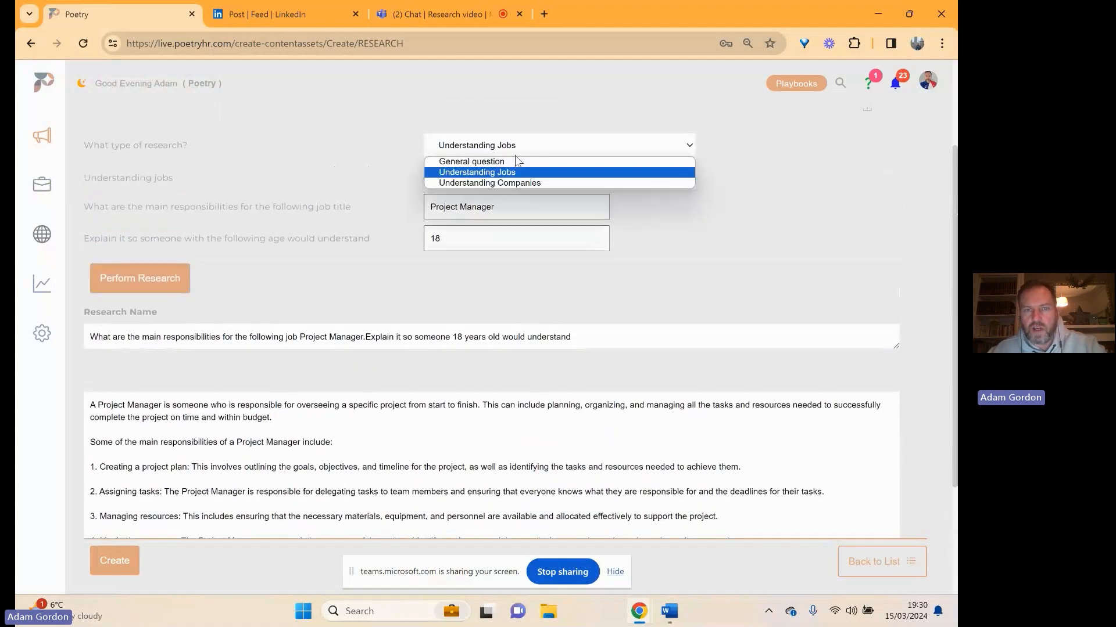
{"action": "mouse_move", "coordinate": [471, 161]}
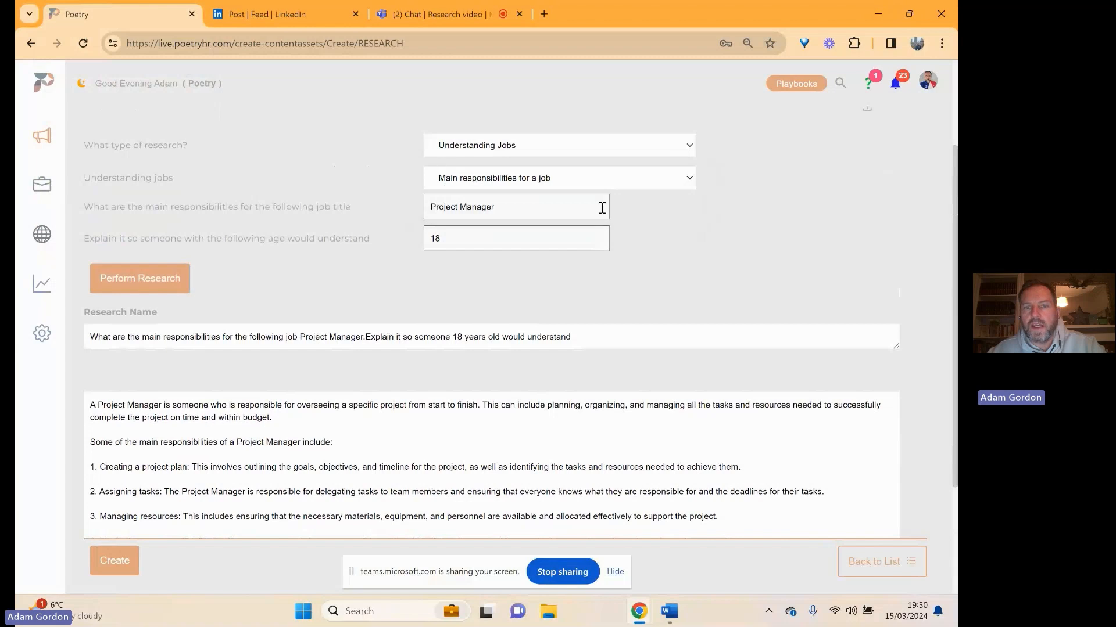
Refine the job title to 'Project Manager - Investment Banking Technology' and regenerate the answer.
{"action": "left_click", "coordinate": [513, 206]}
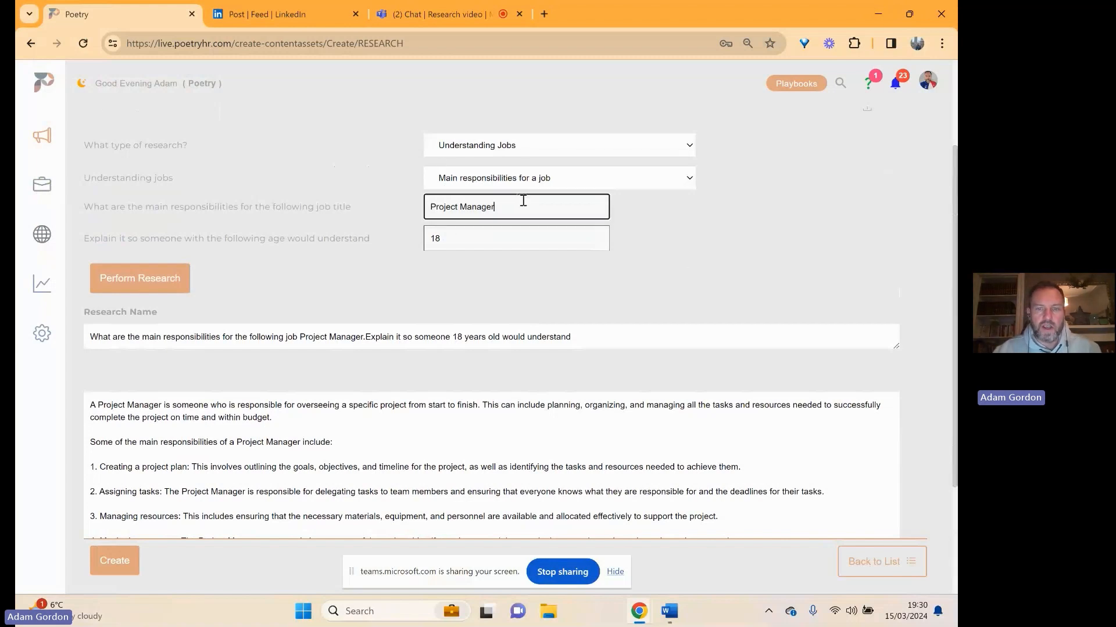
{"action": "type", "text": "-"}
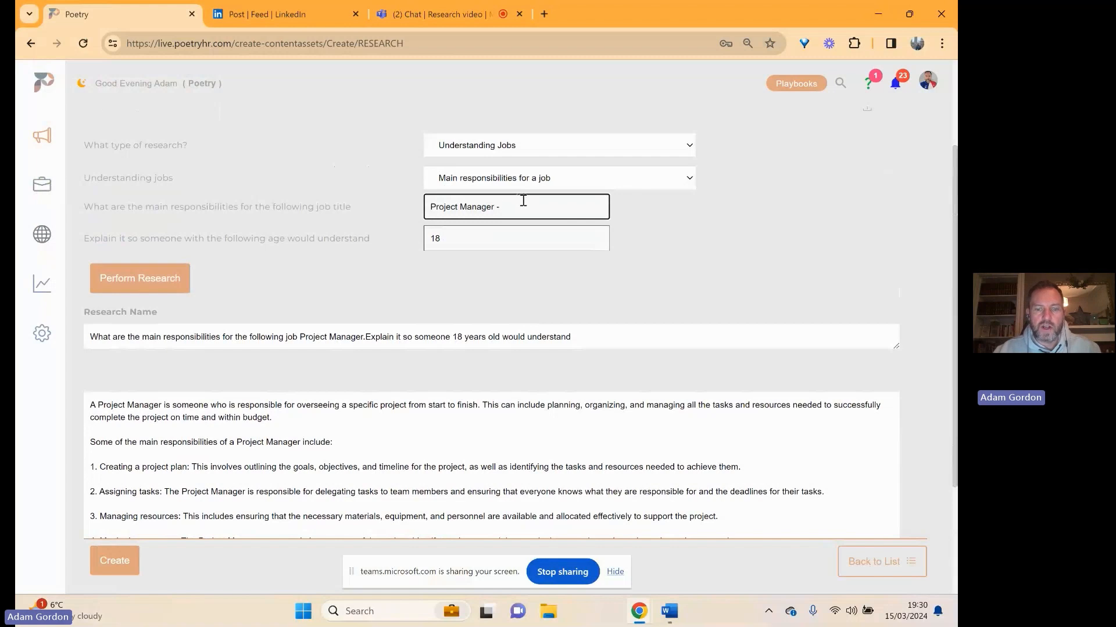
{"action": "type", "text": "Investment Banking Technology"}
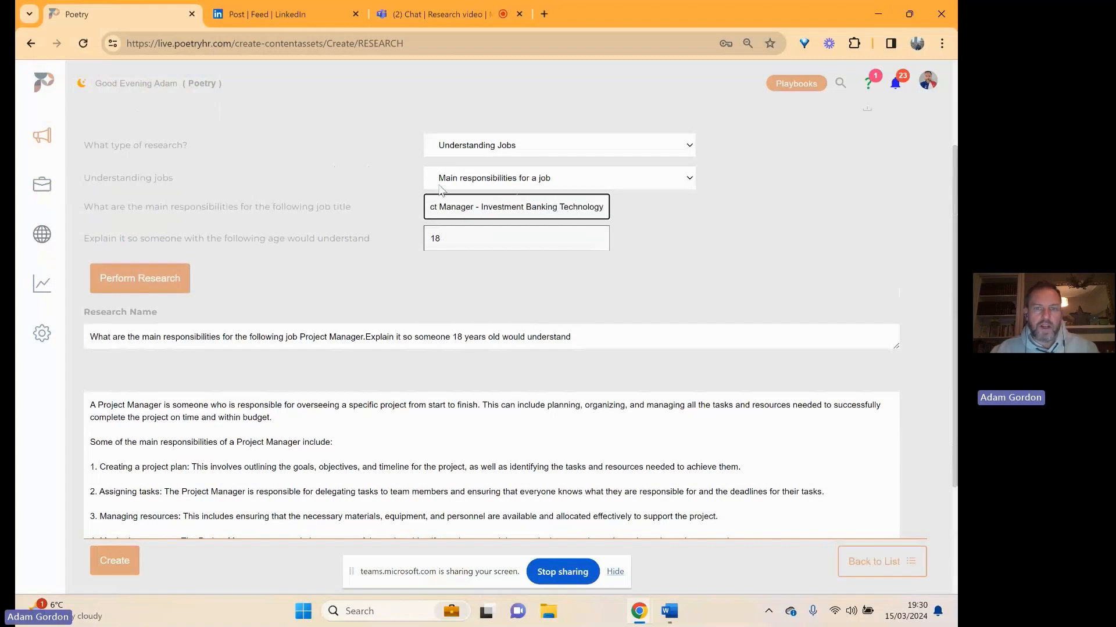
{"action": "mouse_move", "coordinate": [149, 278]}
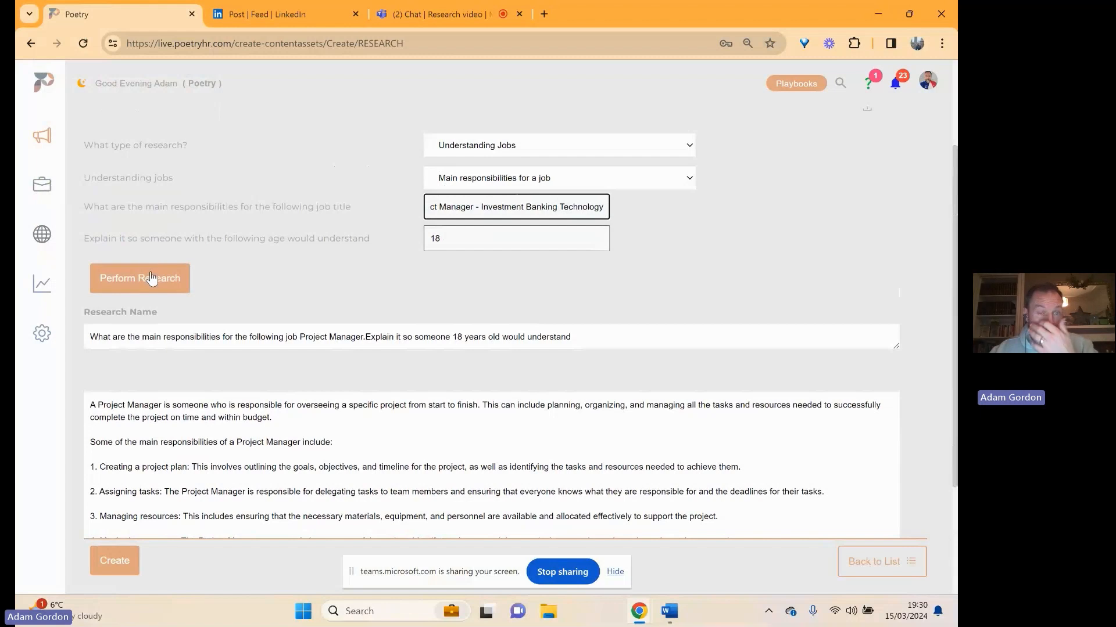
{"action": "left_click", "coordinate": [140, 278]}
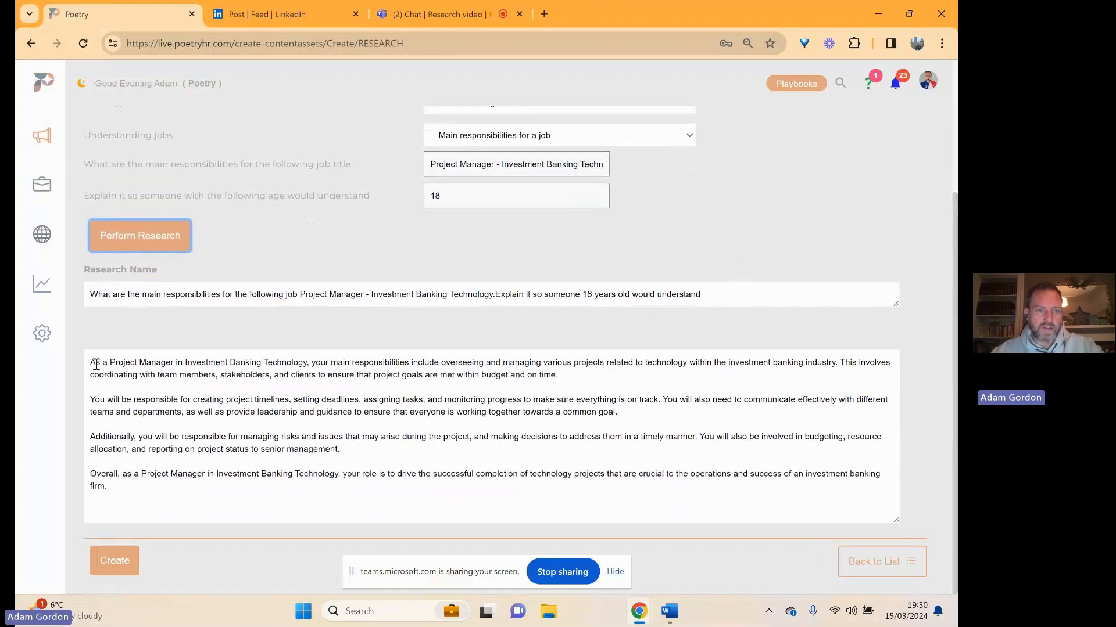
{"action": "left_click_drag", "start_coordinate": [92, 362], "coordinate": [559, 375]}
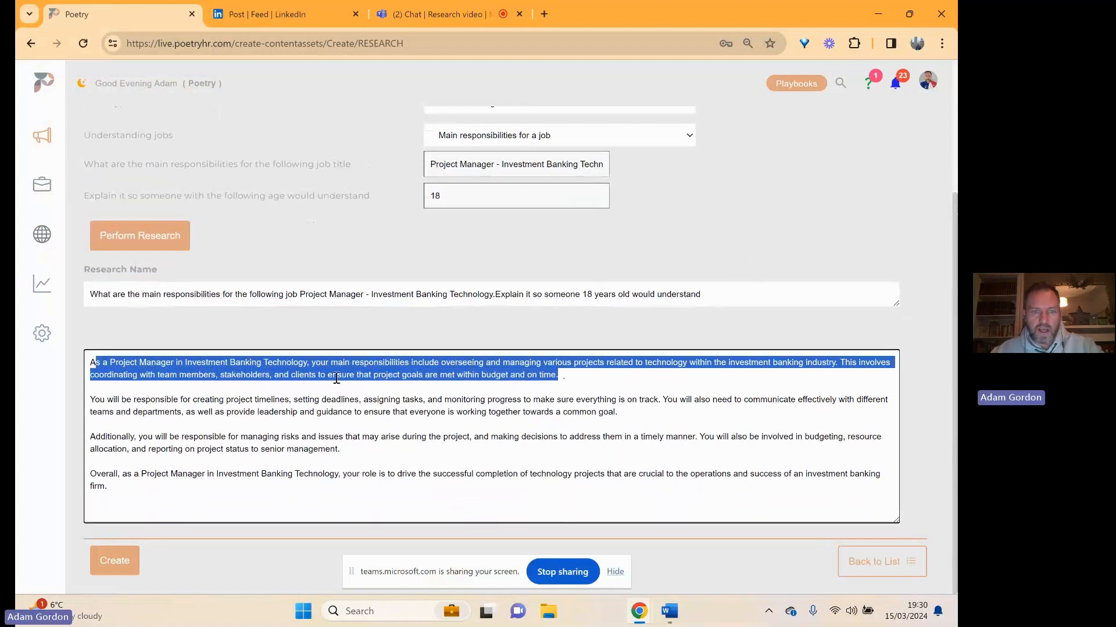
{"action": "left_click", "coordinate": [364, 427]}
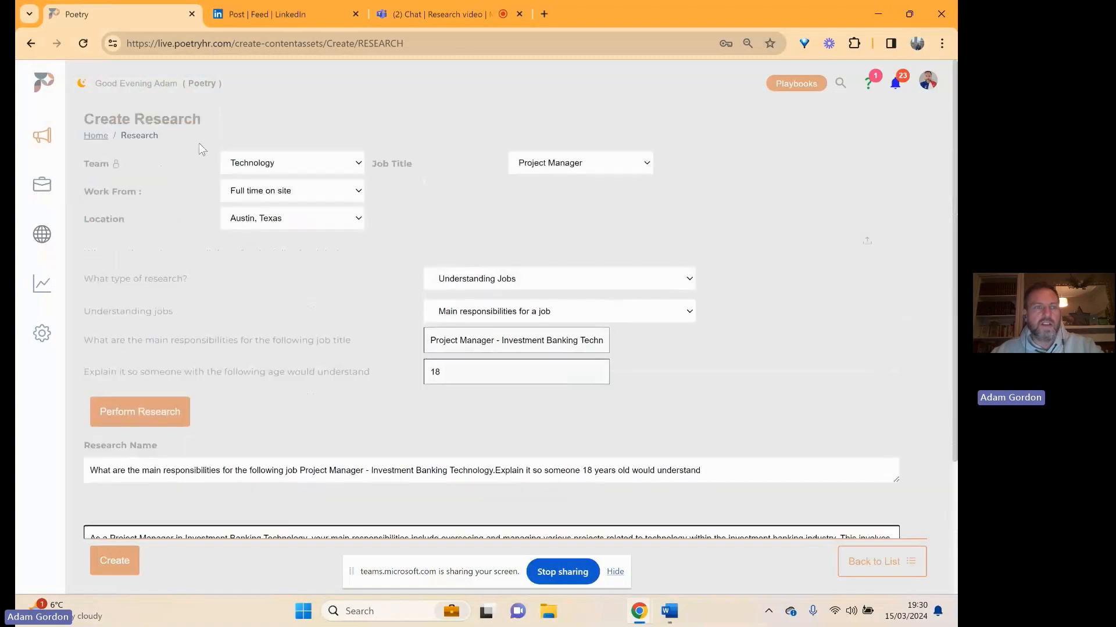
{"action": "mouse_move", "coordinate": [41, 83]}
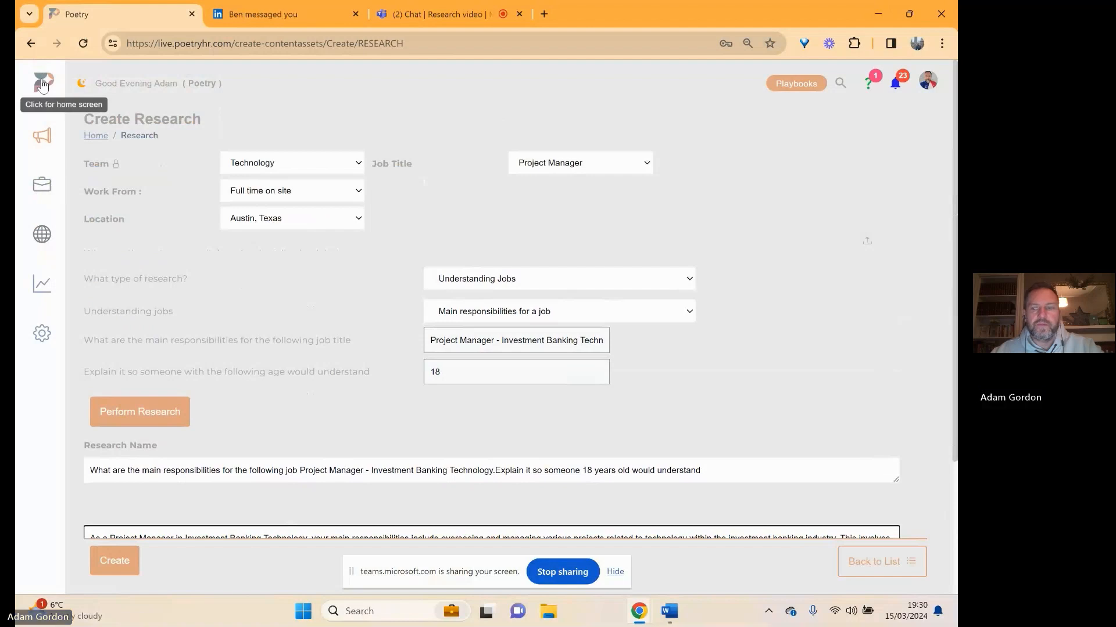
Leave the research form without saving and switch back to the LinkedIn comments.
{"action": "left_click", "coordinate": [880, 561]}
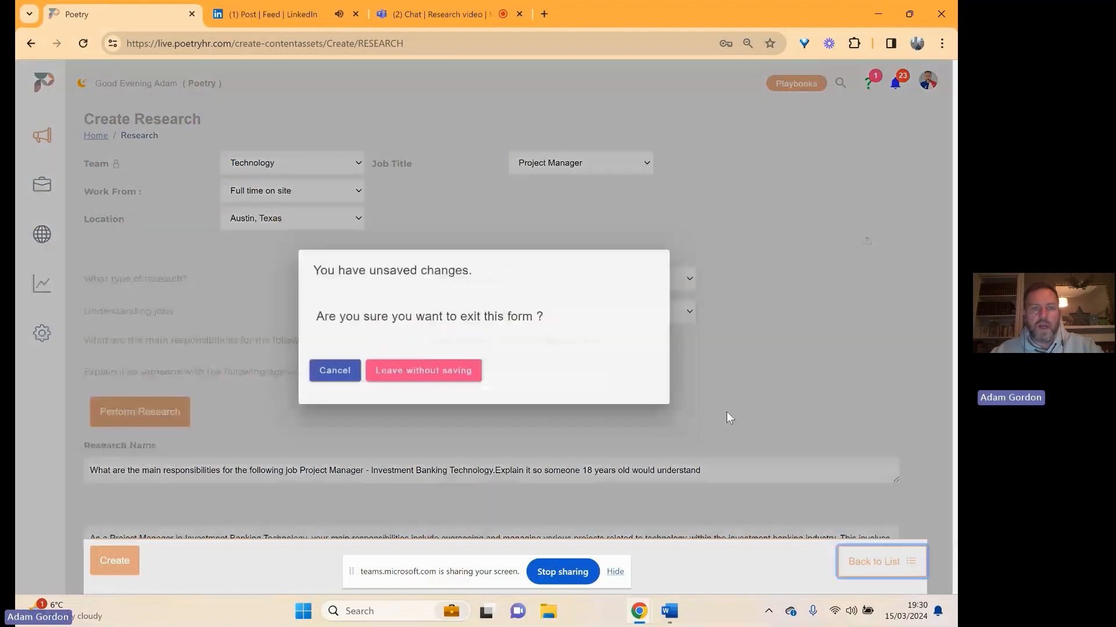
{"action": "left_click", "coordinate": [422, 370]}
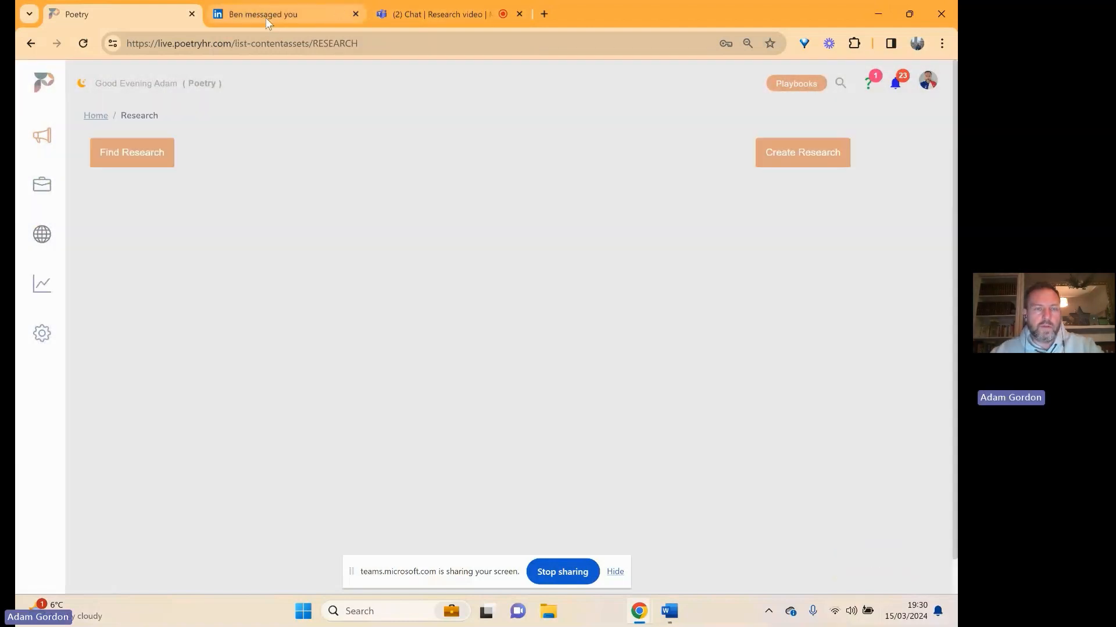
{"action": "left_click", "coordinate": [434, 13]}
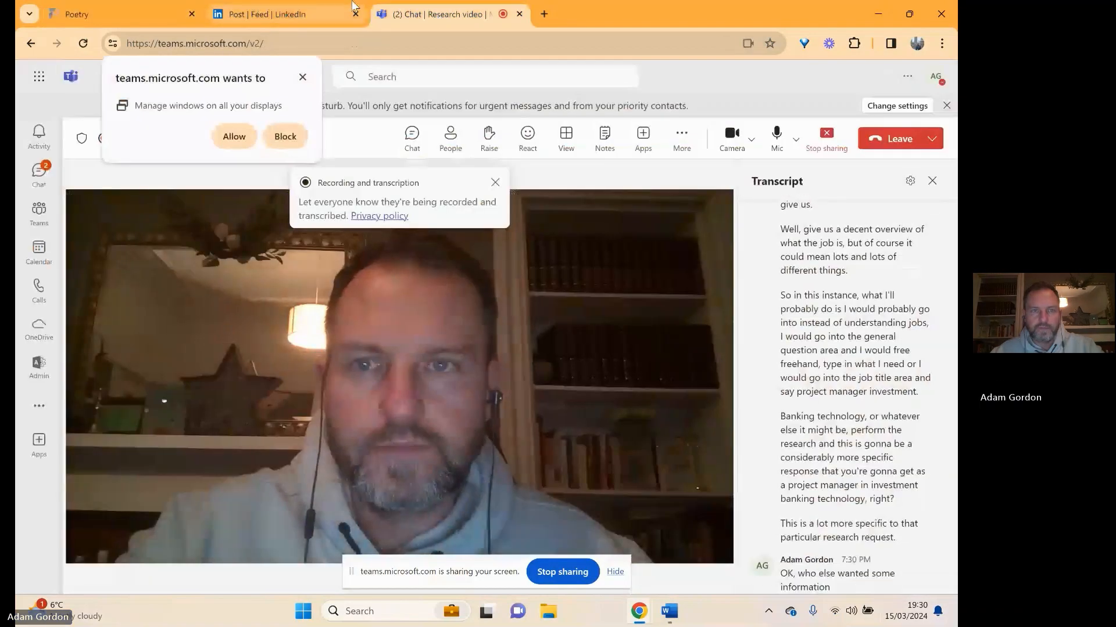
{"action": "left_click", "coordinate": [284, 13]}
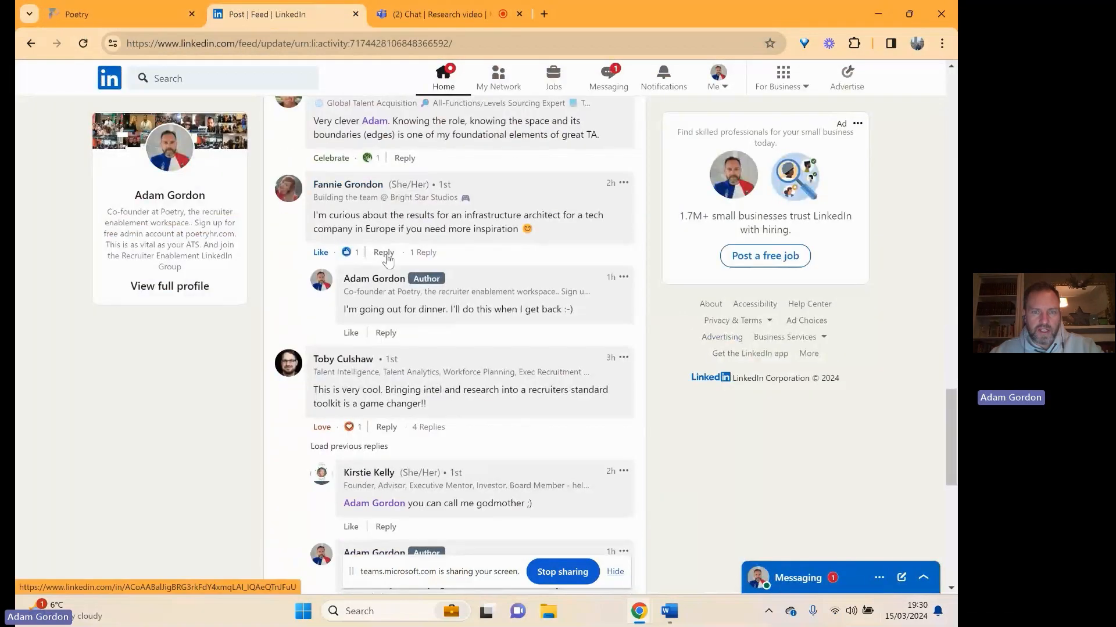
{"action": "mouse_move", "coordinate": [561, 224]}
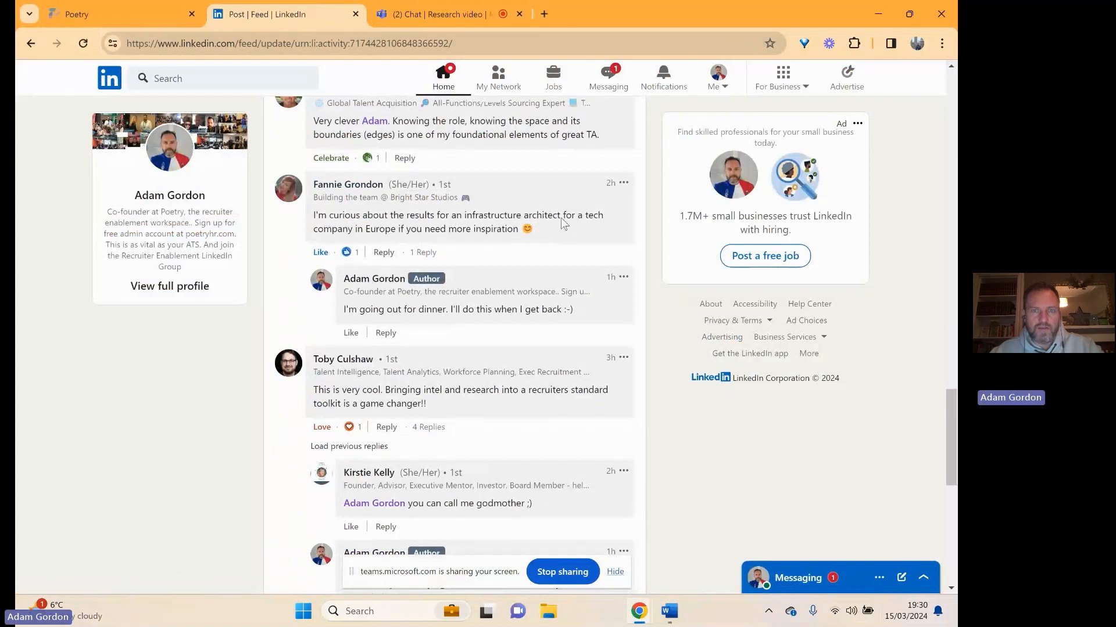
{"action": "mouse_move", "coordinate": [427, 250]}
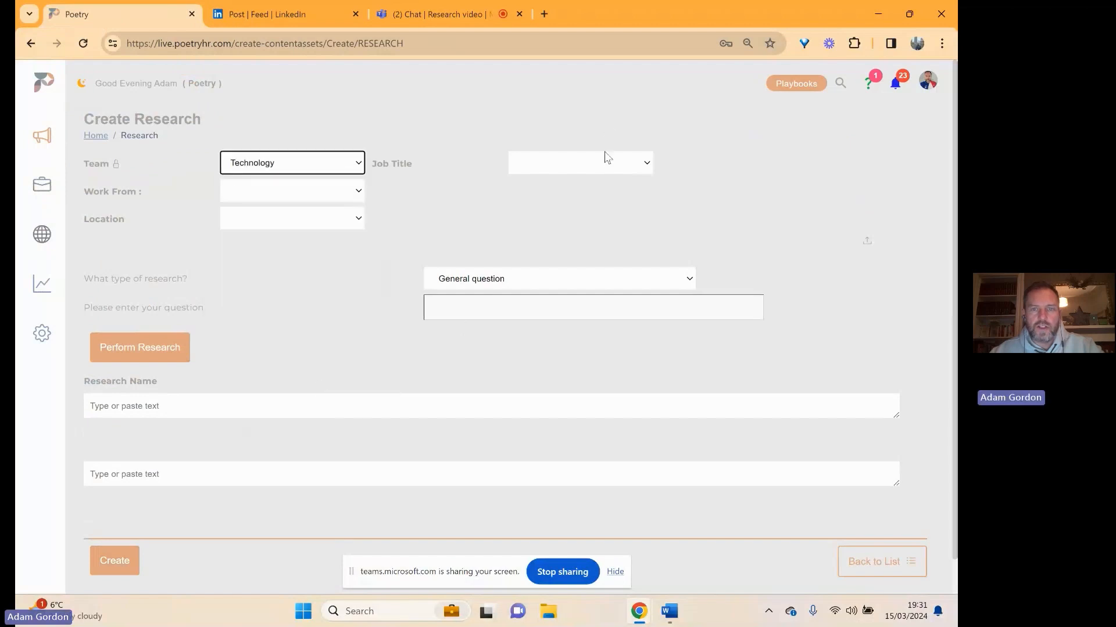
Target Technology Infrastructure Architect with a work-from-home arrangement based in Europe.
{"action": "left_click", "coordinate": [579, 162]}
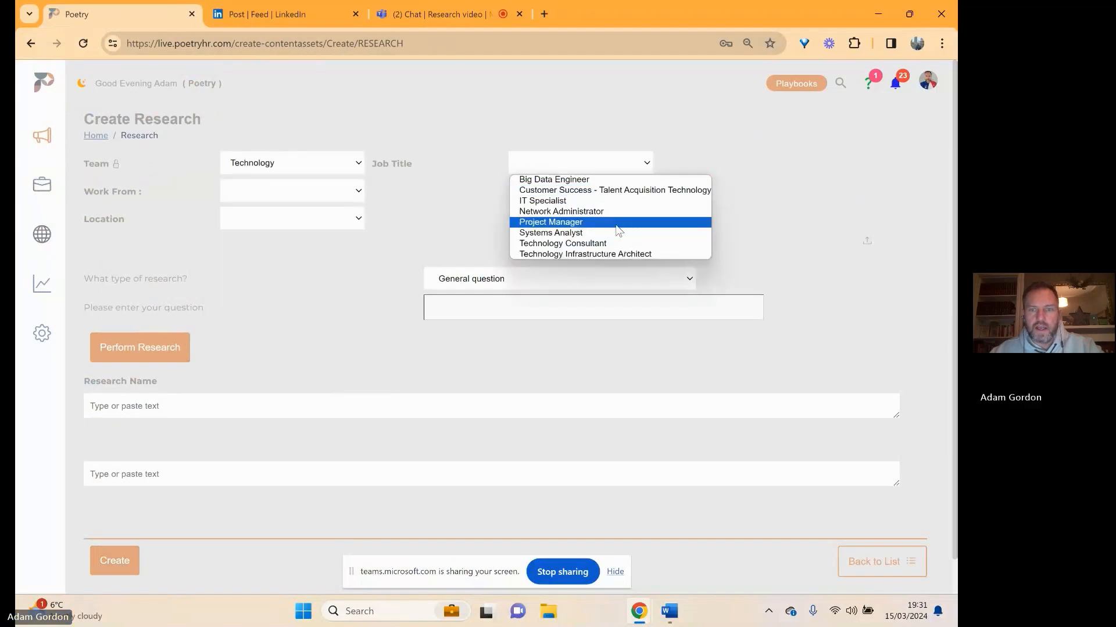
{"action": "mouse_move", "coordinate": [561, 212]}
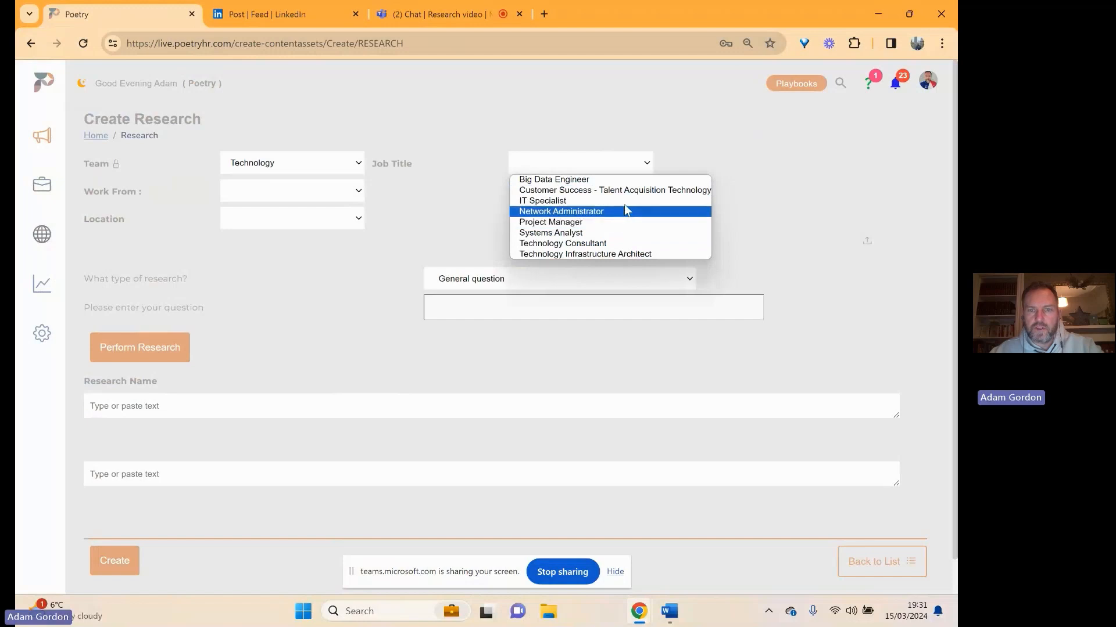
{"action": "left_click", "coordinate": [584, 254]}
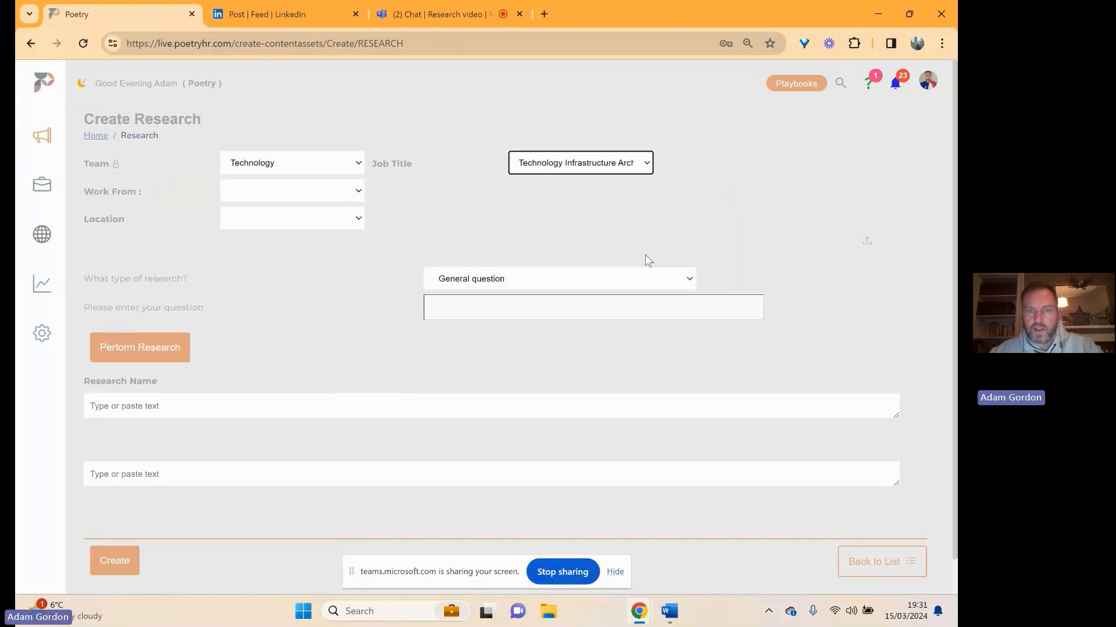
{"action": "left_click", "coordinate": [291, 190]}
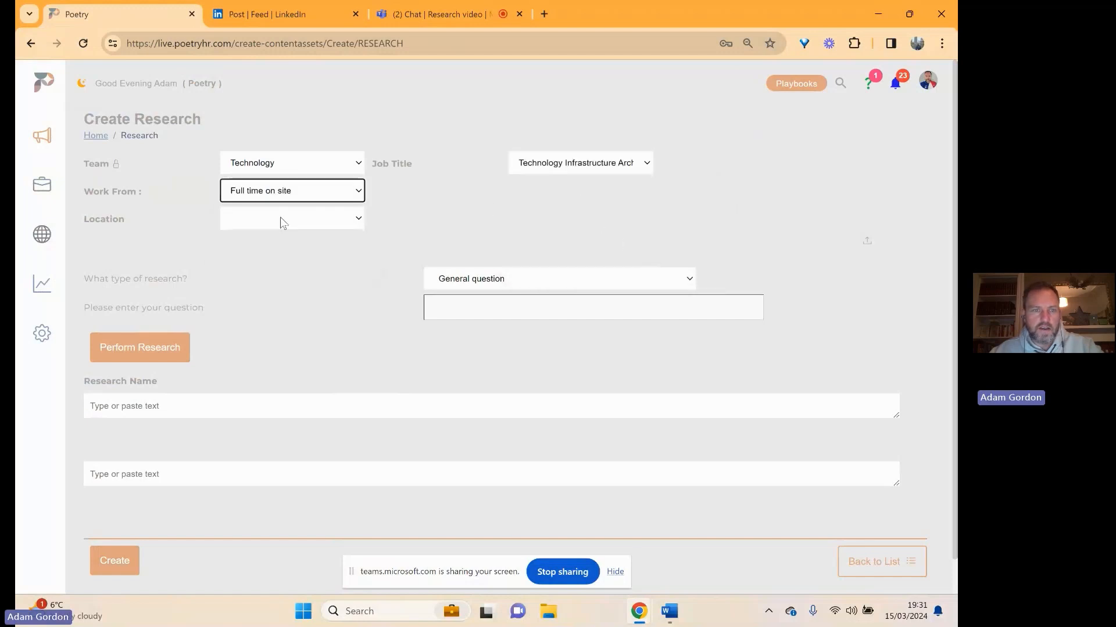
{"action": "left_click", "coordinate": [291, 218]}
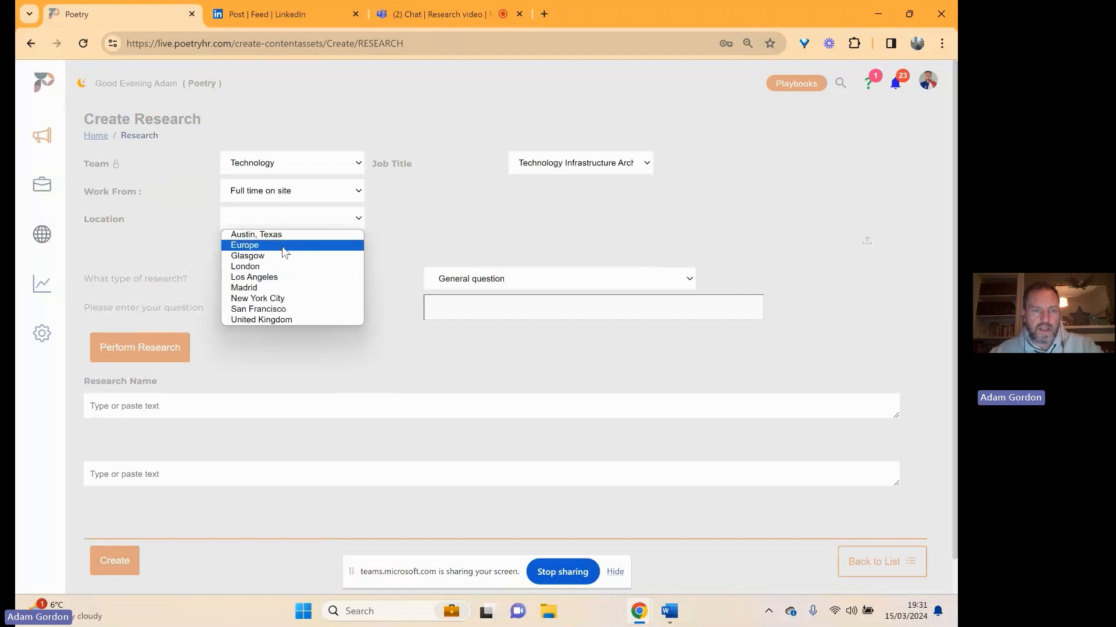
{"action": "left_click", "coordinate": [291, 190]}
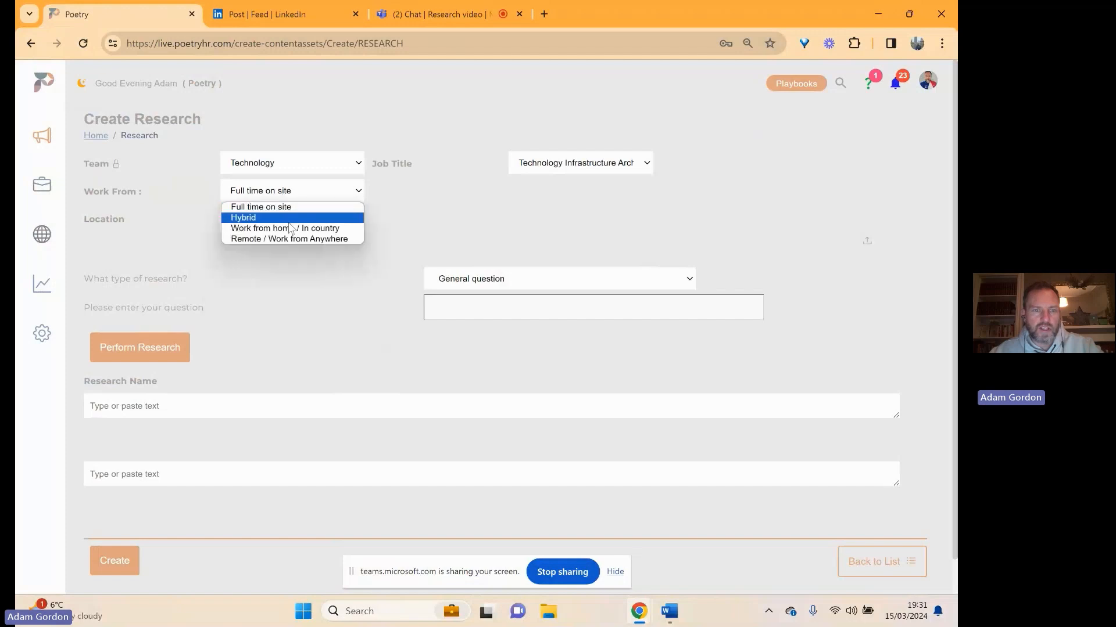
{"action": "left_click", "coordinate": [284, 227]}
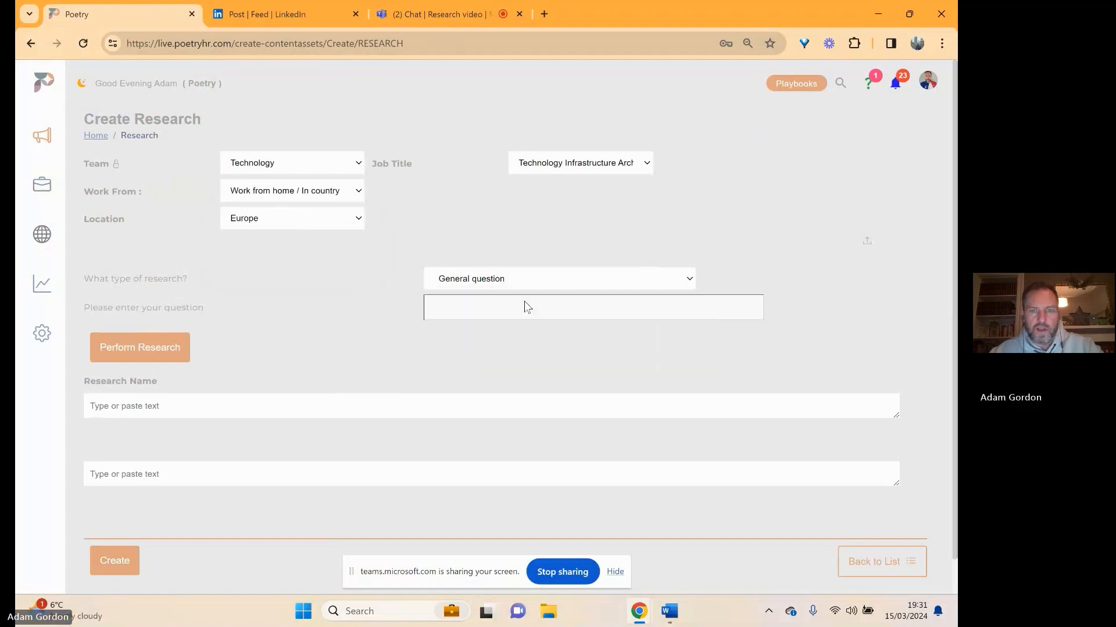
Choose Understanding Jobs and run the main-responsibilities research at age 10.
{"action": "left_click", "coordinate": [558, 278]}
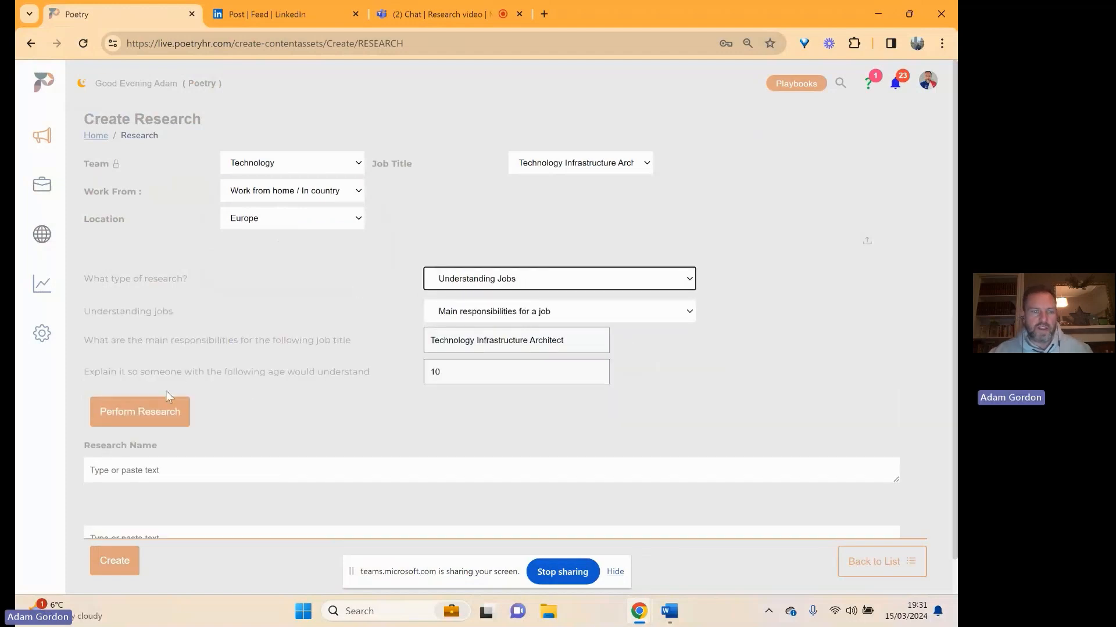
{"action": "left_click", "coordinate": [140, 411]}
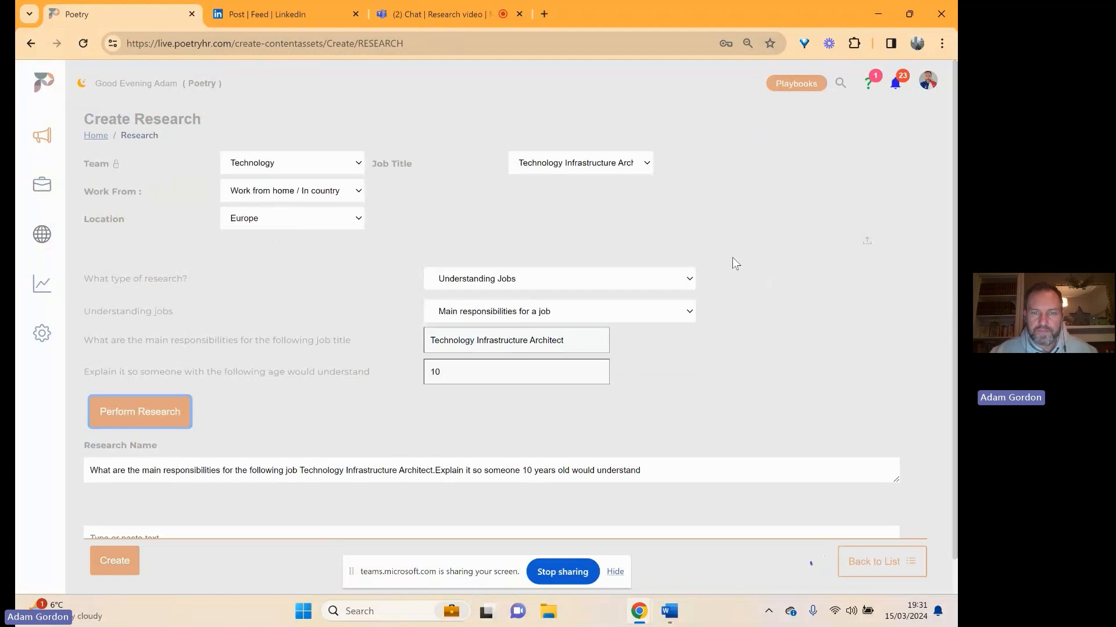
{"action": "left_click", "coordinate": [140, 411]}
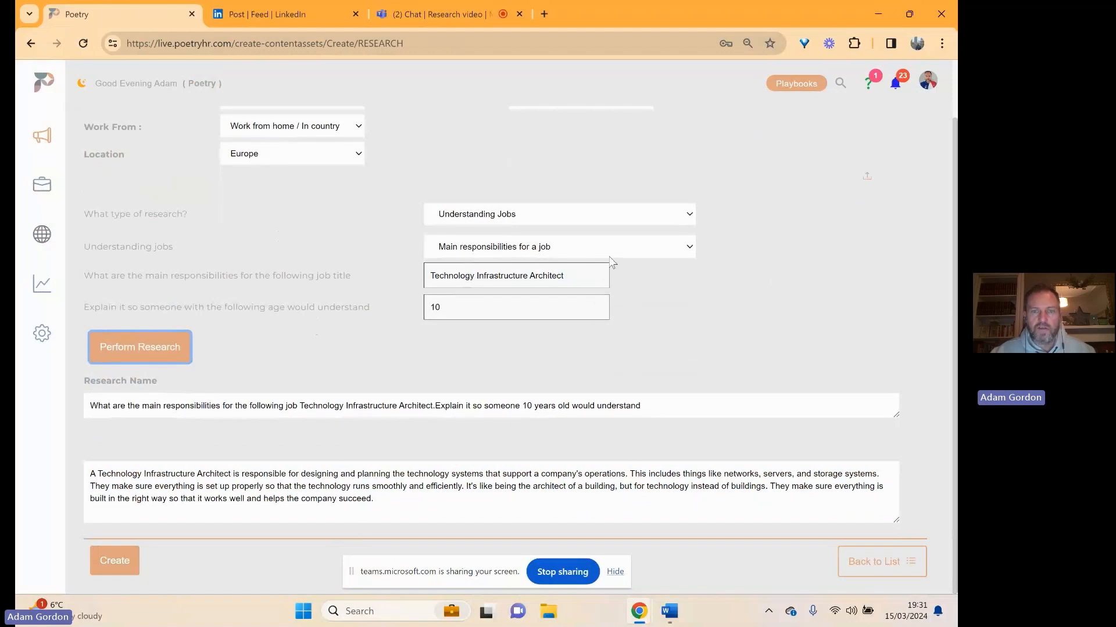
Switch the question to 'What are the most important issues' and generate the answer.
{"action": "left_click", "coordinate": [558, 246]}
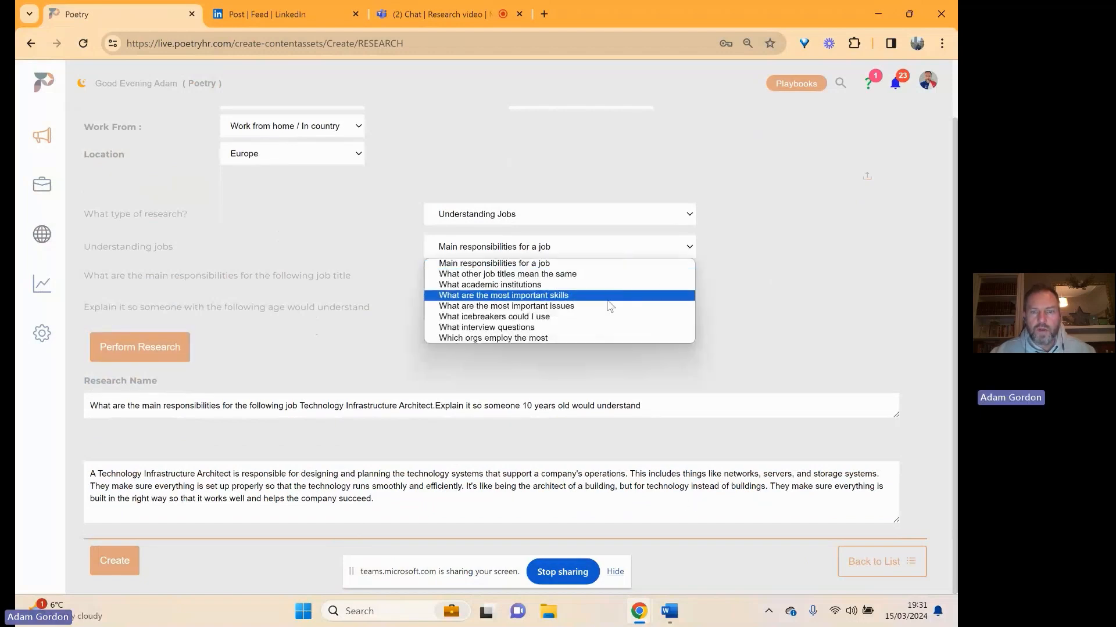
{"action": "left_click", "coordinate": [505, 306]}
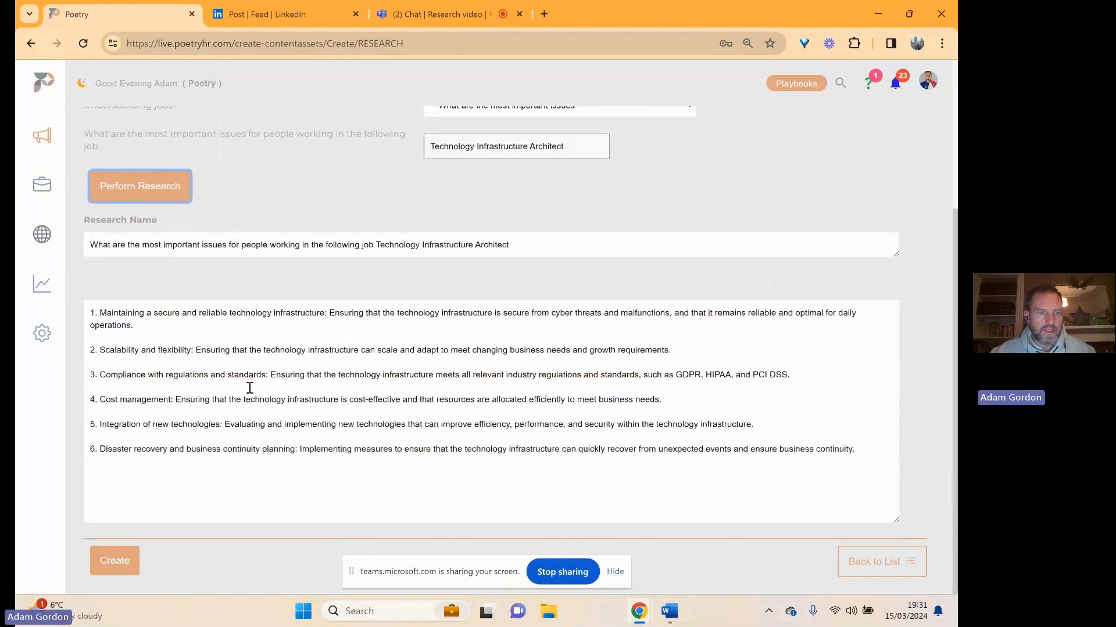
{"action": "mouse_move", "coordinate": [290, 310]}
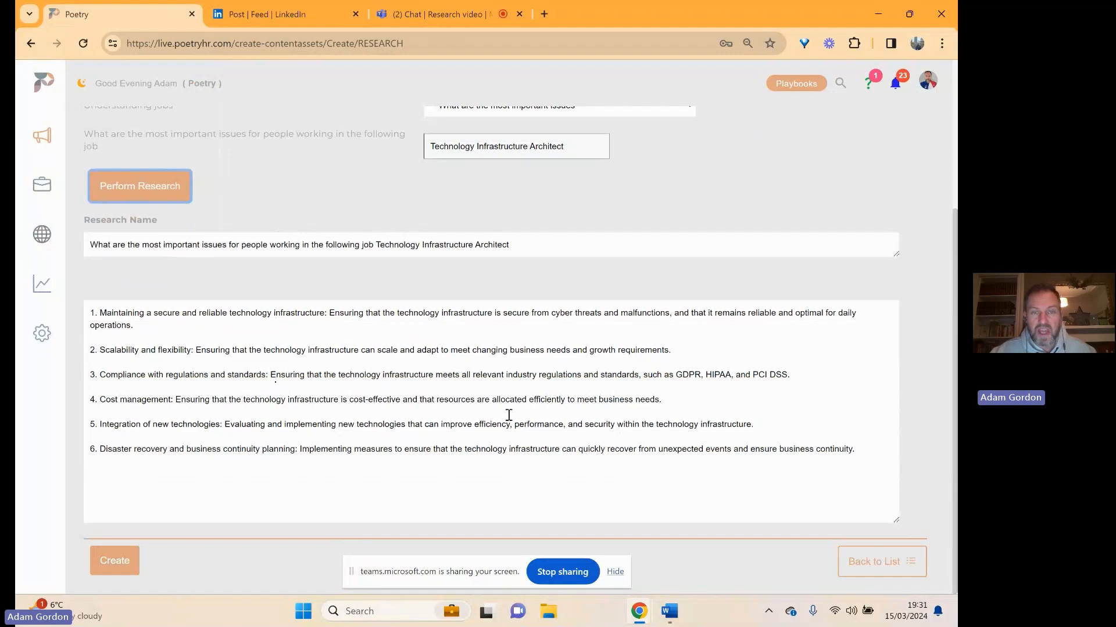
{"action": "left_click", "coordinate": [558, 241]}
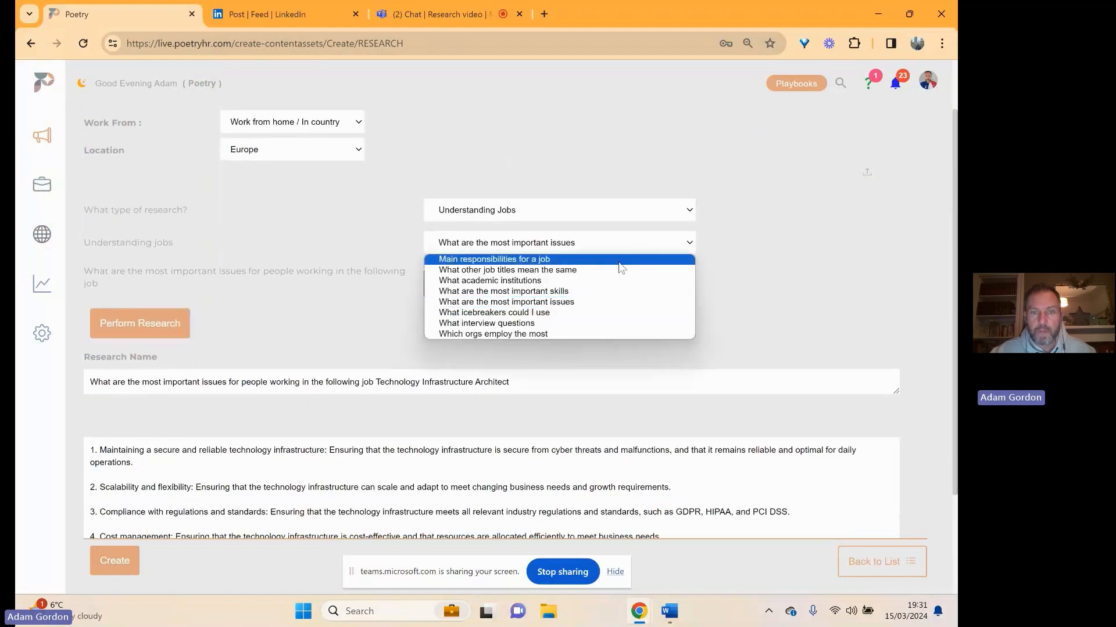
{"action": "mouse_move", "coordinate": [614, 313]}
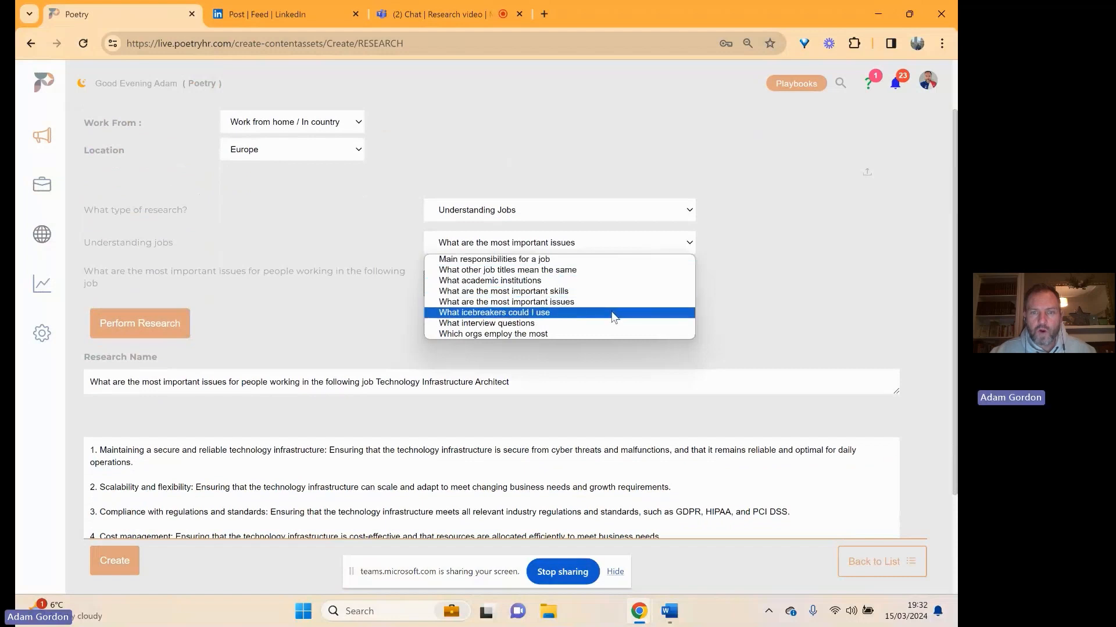
Choose 'What icebreakers could I use', professional tone, UK English, and generate the messages.
{"action": "left_click", "coordinate": [494, 312]}
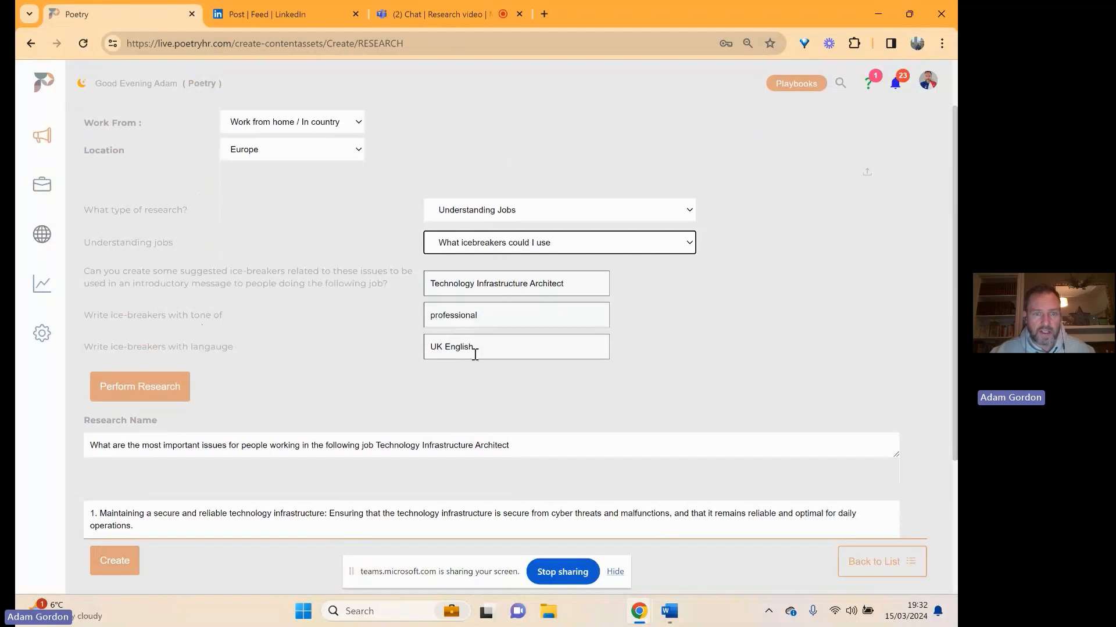
{"action": "left_click", "coordinate": [140, 386]}
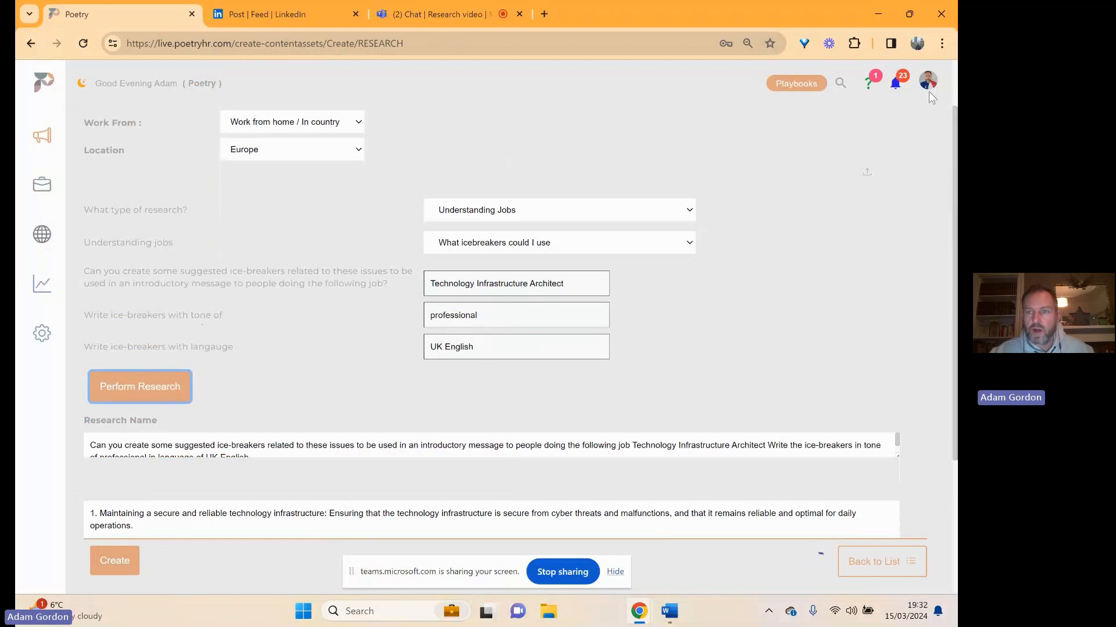
{"action": "left_click", "coordinate": [140, 386]}
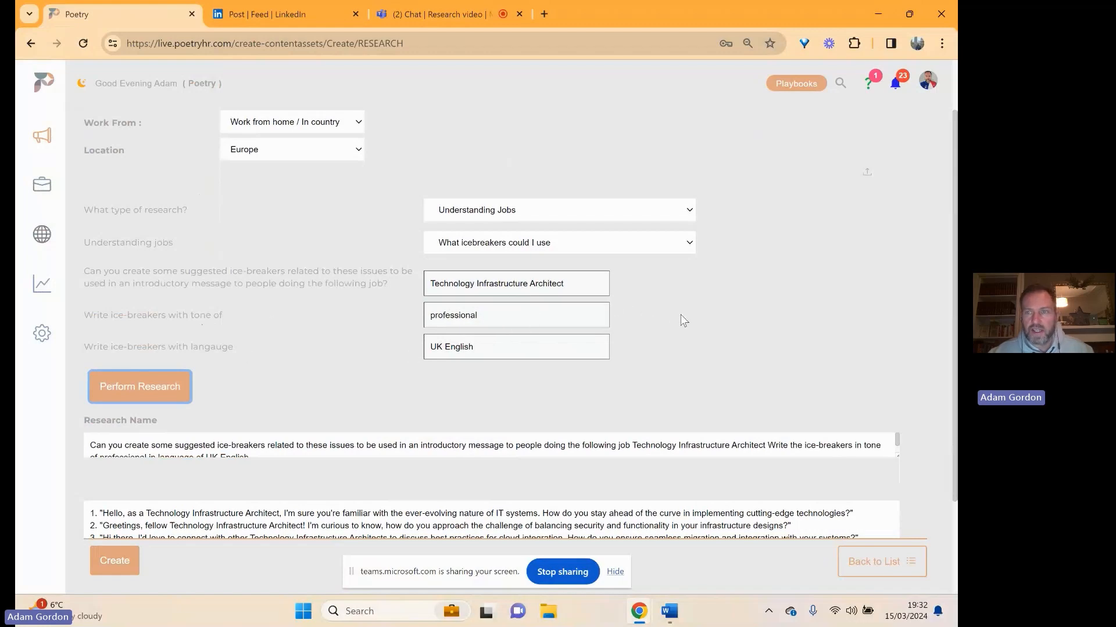
{"action": "scroll", "scroll_direction": "down", "scroll_amount": 3}
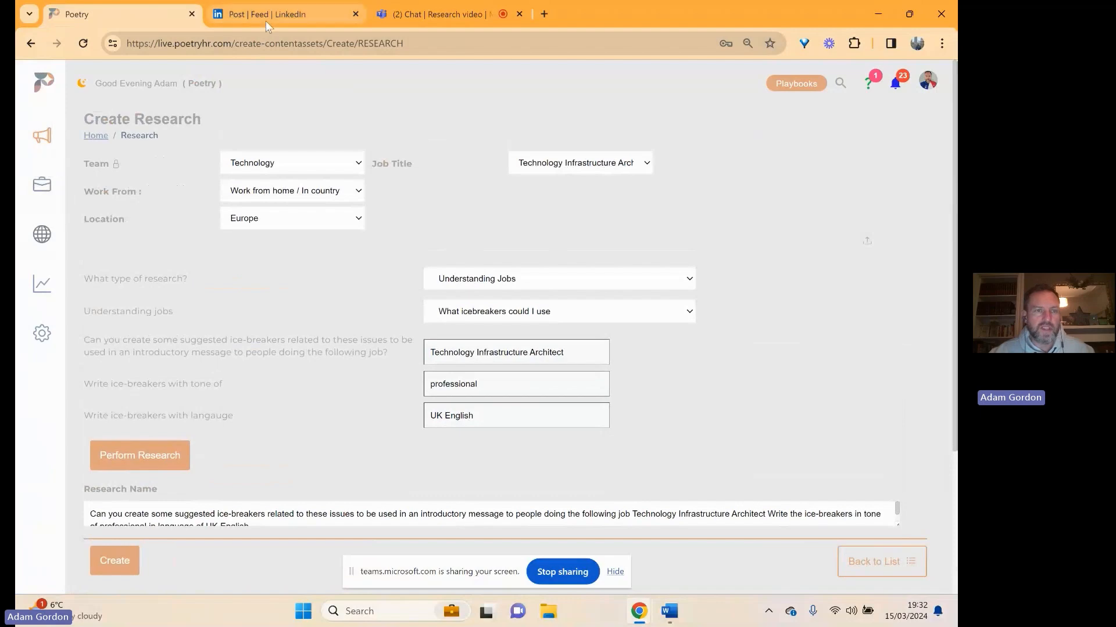
{"action": "left_click", "coordinate": [285, 13]}
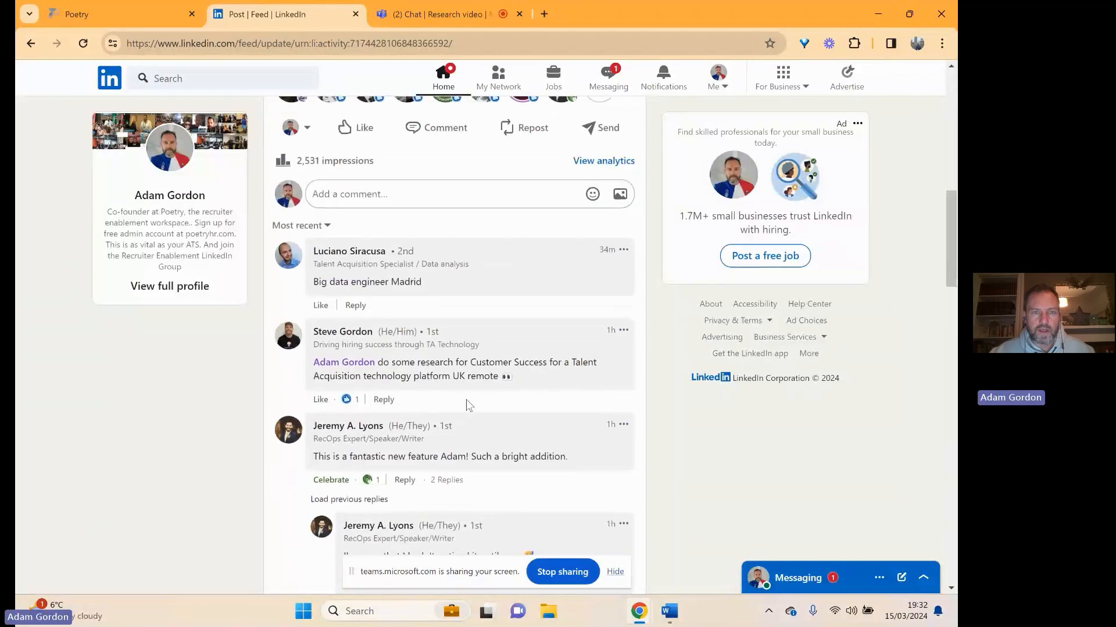
{"action": "mouse_move", "coordinate": [342, 331]}
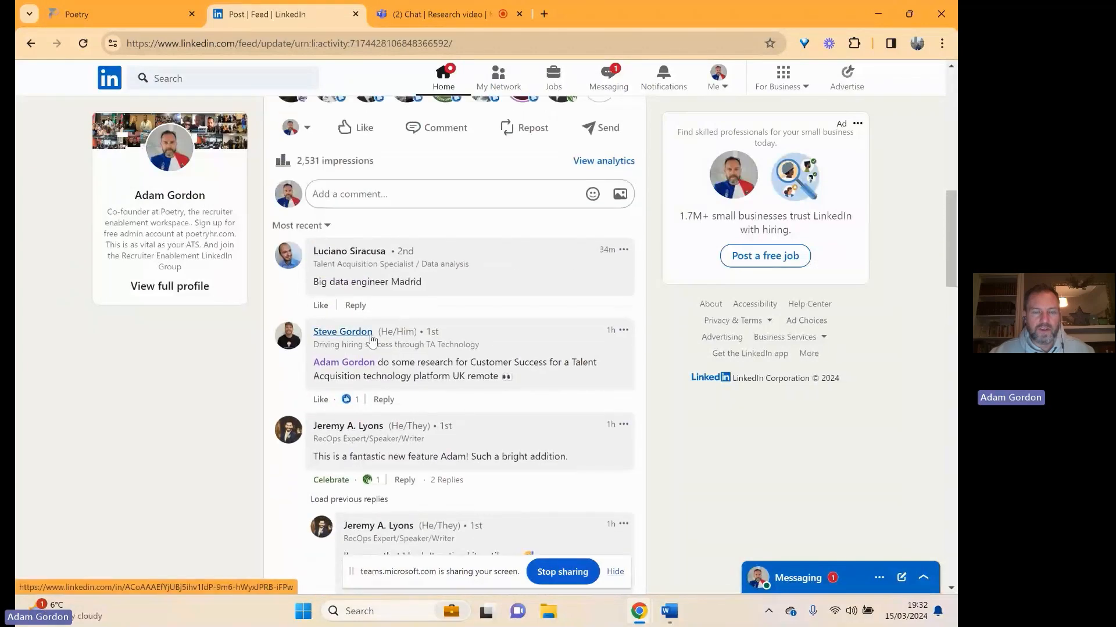
{"action": "mouse_move", "coordinate": [512, 350]}
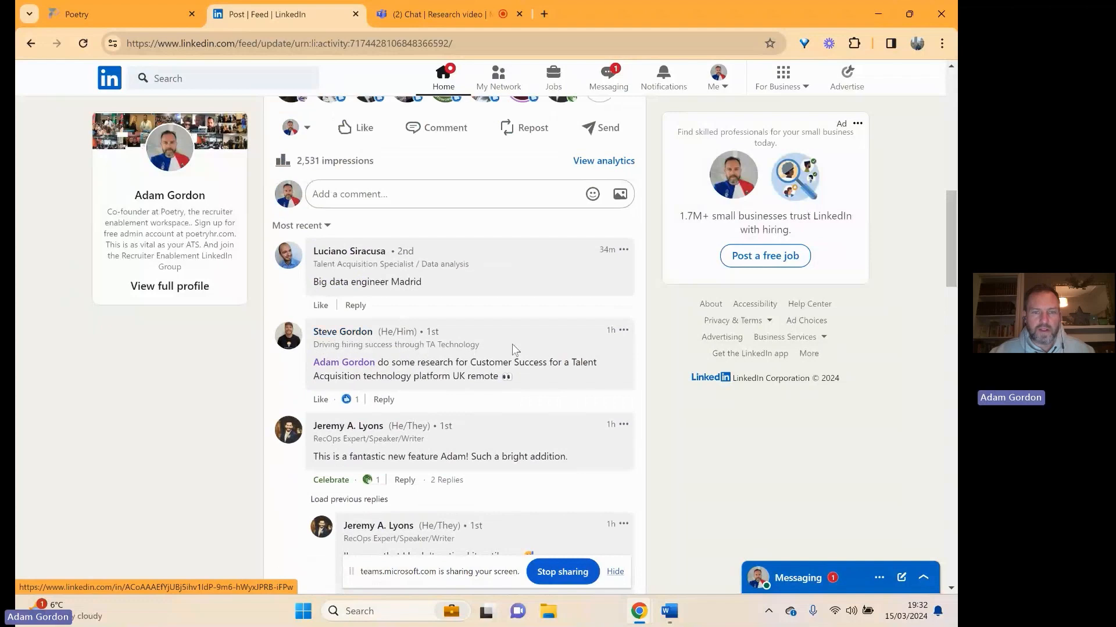
{"action": "scroll", "scroll_direction": "down", "scroll_amount": 3}
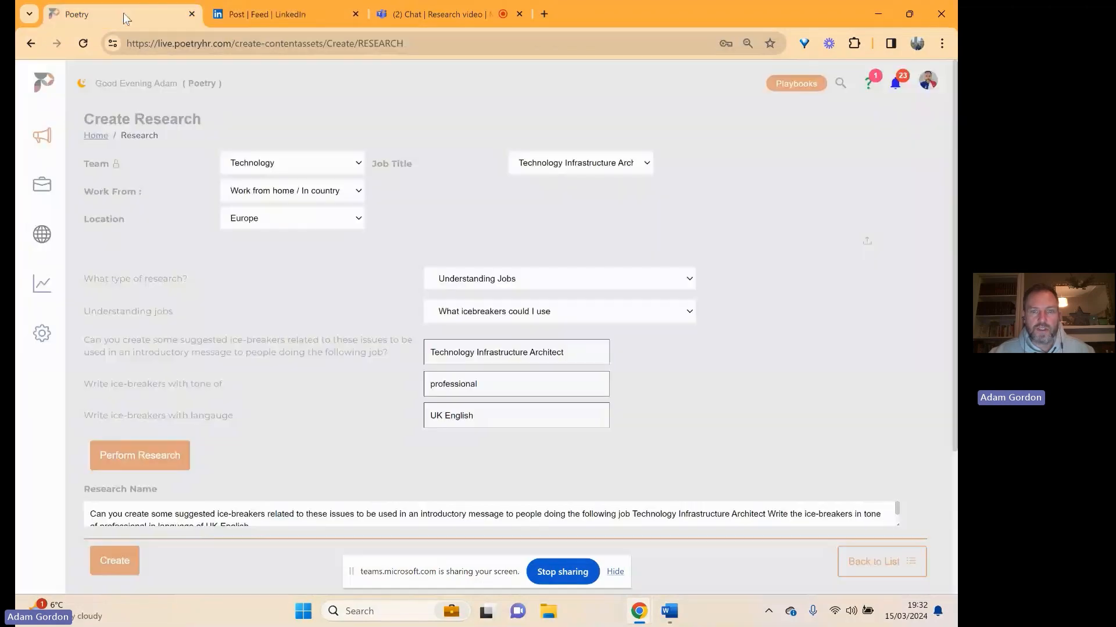
Select Customer Success - Talent Acquisition Technology, remote, United Kingdom, asking main responsibilities.
{"action": "left_click", "coordinate": [291, 162]}
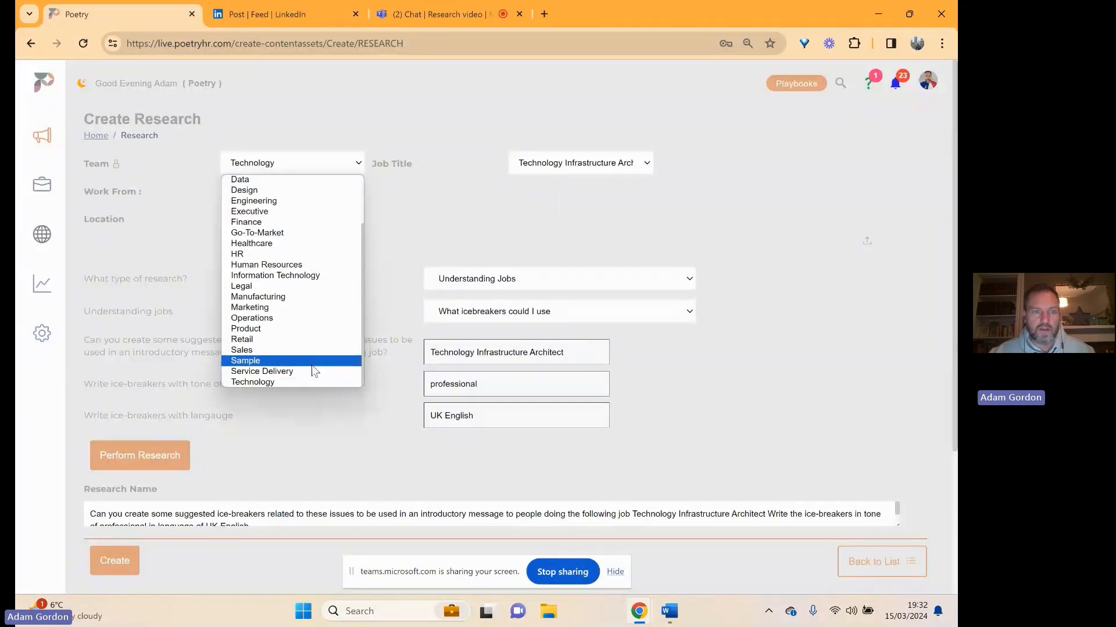
{"action": "left_click", "coordinate": [579, 162]}
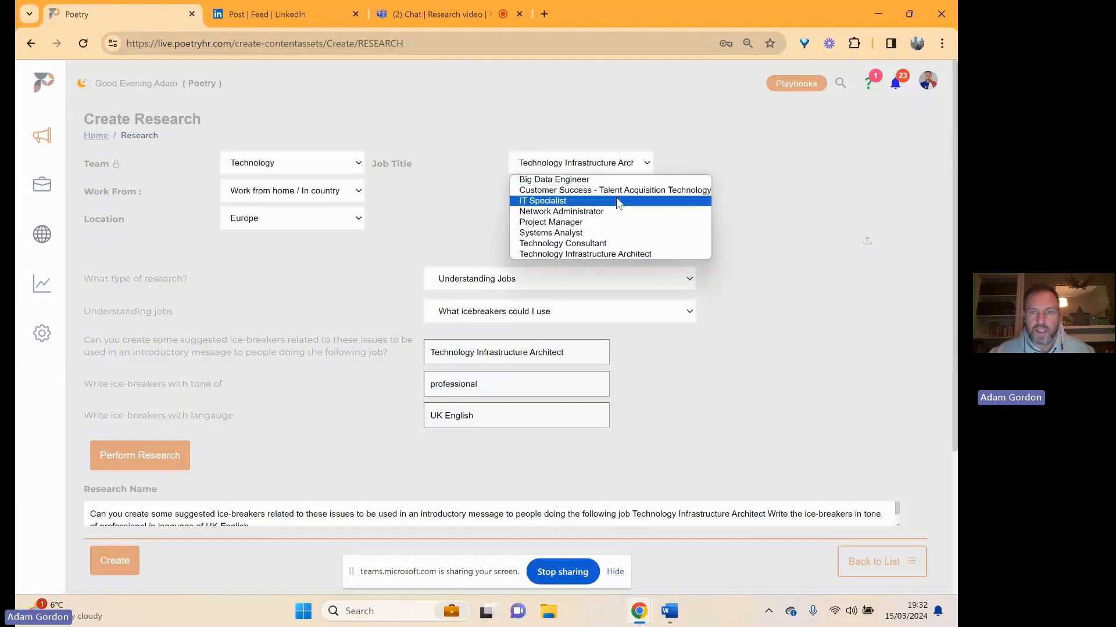
{"action": "left_click", "coordinate": [613, 190]}
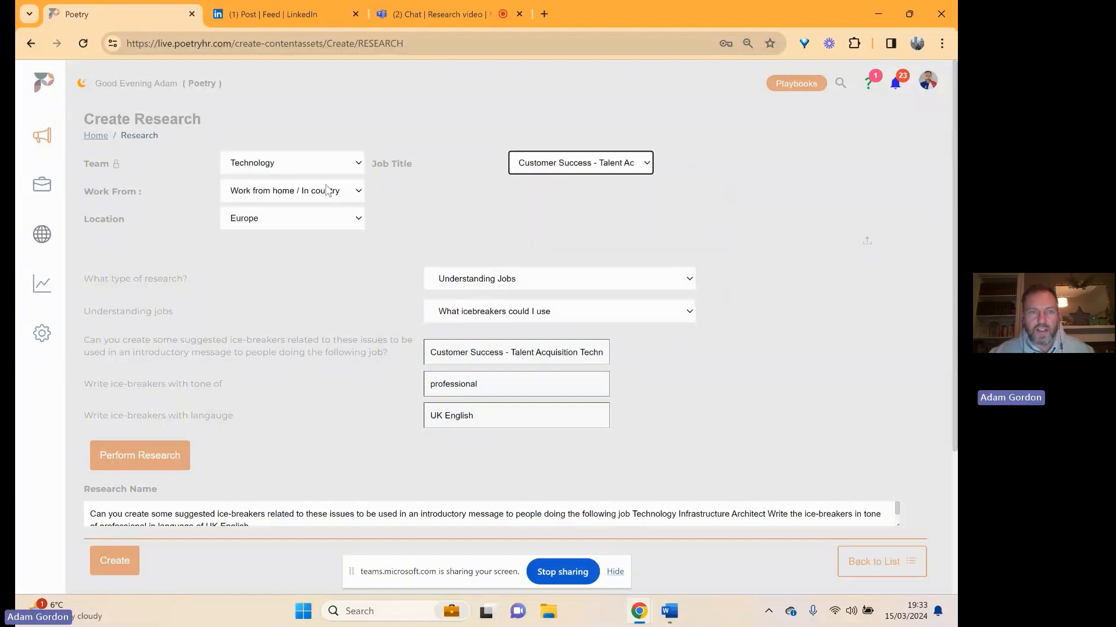
{"action": "left_click", "coordinate": [291, 190]}
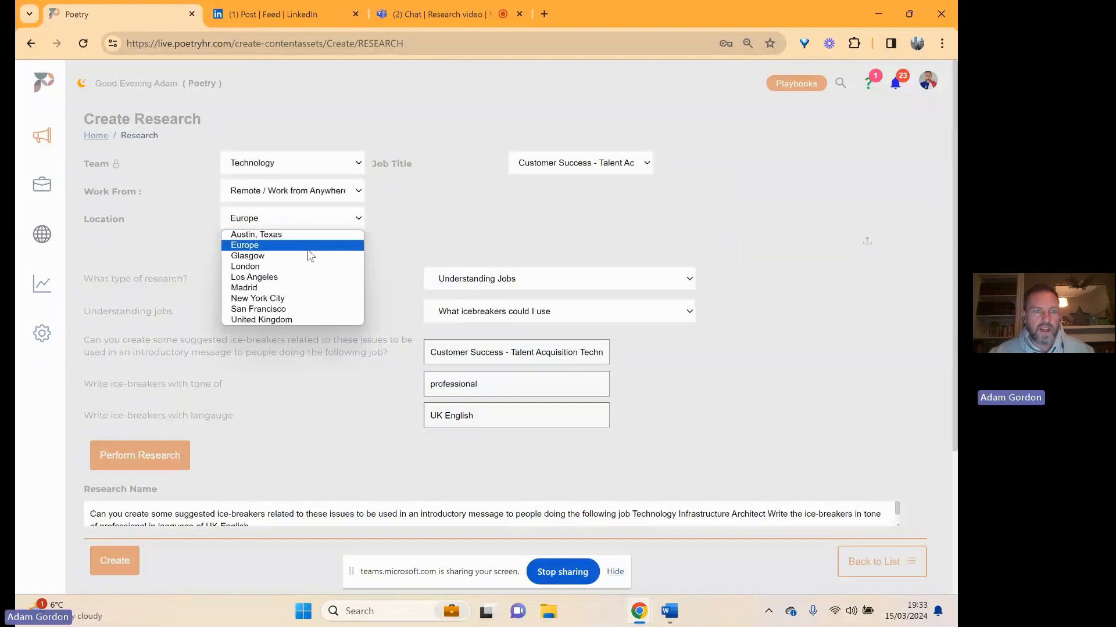
{"action": "left_click", "coordinate": [260, 320]}
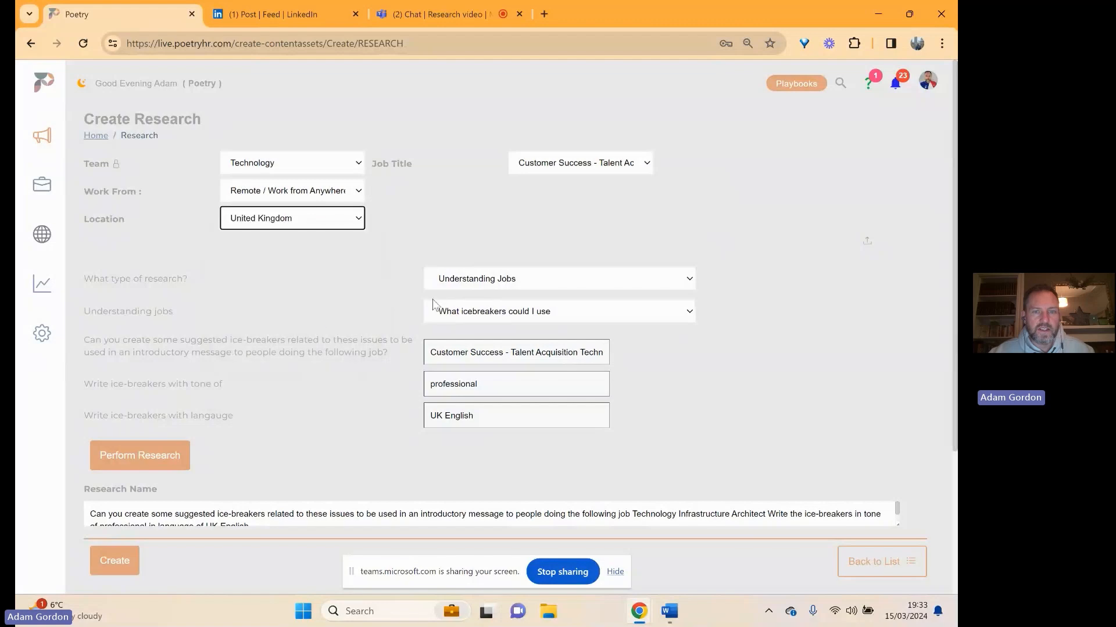
{"action": "left_click", "coordinate": [559, 278]}
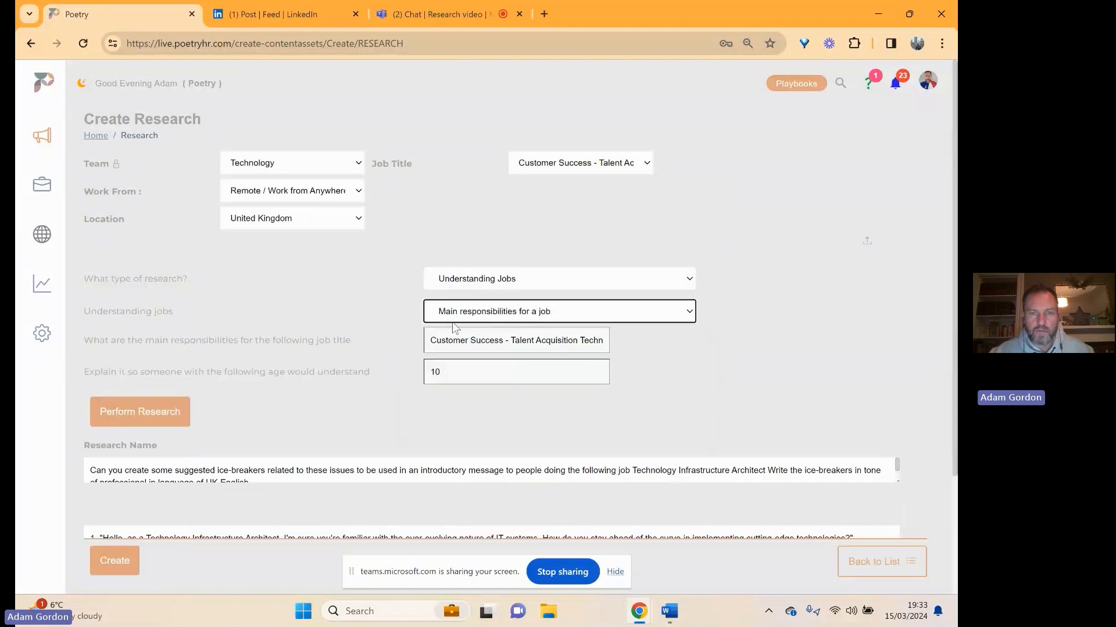
Generate the age-10 responsibilities answer, then change the age to 18 and regenerate.
{"action": "left_click", "coordinate": [139, 411]}
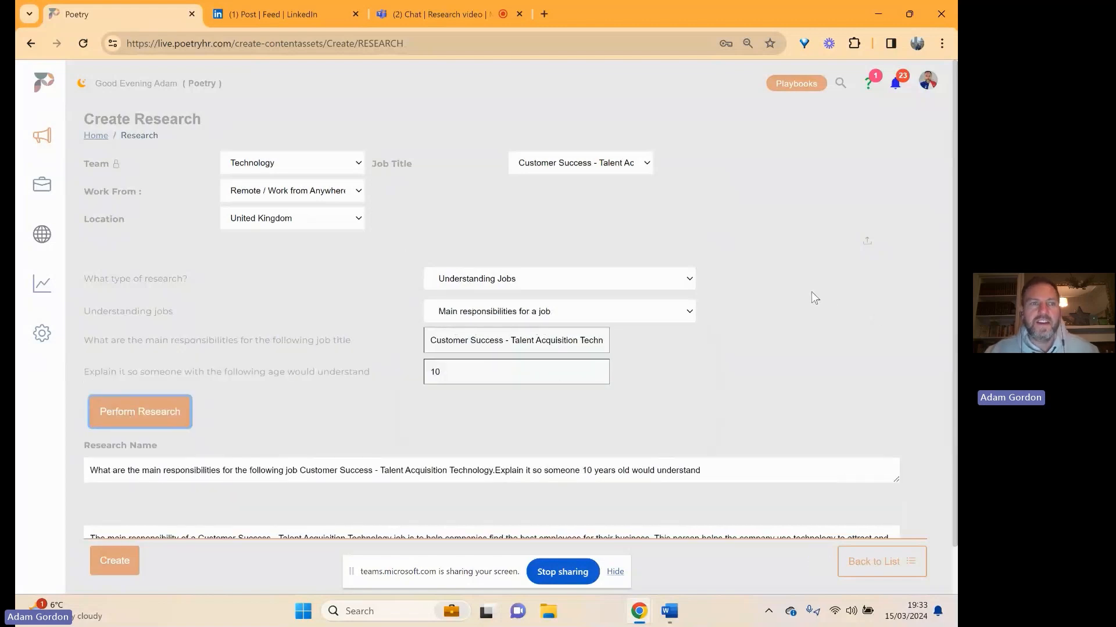
{"action": "scroll", "scroll_direction": "down", "scroll_amount": 3}
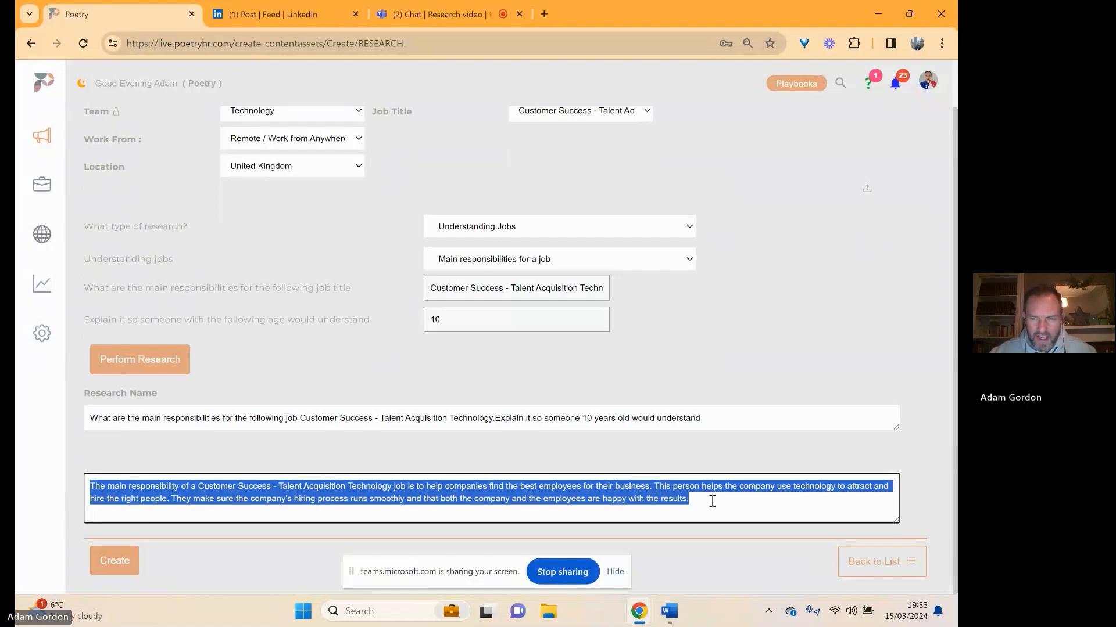
{"action": "left_click", "coordinate": [858, 491]}
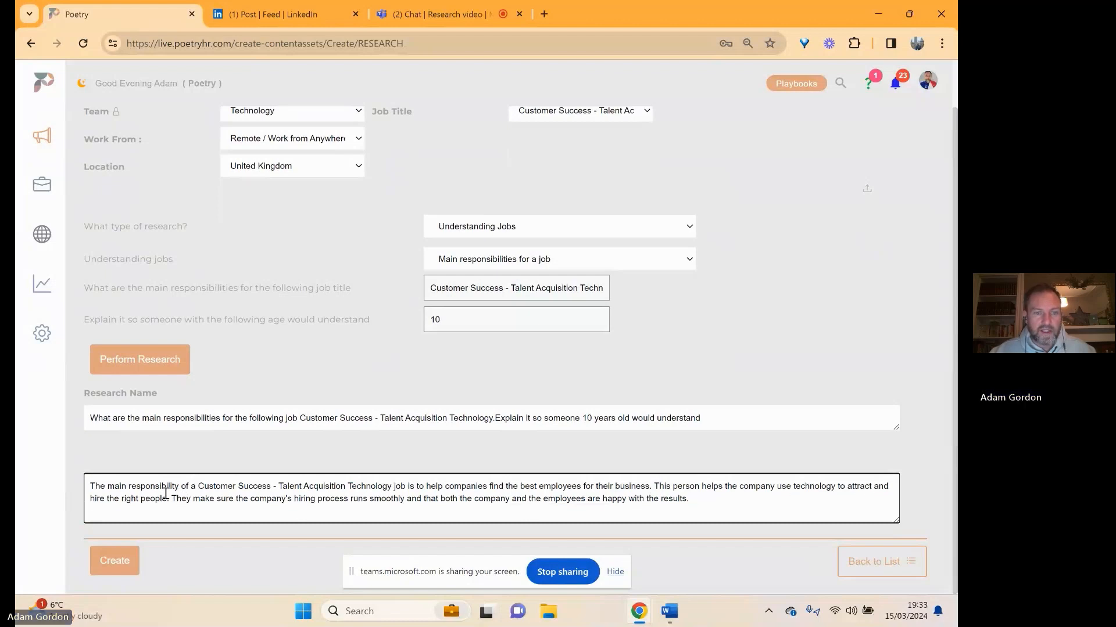
{"action": "left_click_drag", "start_coordinate": [169, 497], "coordinate": [688, 498]}
{"action": "type", "text": "18"}
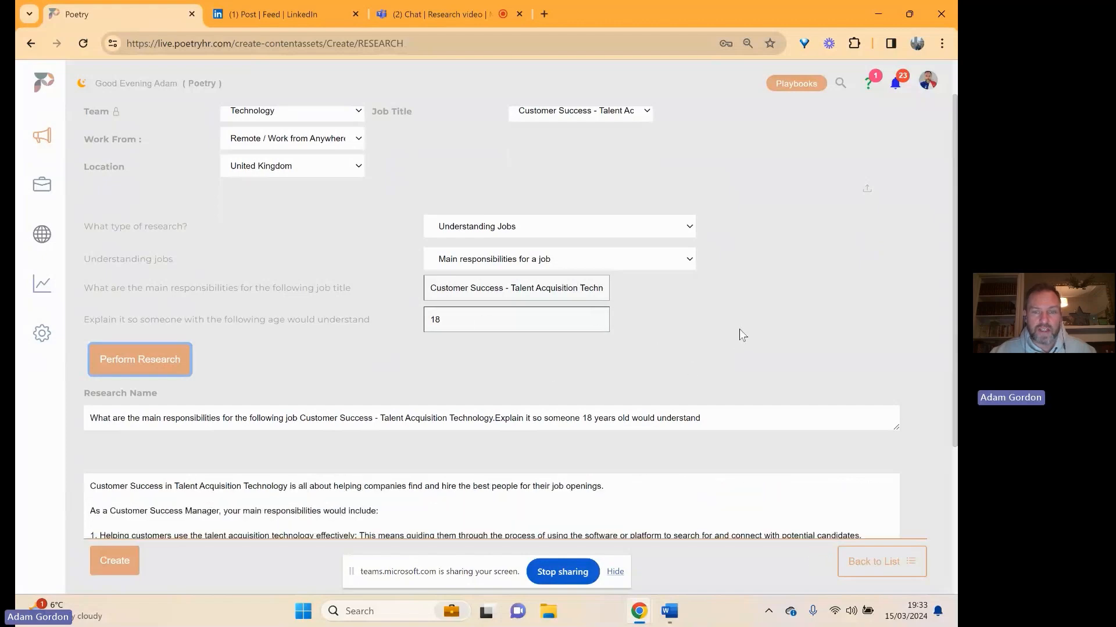
{"action": "scroll", "scroll_direction": "down", "scroll_amount": 3}
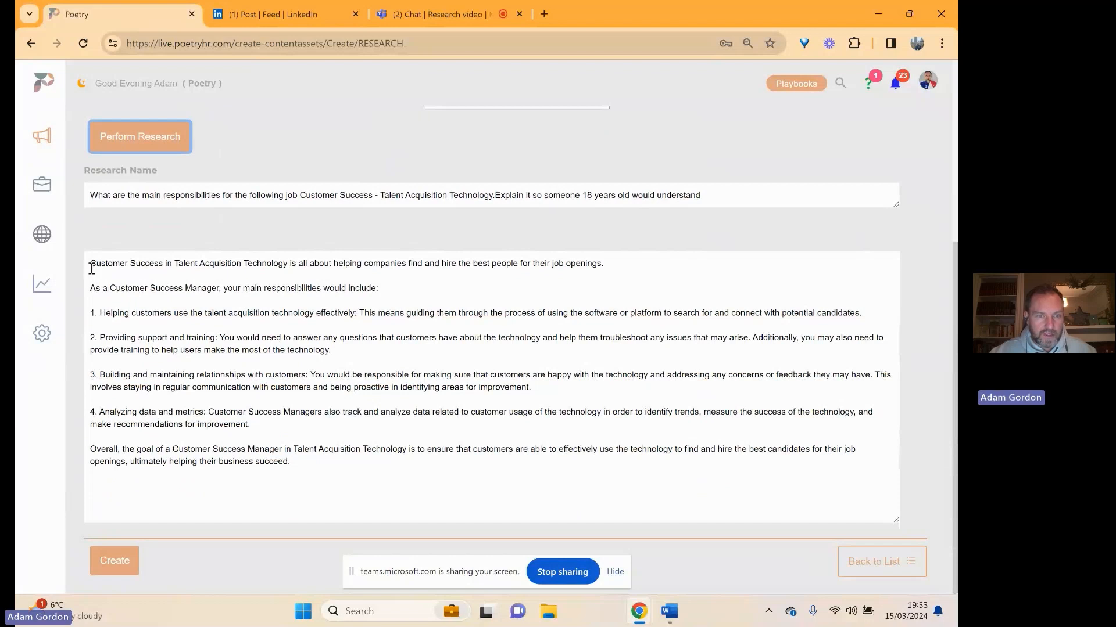
{"action": "left_click_drag", "start_coordinate": [92, 263], "coordinate": [602, 264]}
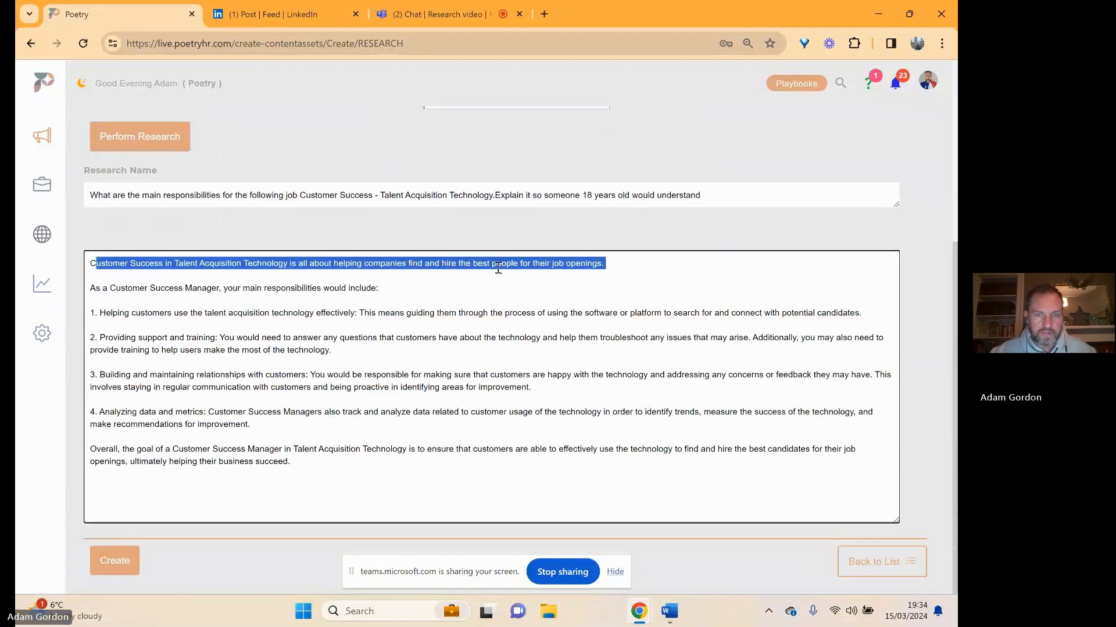
{"action": "left_click", "coordinate": [99, 310]}
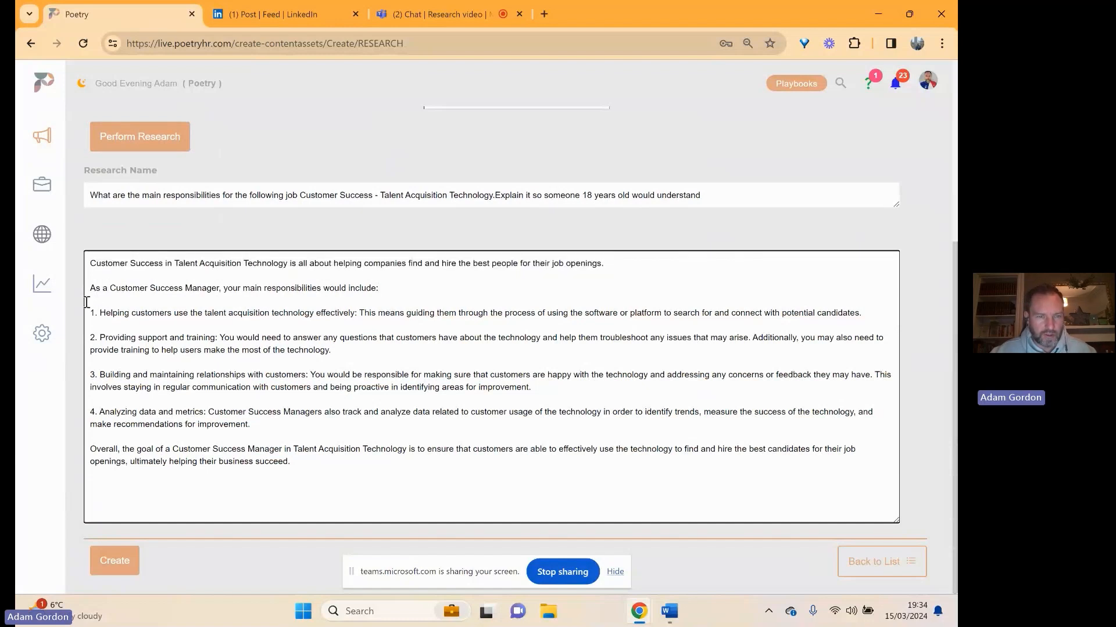
{"action": "left_click_drag", "start_coordinate": [91, 312], "coordinate": [350, 313]}
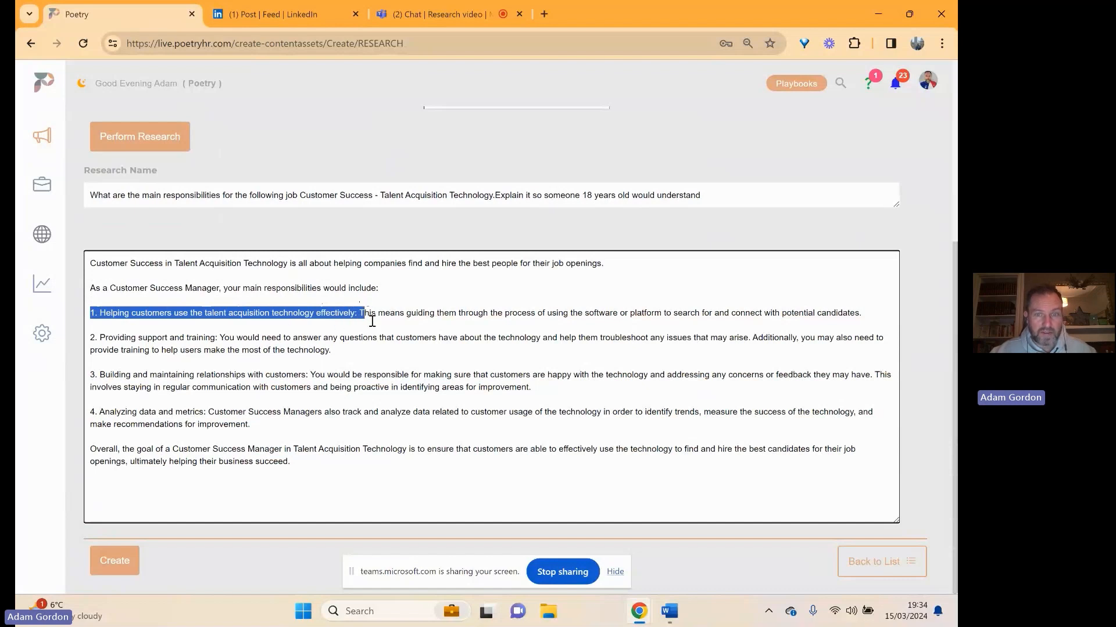
{"action": "left_click_drag", "start_coordinate": [359, 312], "coordinate": [861, 313]}
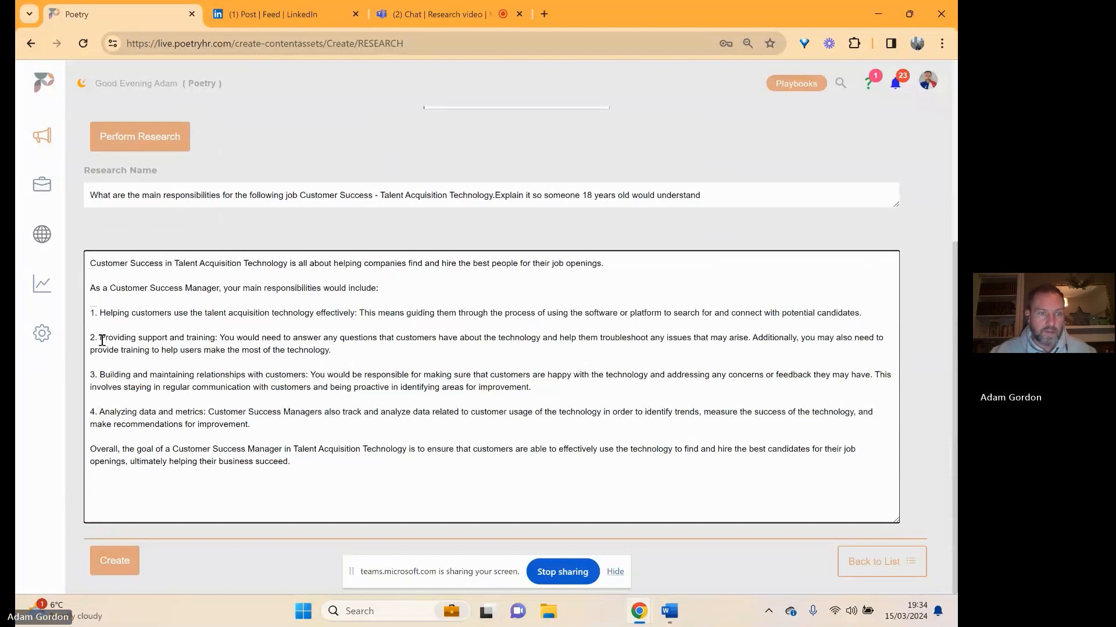
{"action": "left_click_drag", "start_coordinate": [99, 337], "coordinate": [330, 349]}
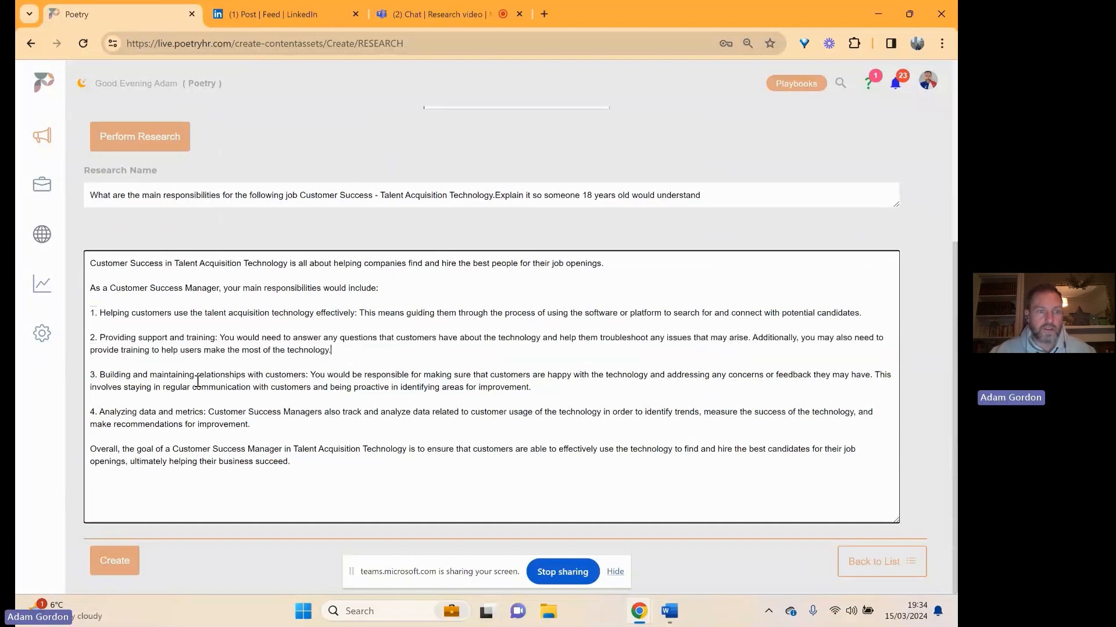
{"action": "left_click_drag", "start_coordinate": [89, 374], "coordinate": [321, 374]}
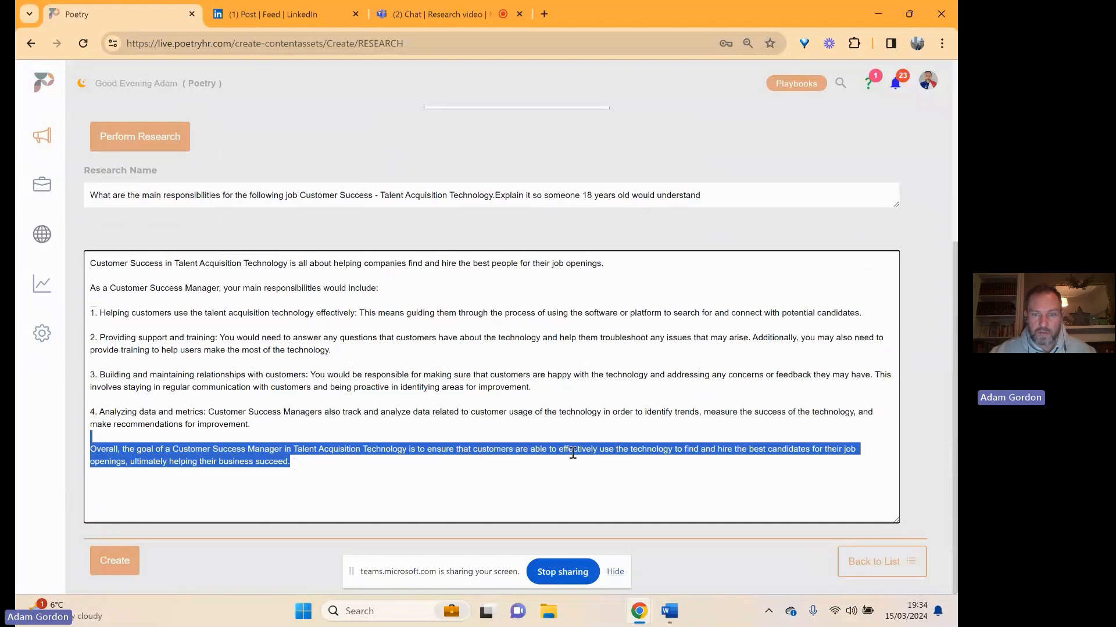
{"action": "left_click", "coordinate": [509, 435]}
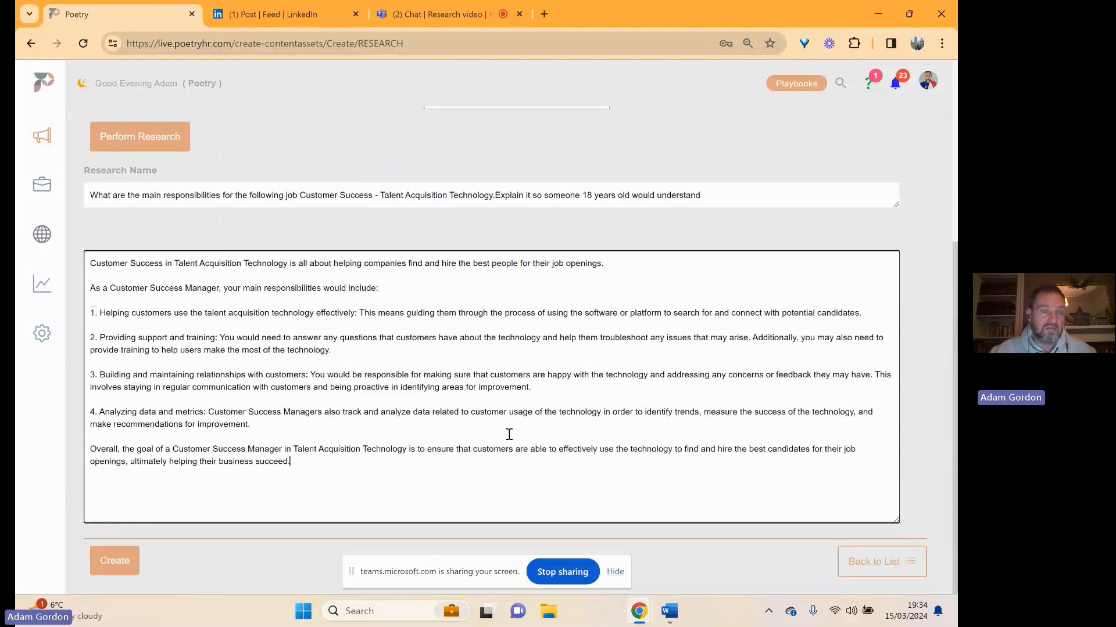
{"action": "left_click", "coordinate": [558, 242]}
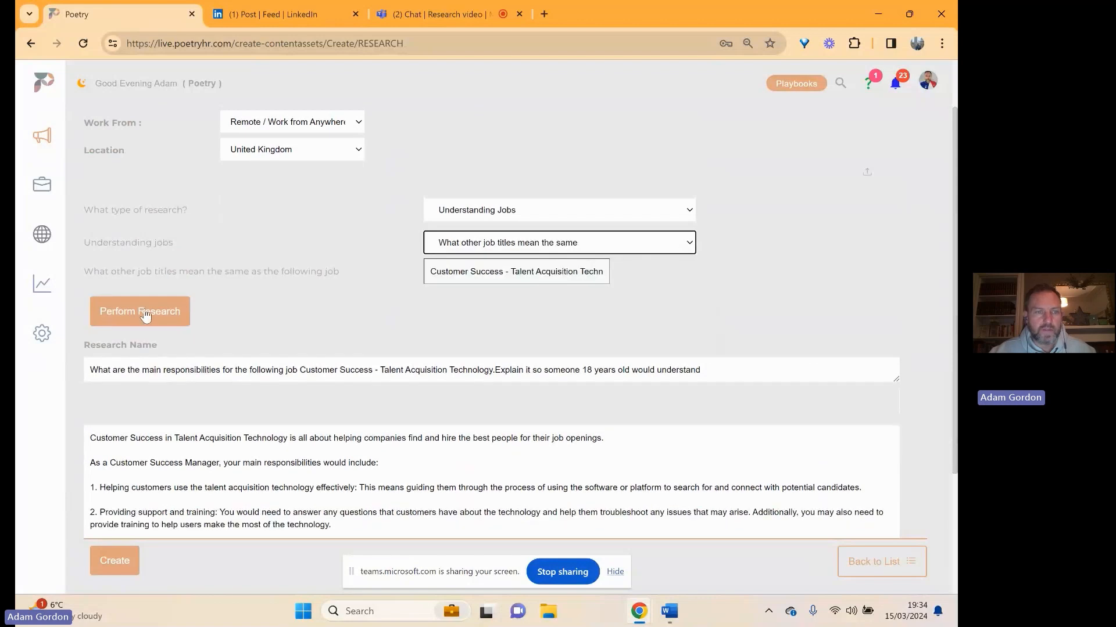
Generate the list of job titles equivalent to Customer Success - Talent Acquisition Technology.
{"action": "left_click", "coordinate": [140, 311]}
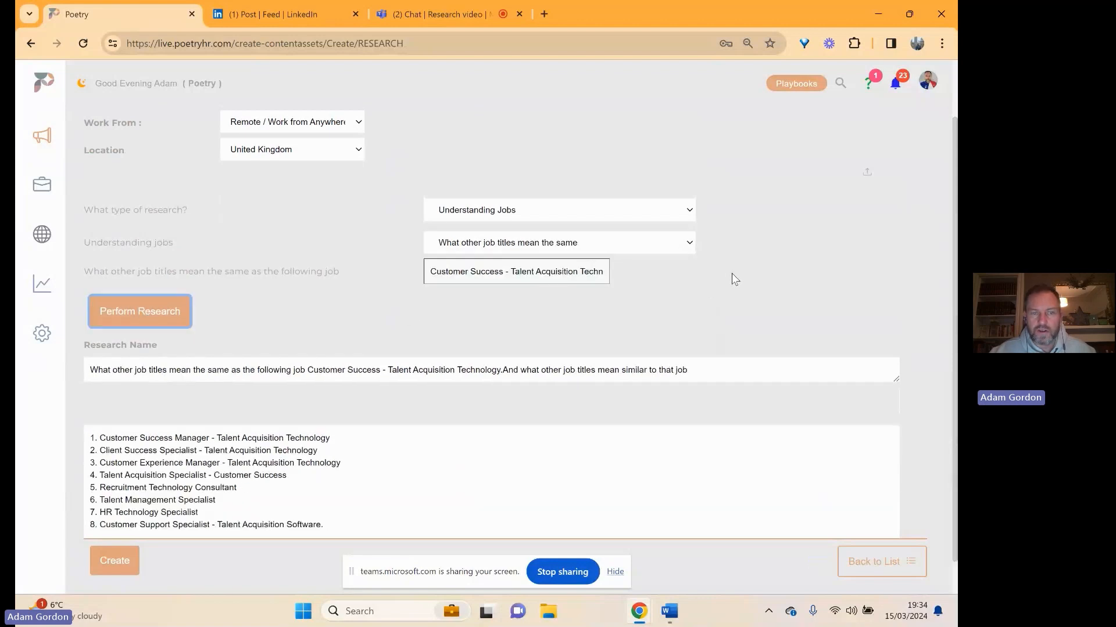
{"action": "scroll", "scroll_direction": "down", "scroll_amount": 3}
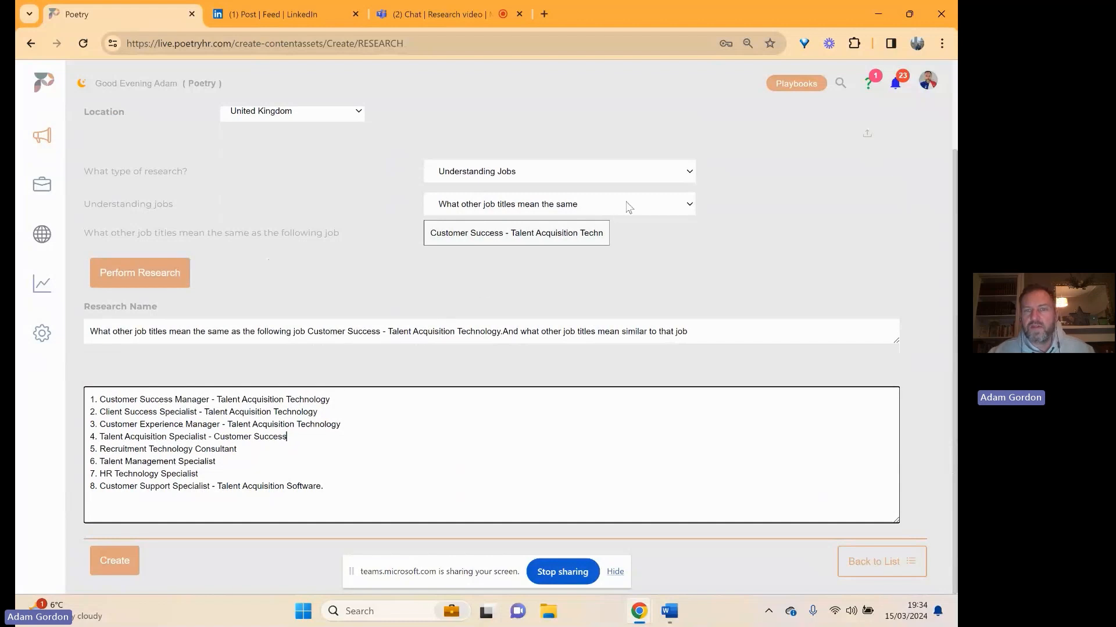
{"action": "left_click", "coordinate": [558, 204]}
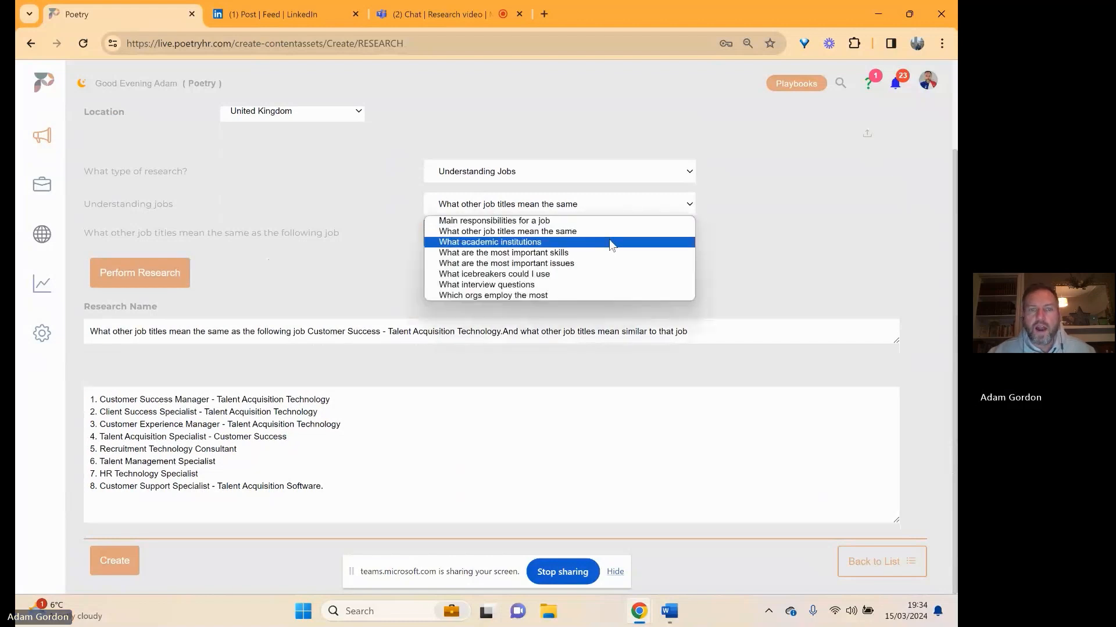
Choose 'What academic institutions' and generate the list of UK universities.
{"action": "left_click", "coordinate": [489, 242]}
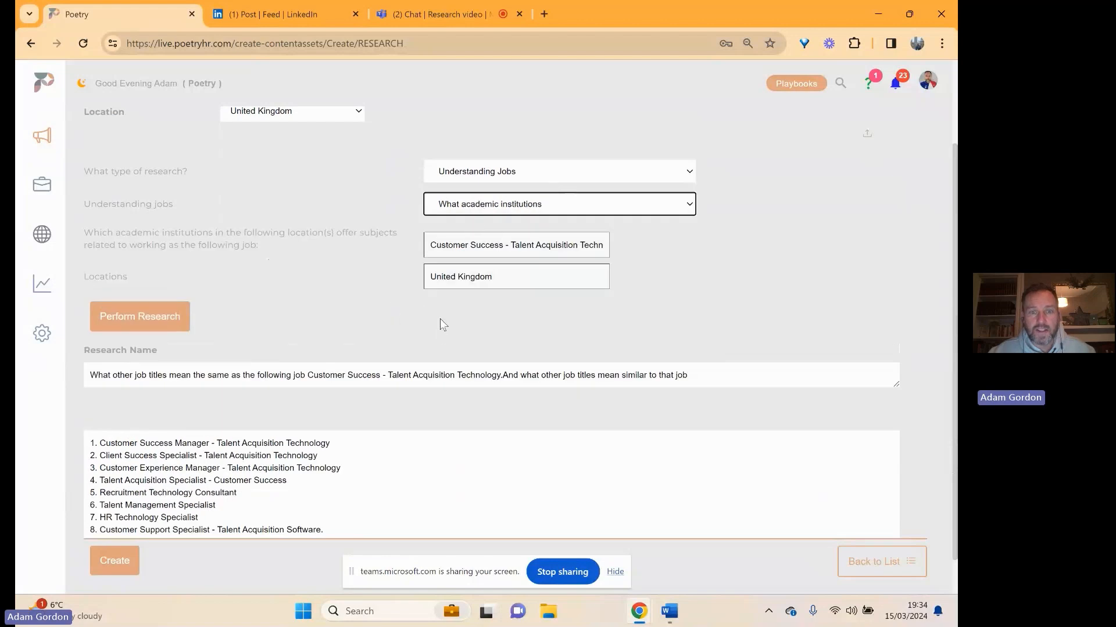
{"action": "mouse_move", "coordinate": [154, 301]}
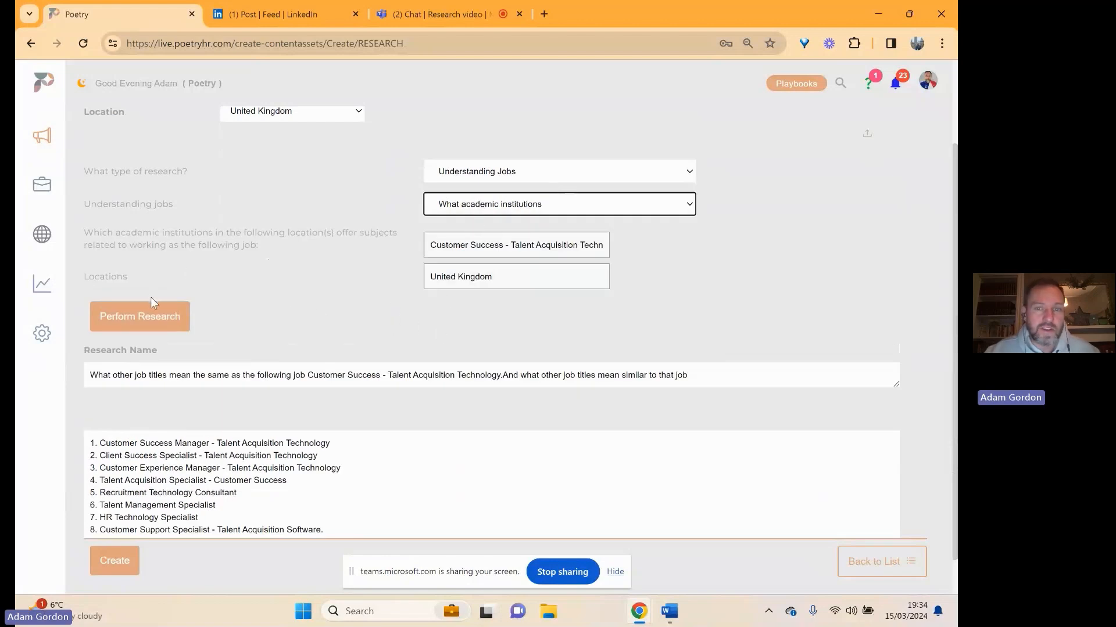
{"action": "left_click", "coordinate": [139, 316]}
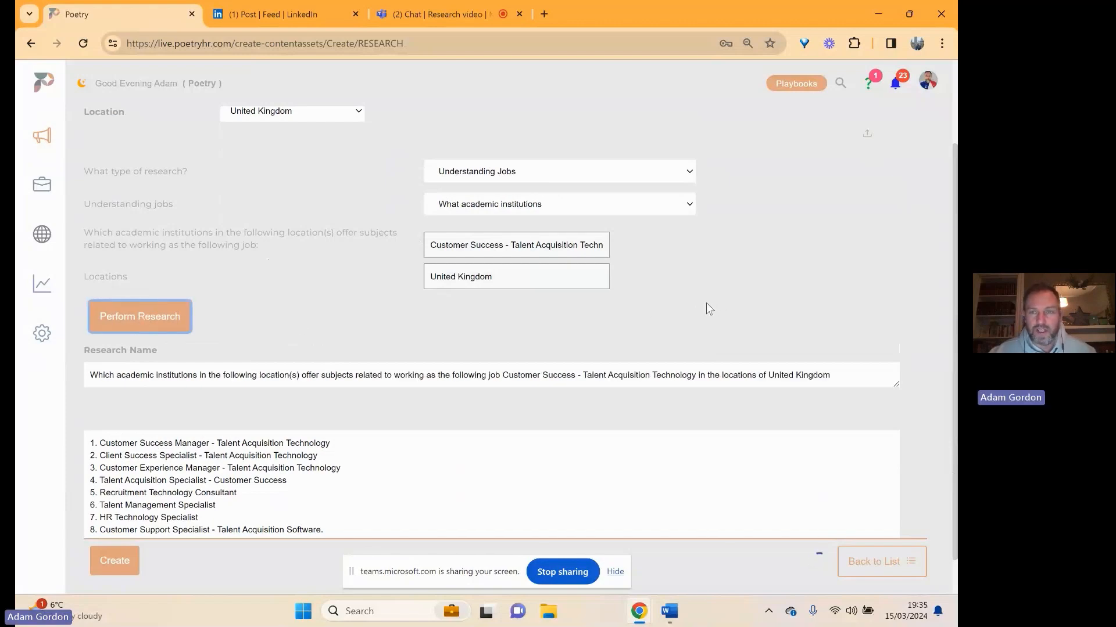
{"action": "left_click", "coordinate": [140, 316]}
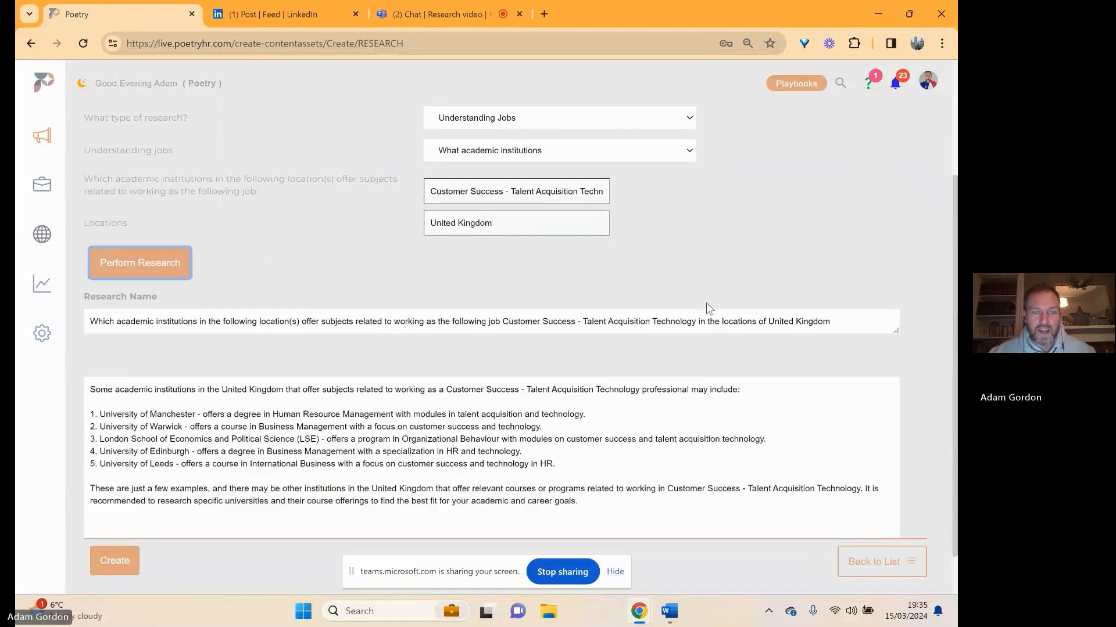
{"action": "scroll", "scroll_direction": "down", "scroll_amount": 3}
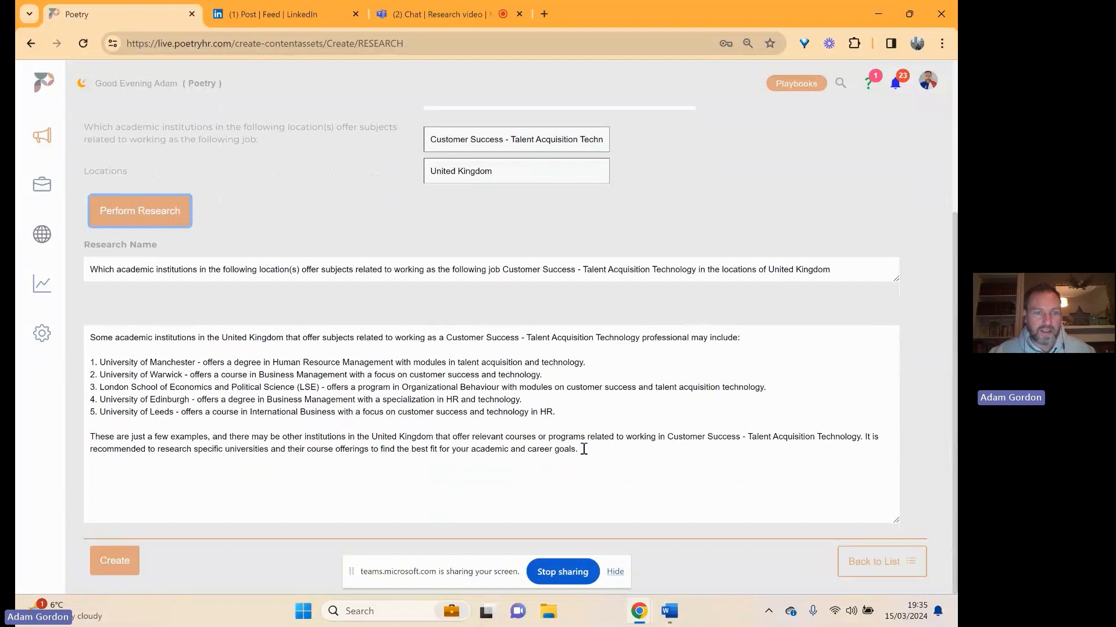
{"action": "left_click_drag", "start_coordinate": [241, 362], "coordinate": [407, 362]}
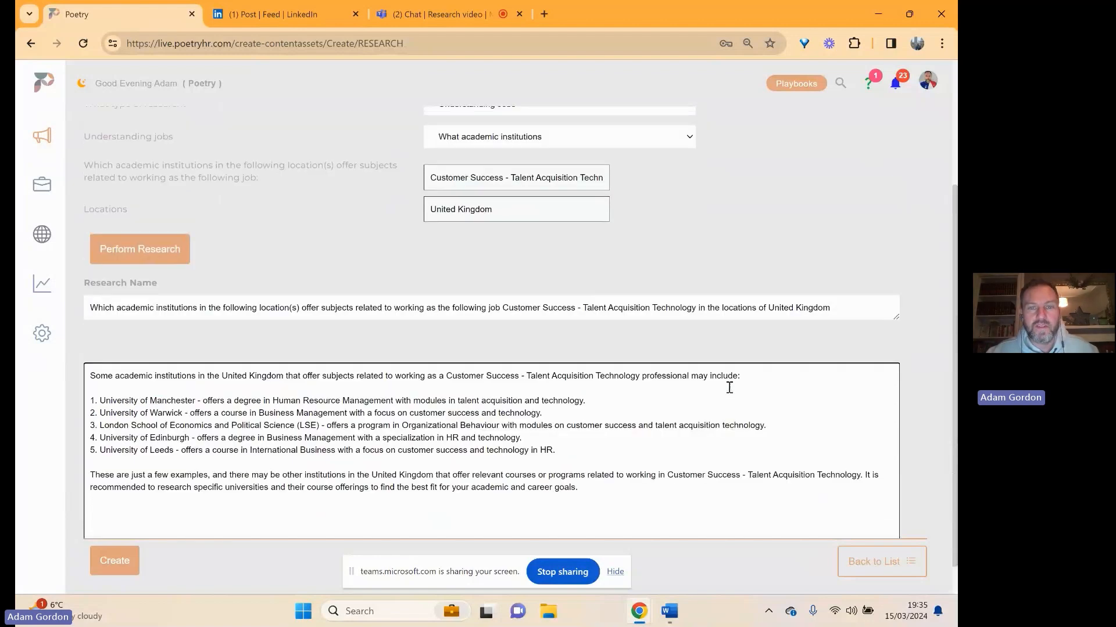
Choose 'Which orgs employ the most' and generate the list of UK employers.
{"action": "left_click", "coordinate": [559, 236]}
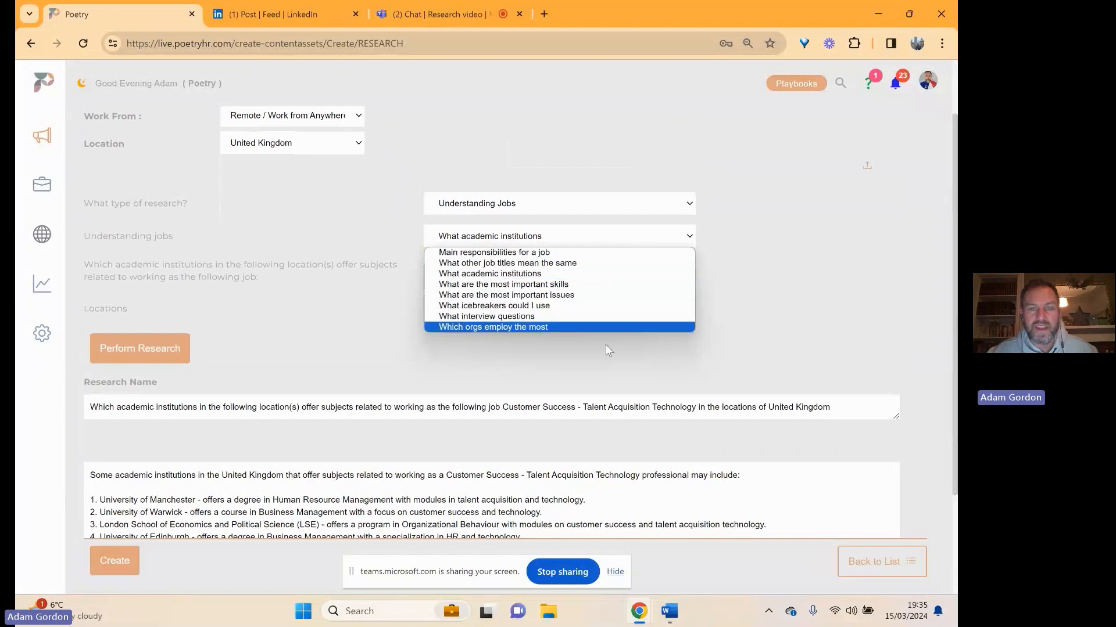
{"action": "left_click", "coordinate": [492, 326]}
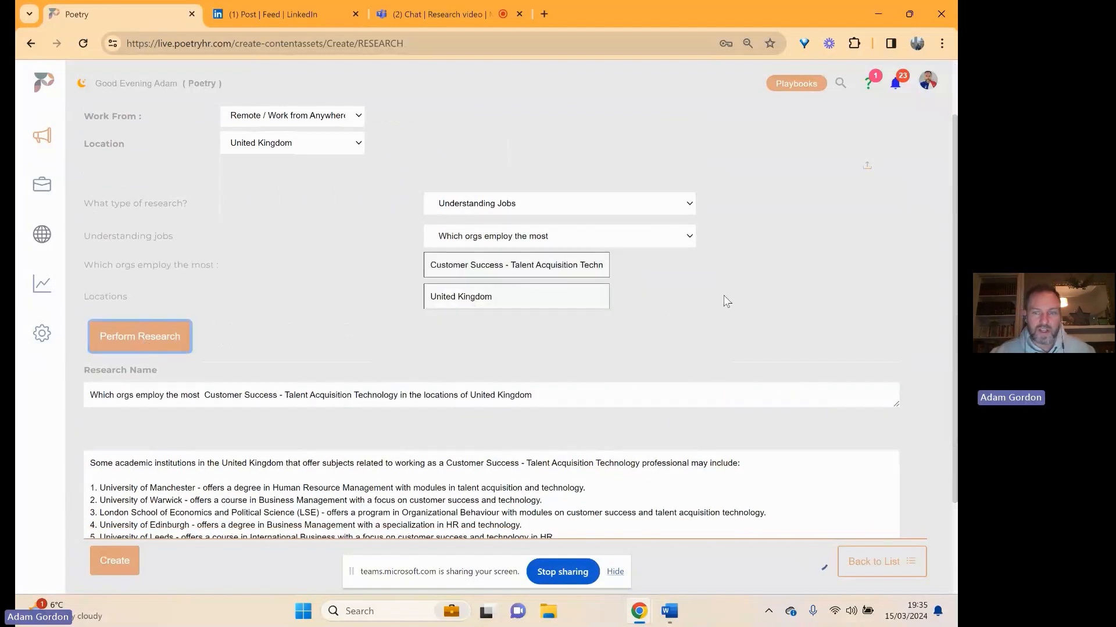
{"action": "scroll", "scroll_direction": "down", "scroll_amount": 3}
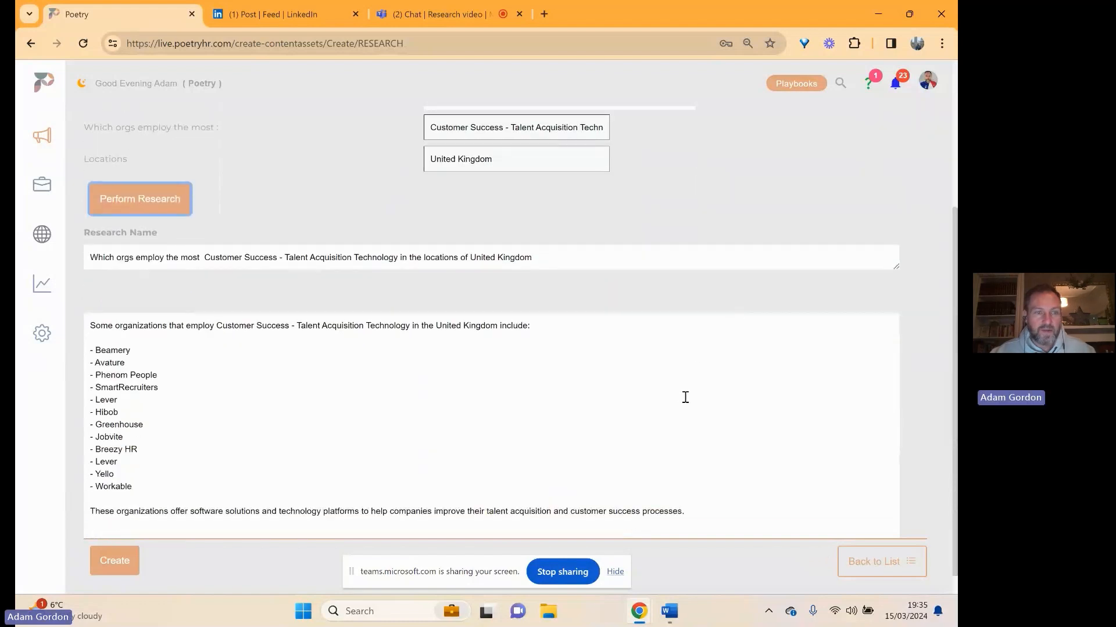
{"action": "mouse_move", "coordinate": [683, 406]}
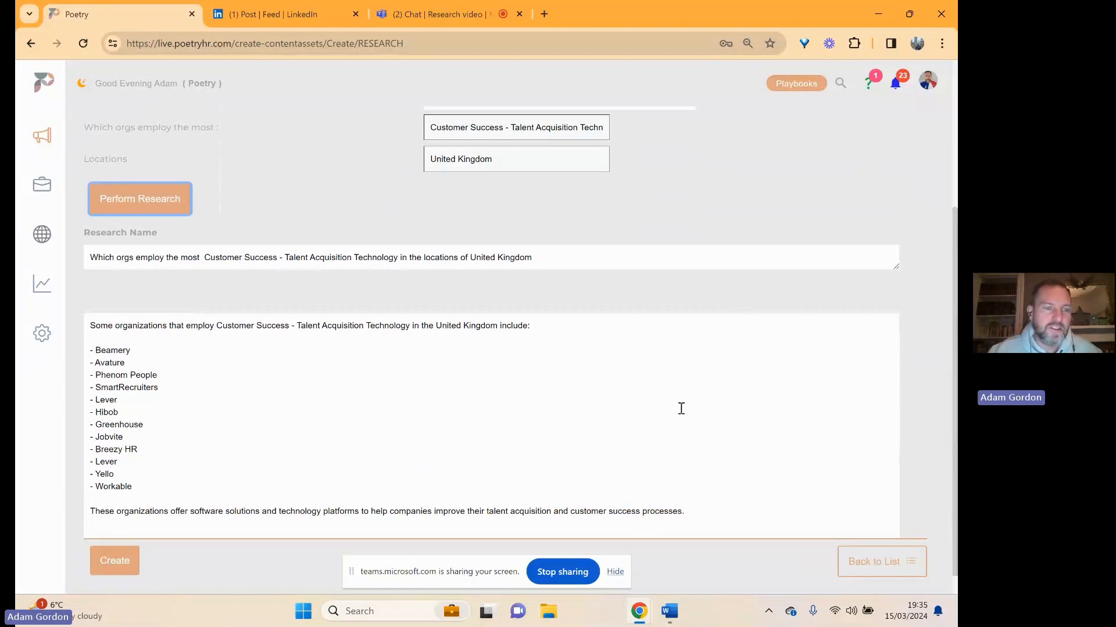
{"action": "double_click", "coordinate": [126, 387]}
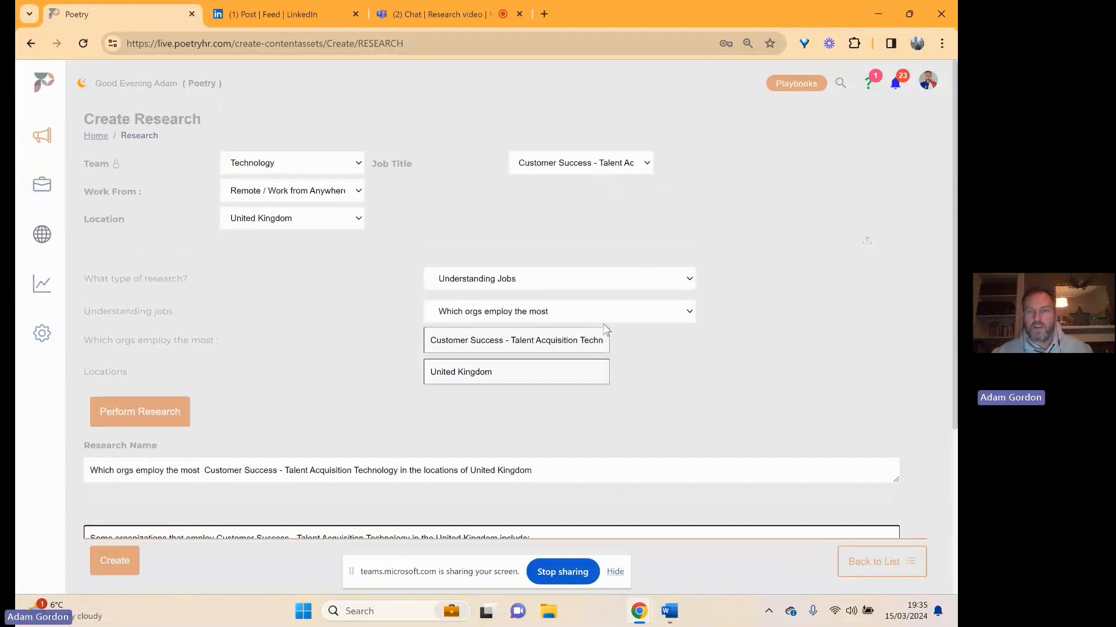
Return to the home screen, leaving the form without saving.
{"action": "left_click", "coordinate": [42, 83]}
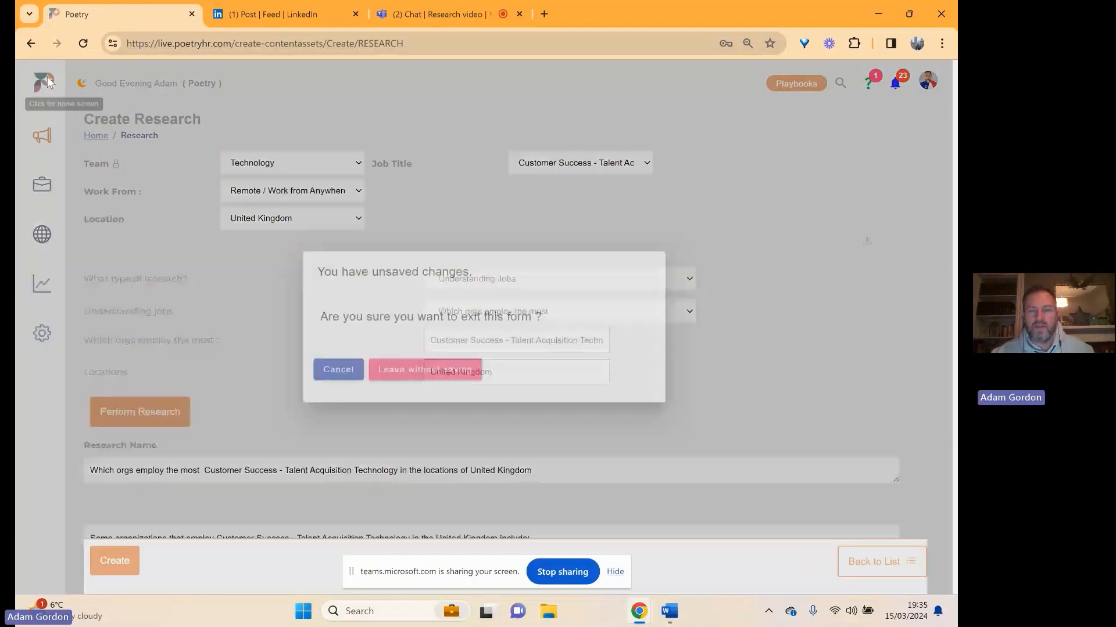
{"action": "left_click", "coordinate": [425, 369]}
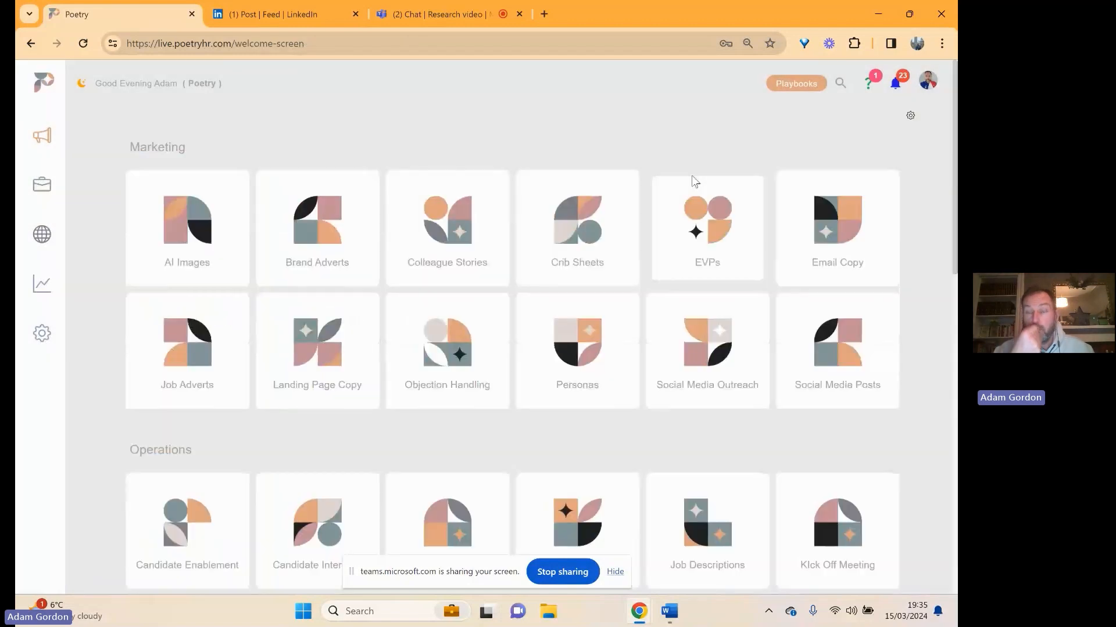